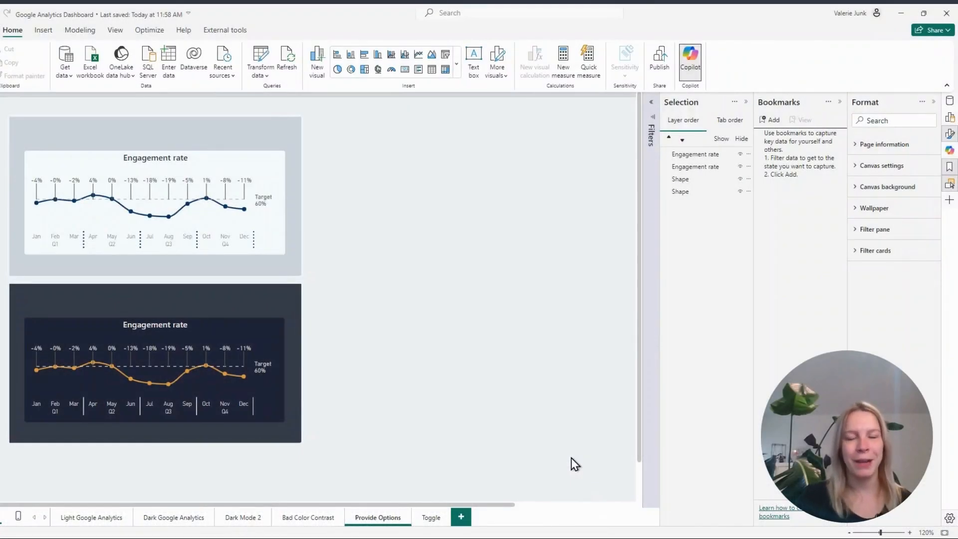
pyautogui.moveTo(425, 372)
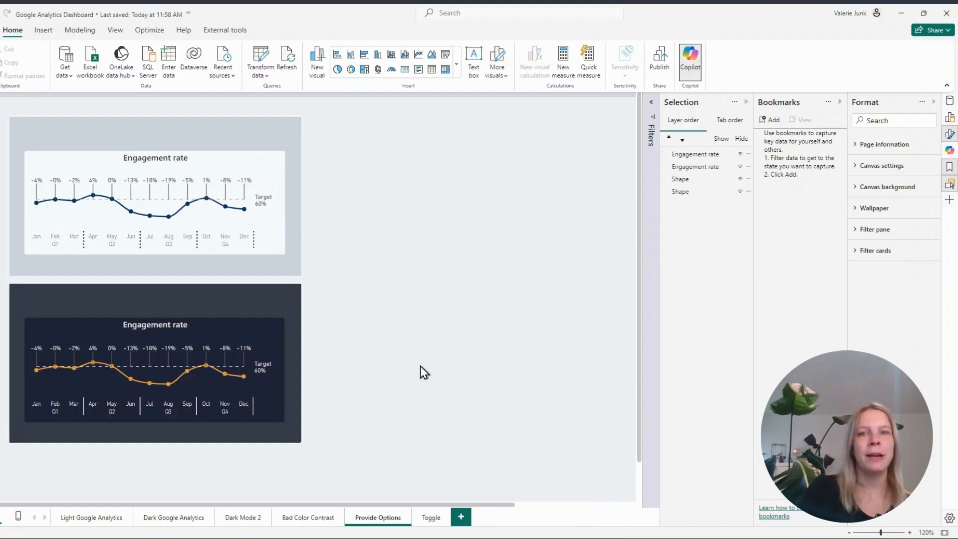
pyautogui.moveTo(367, 236)
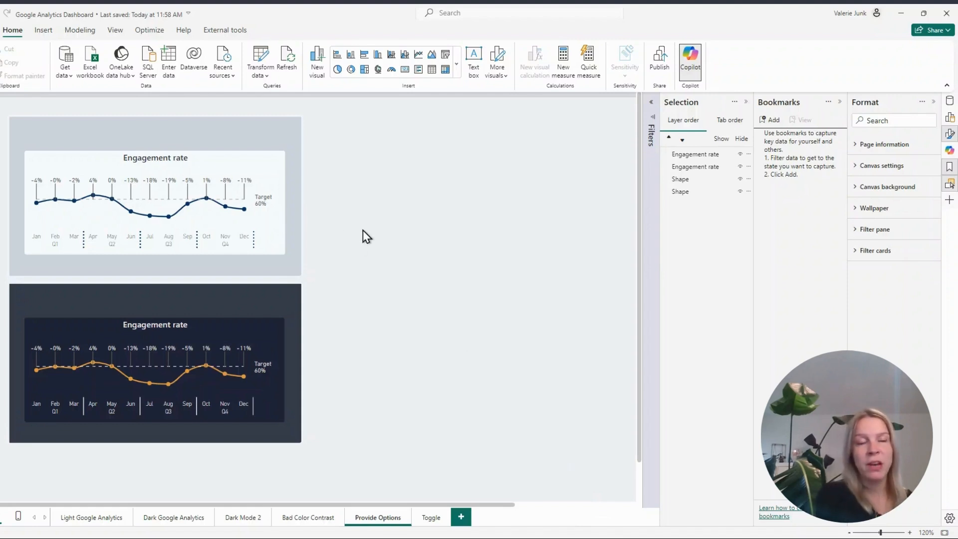
pyautogui.moveTo(126, 120)
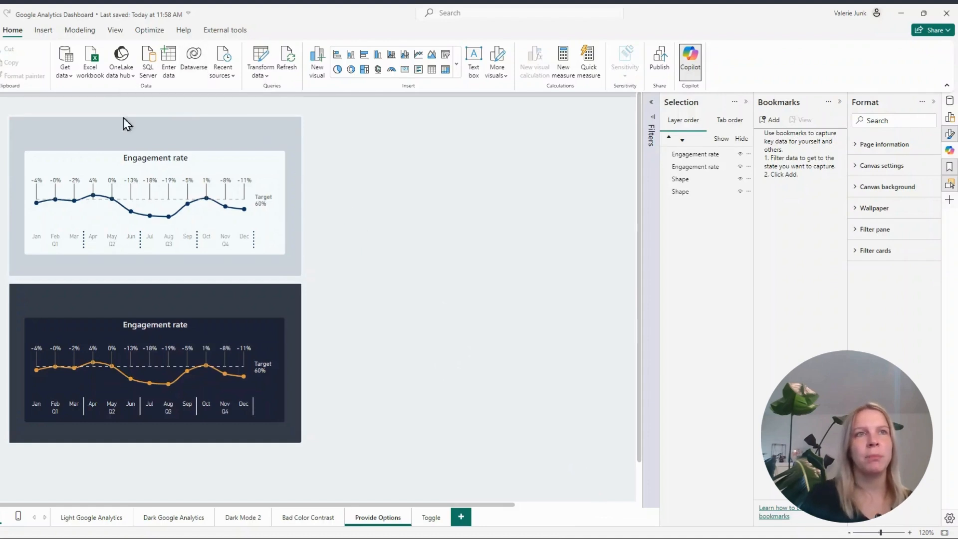
pyautogui.moveTo(329, 356)
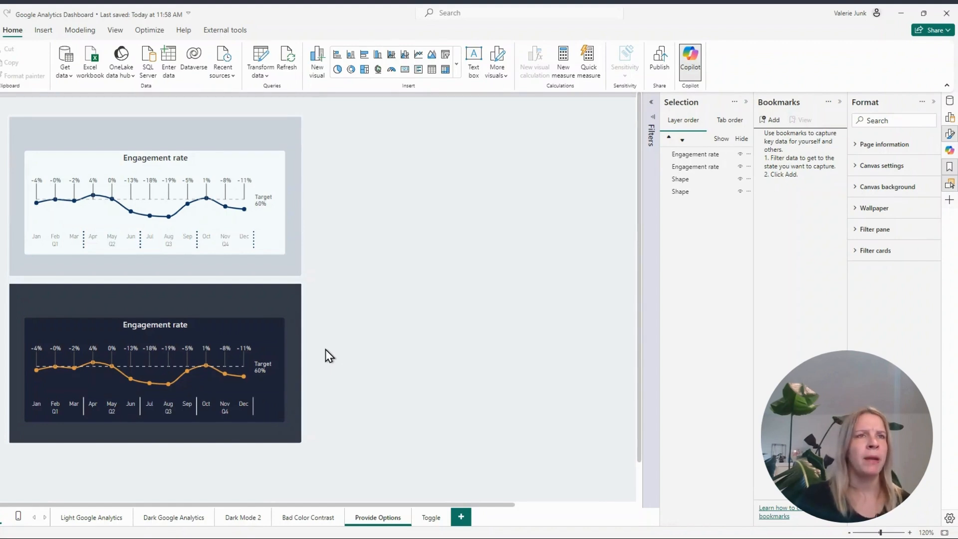
pyautogui.moveTo(338, 372)
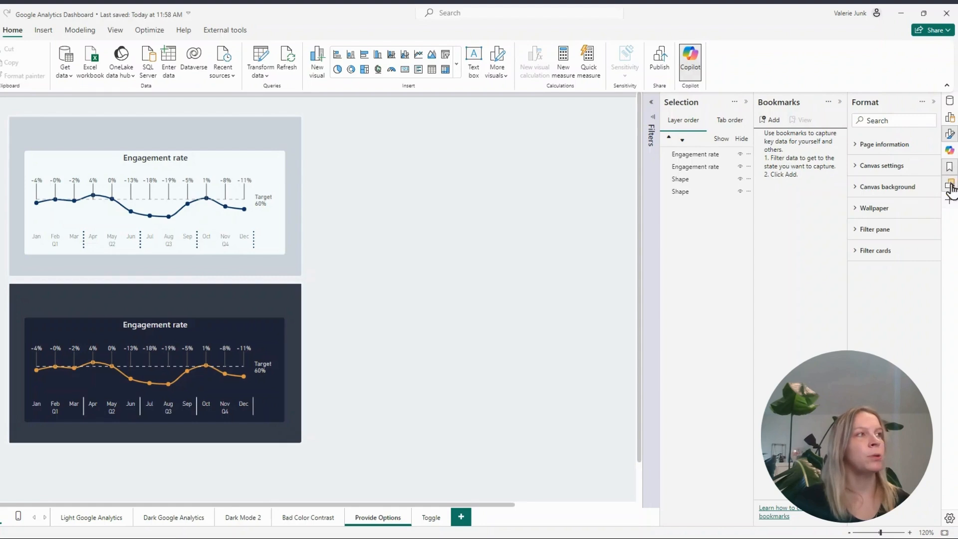
pyautogui.moveTo(123, 33)
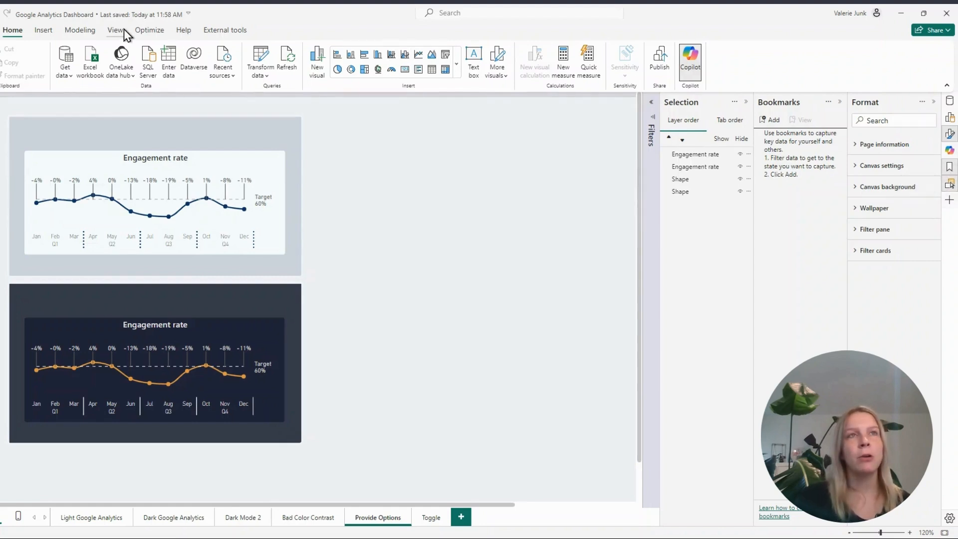
# - Switch to the View ribbon to show the Bookmarks, Selection and Format pane options
pyautogui.click(115, 30)
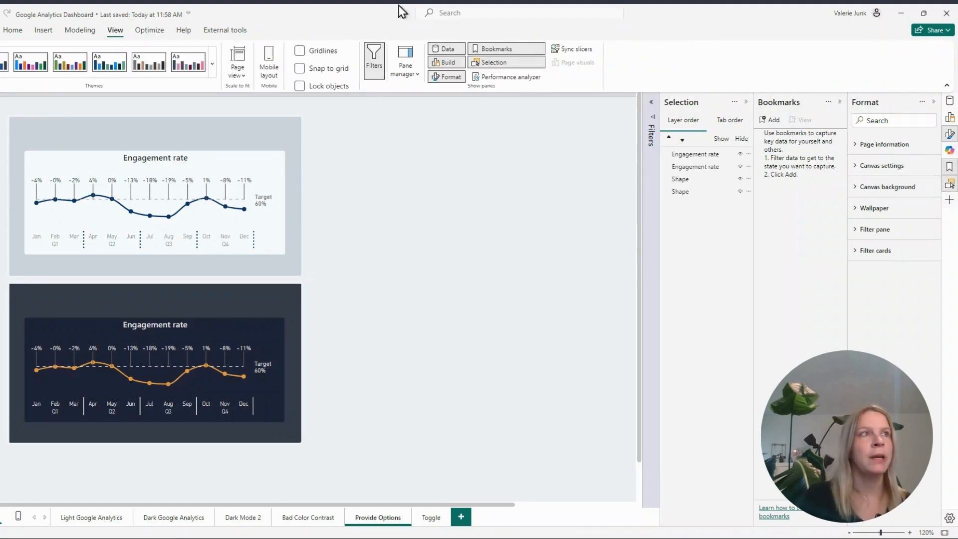
pyautogui.moveTo(529, 79)
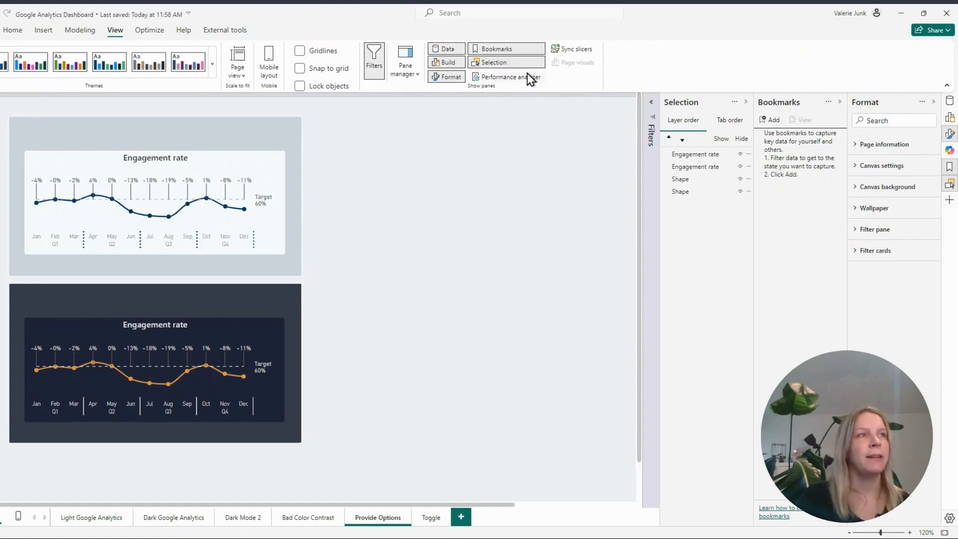
pyautogui.moveTo(579, 87)
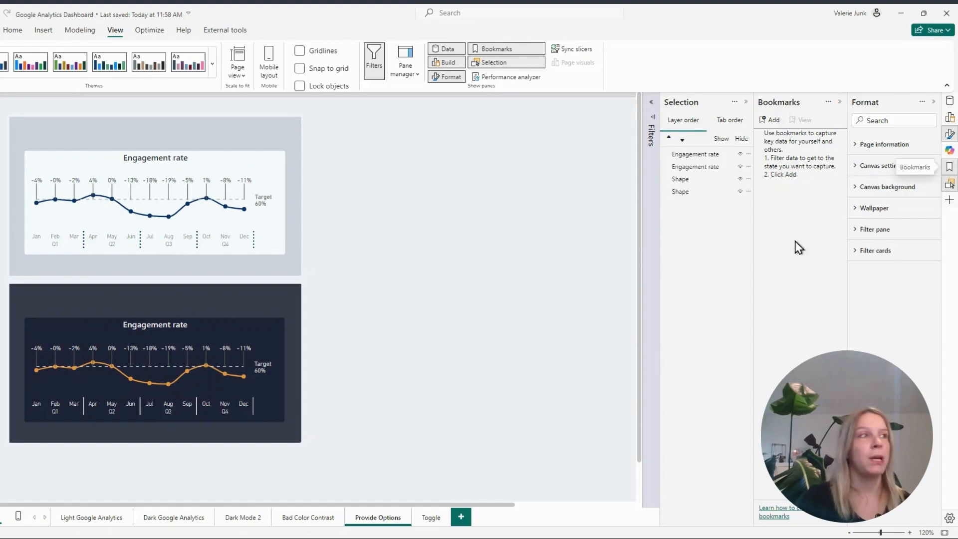
pyautogui.moveTo(739, 236)
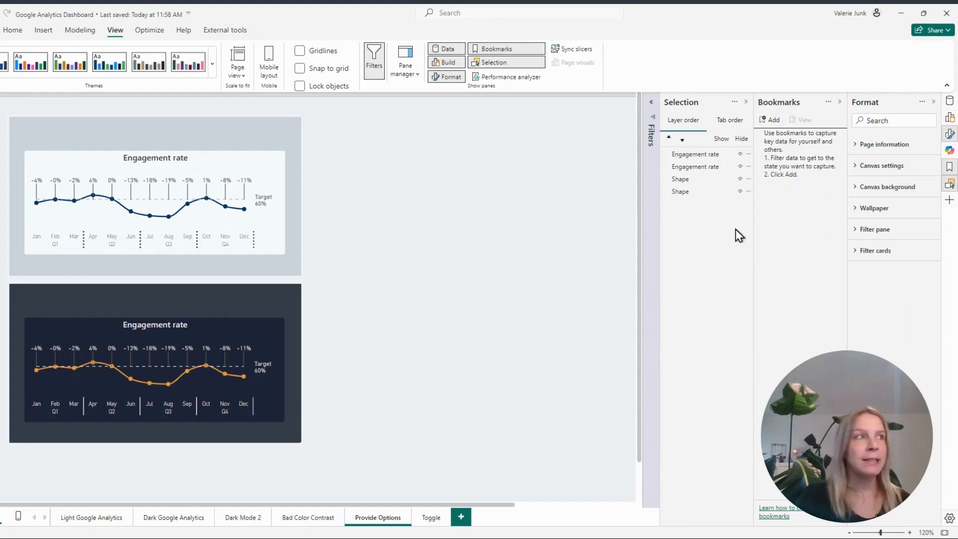
pyautogui.moveTo(688, 238)
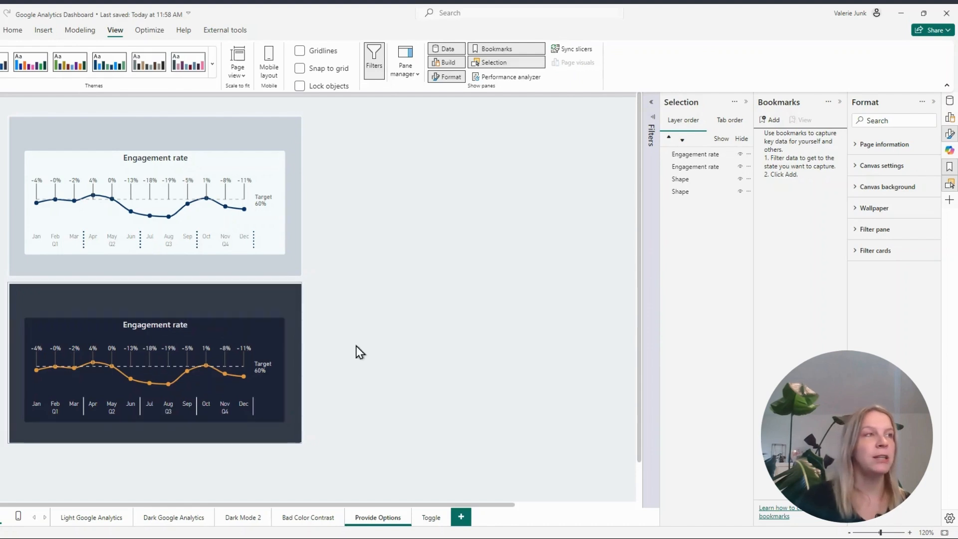
pyautogui.moveTo(569, 212)
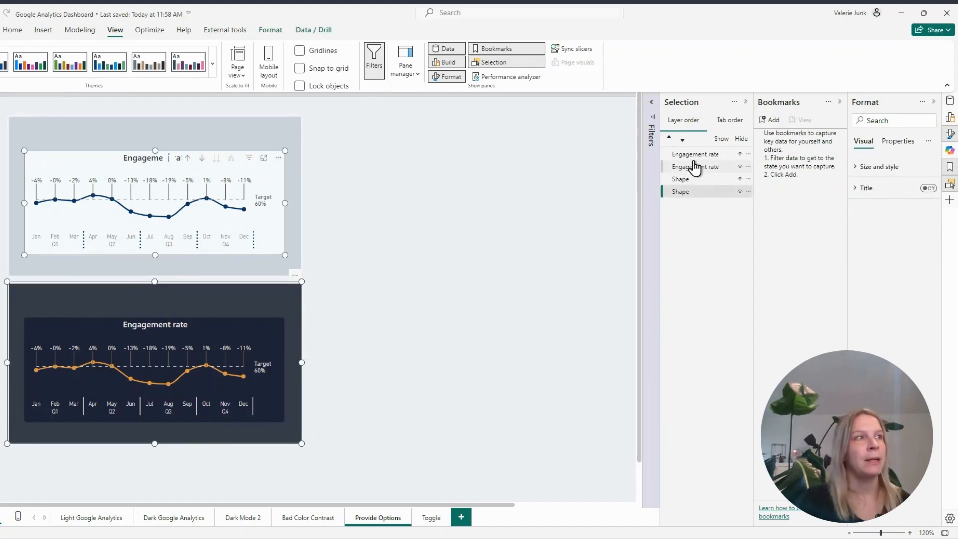
# - Group the dark and light Engagement rate charts each with its background shape
pyautogui.click(155, 367)
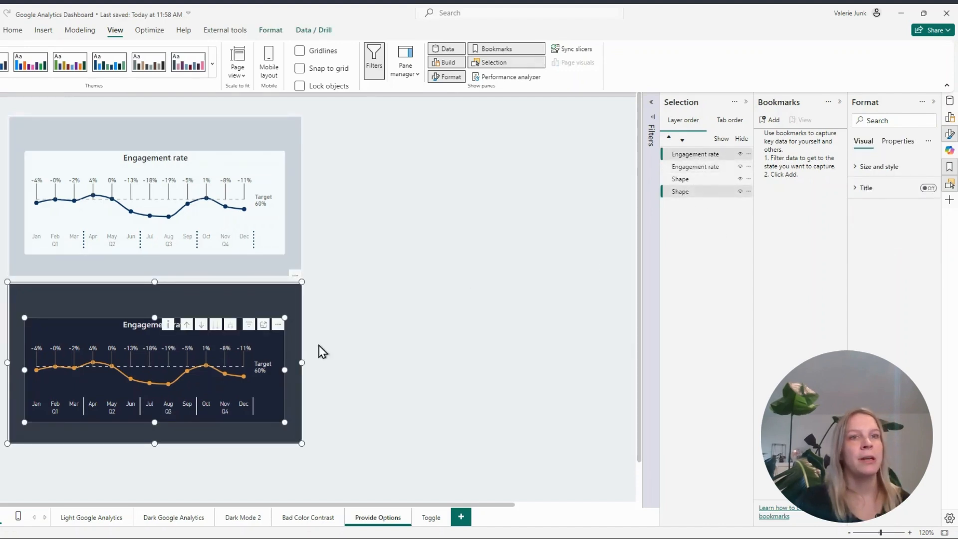
pyautogui.moveTo(45, 317)
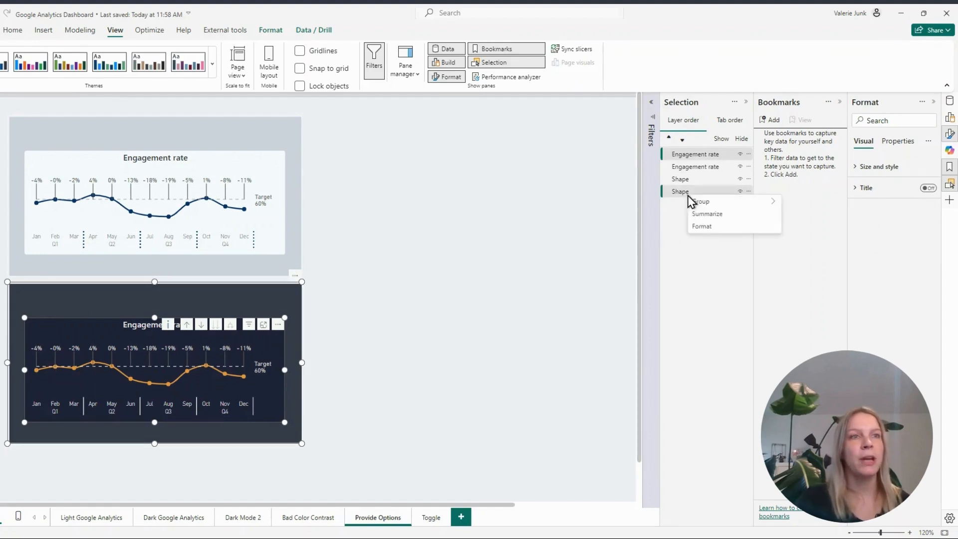
pyautogui.click(700, 201)
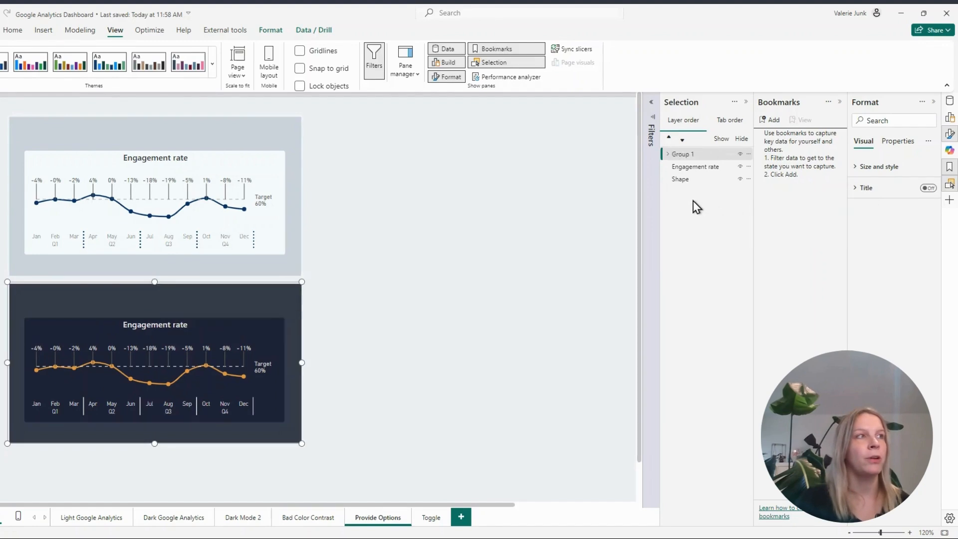
pyautogui.click(694, 167)
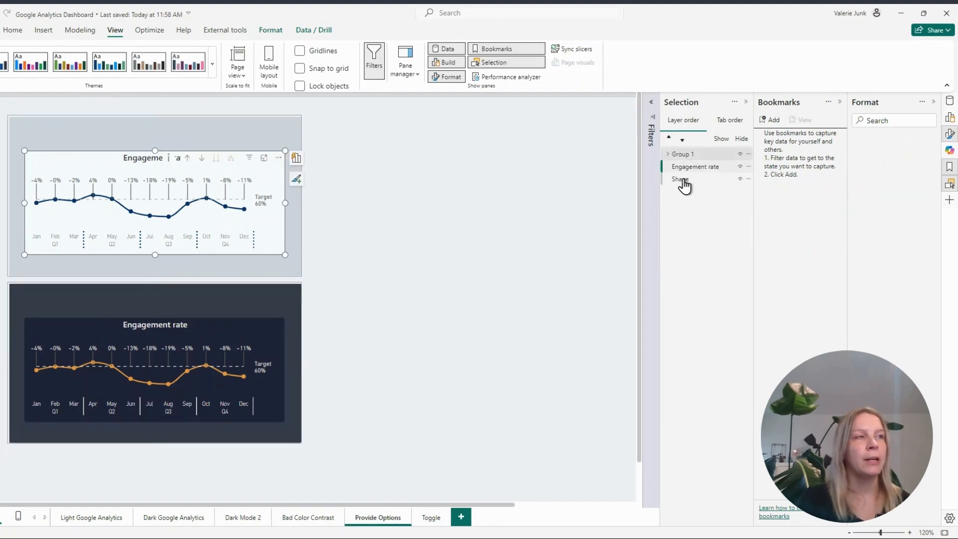
pyautogui.rightClick(680, 178)
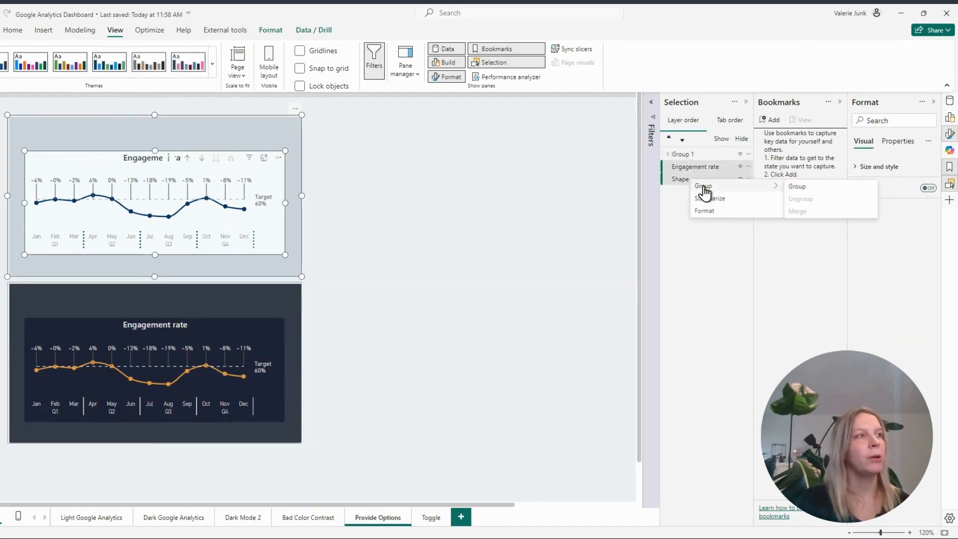
pyautogui.moveTo(721, 198)
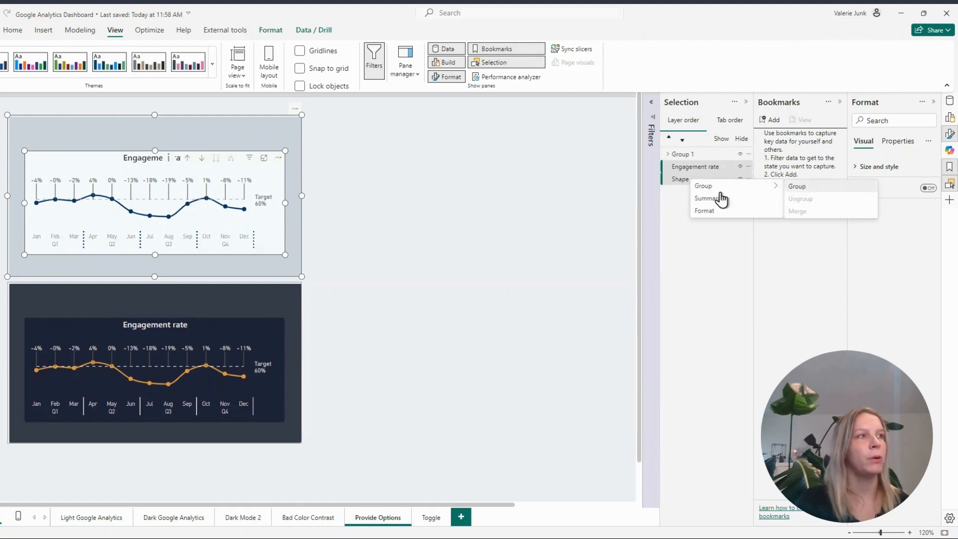
pyautogui.click(797, 186)
pyautogui.write('Dark Mode')
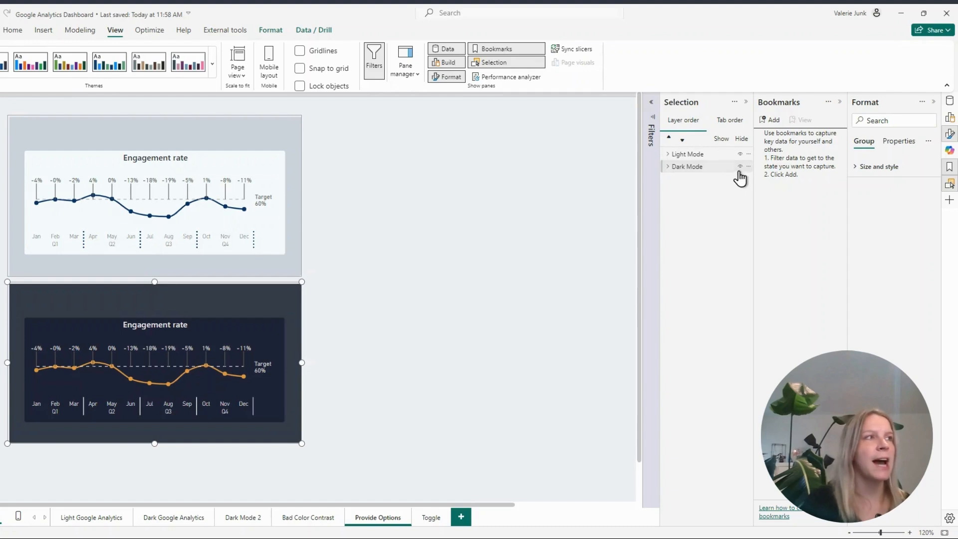
# - Toggle Dark Mode and Light Mode group visibility to confirm the groups overlap exactly
pyautogui.click(740, 167)
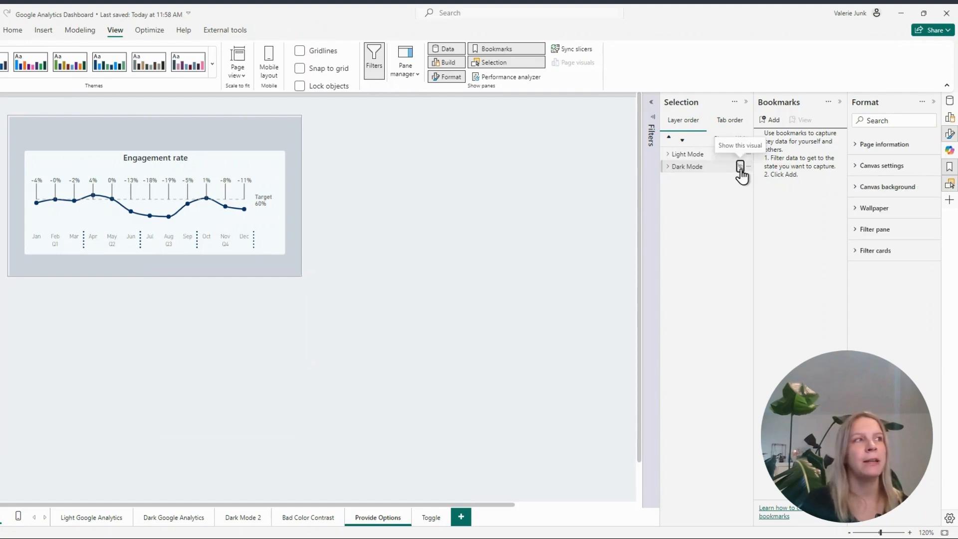
pyautogui.click(740, 167)
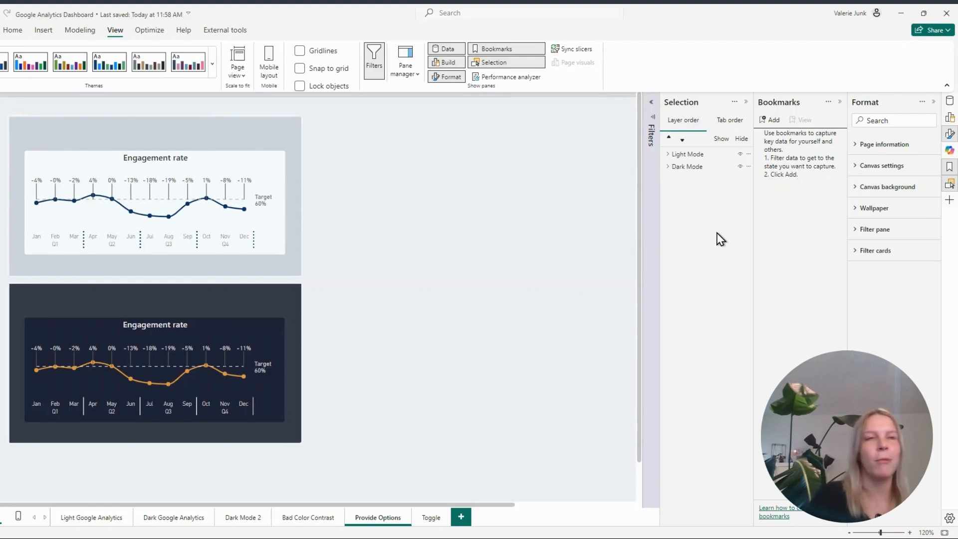
pyautogui.moveTo(718, 238)
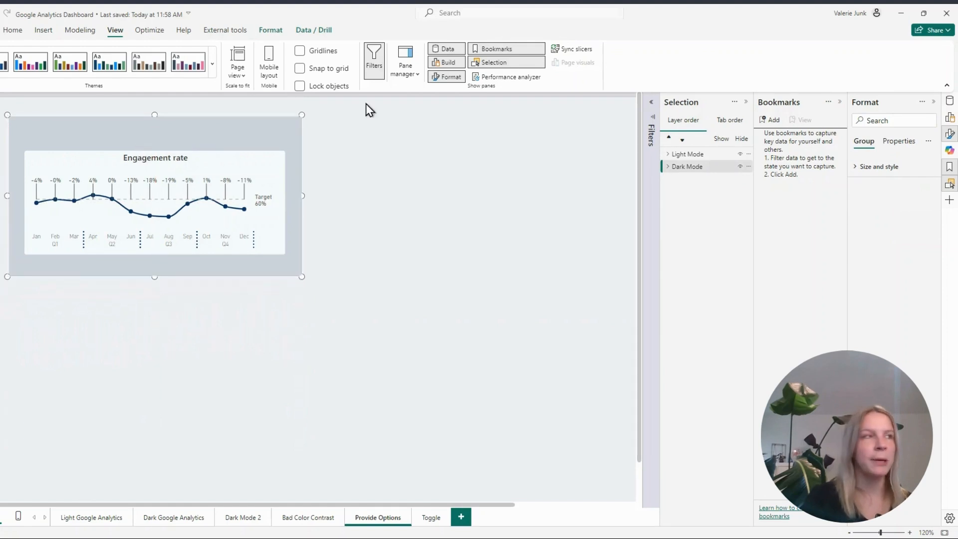
pyautogui.click(740, 154)
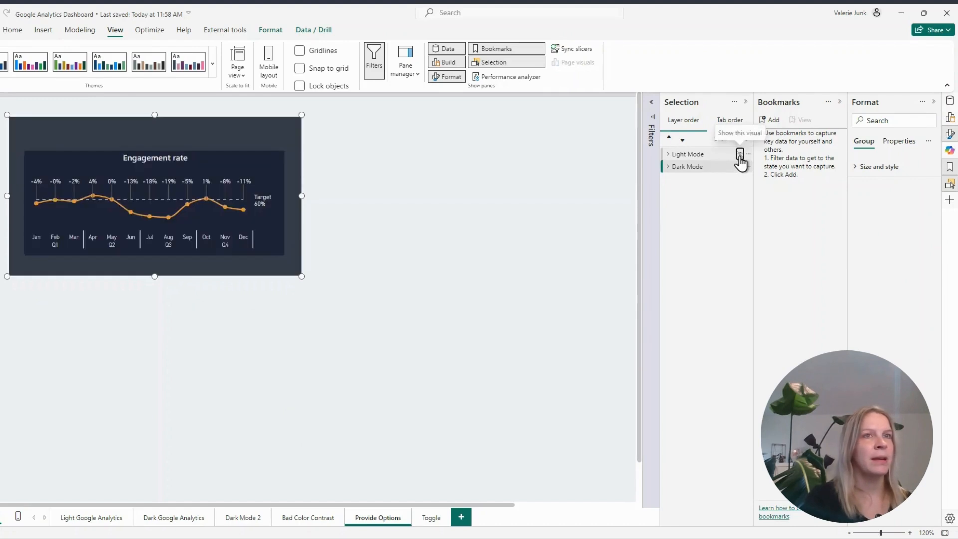
pyautogui.click(740, 154)
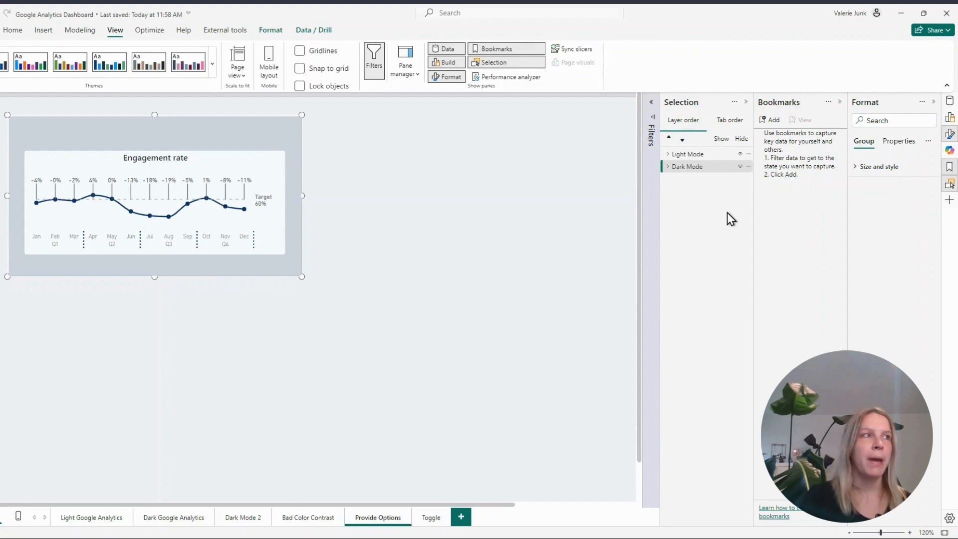
pyautogui.moveTo(274, 178)
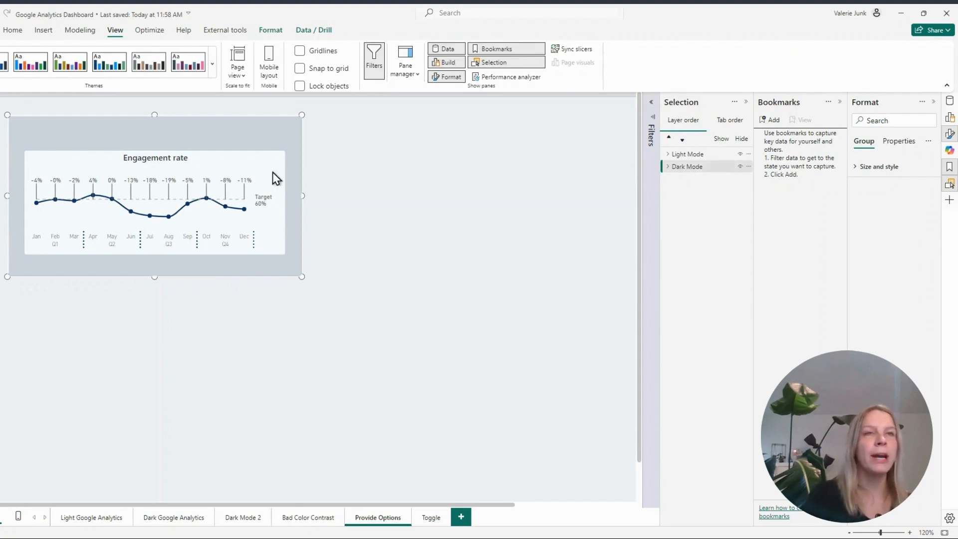
pyautogui.moveTo(738, 173)
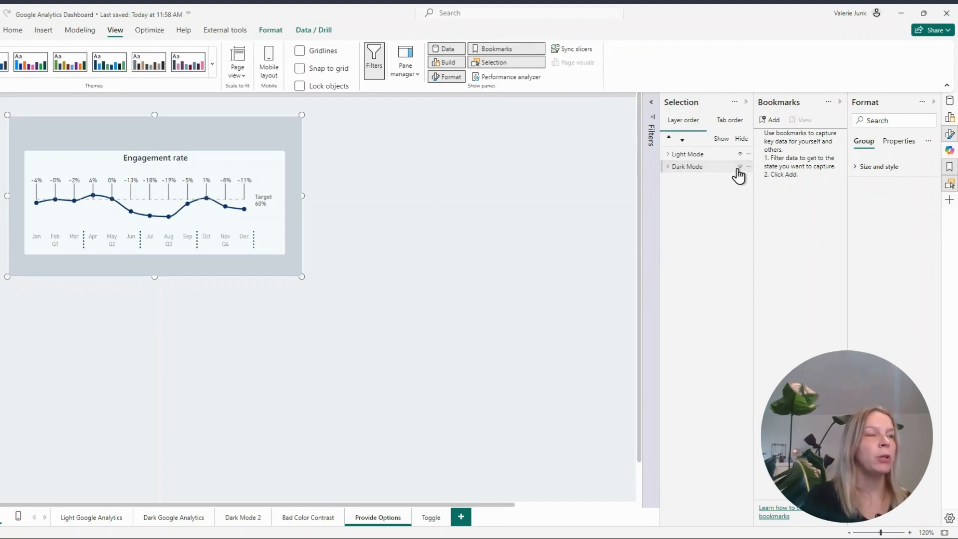
pyautogui.moveTo(740, 166)
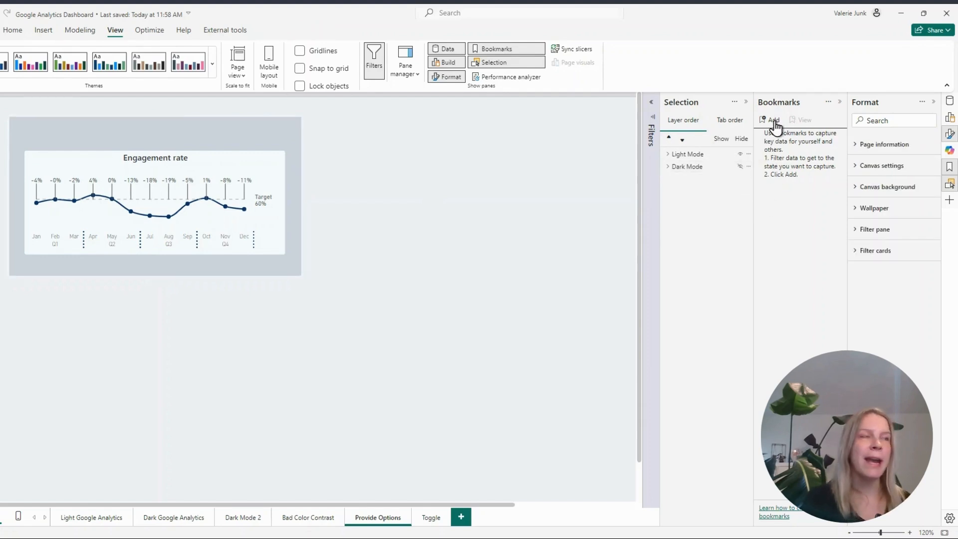
# - Add a new bookmark and hide the Light Mode group to show the dark chart
pyautogui.click(773, 120)
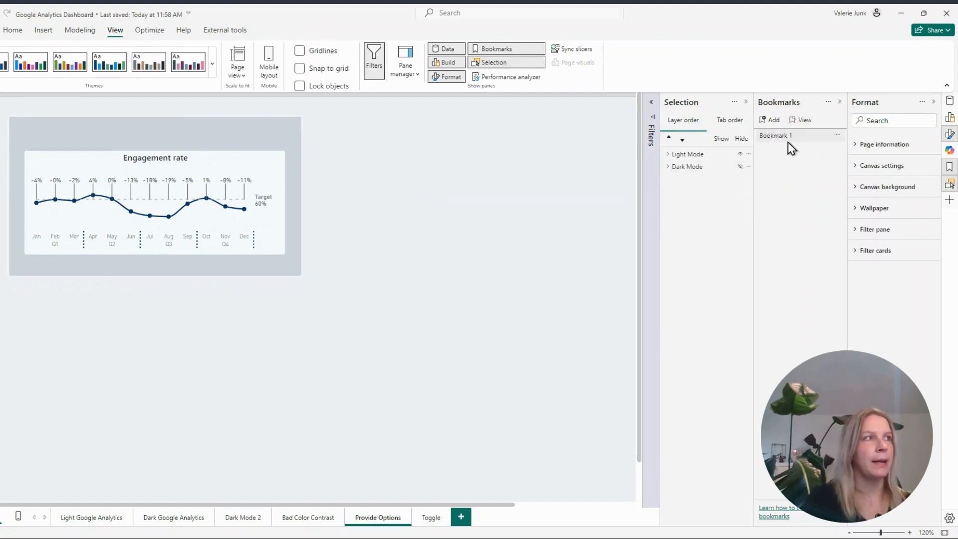
pyautogui.doubleClick(775, 136)
pyautogui.write('Light Mode')
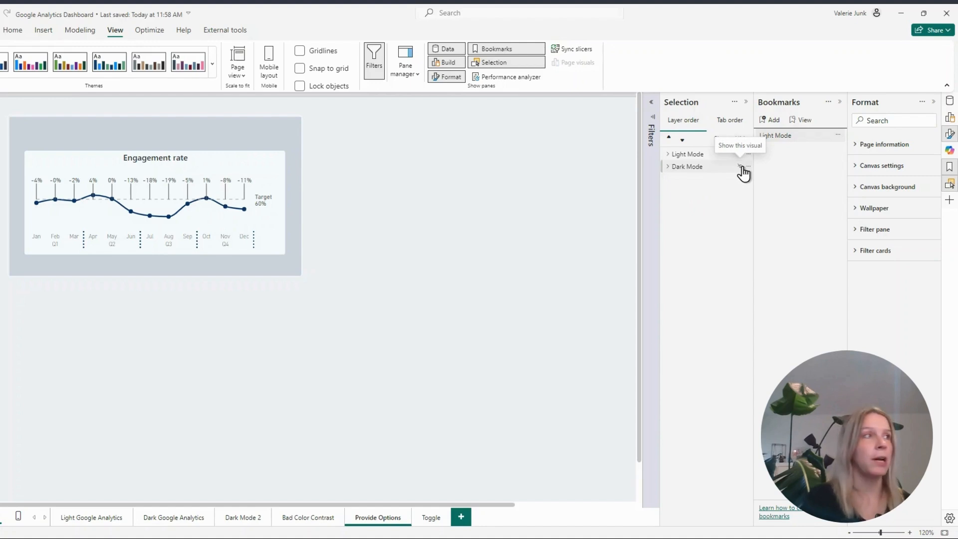
pyautogui.click(739, 154)
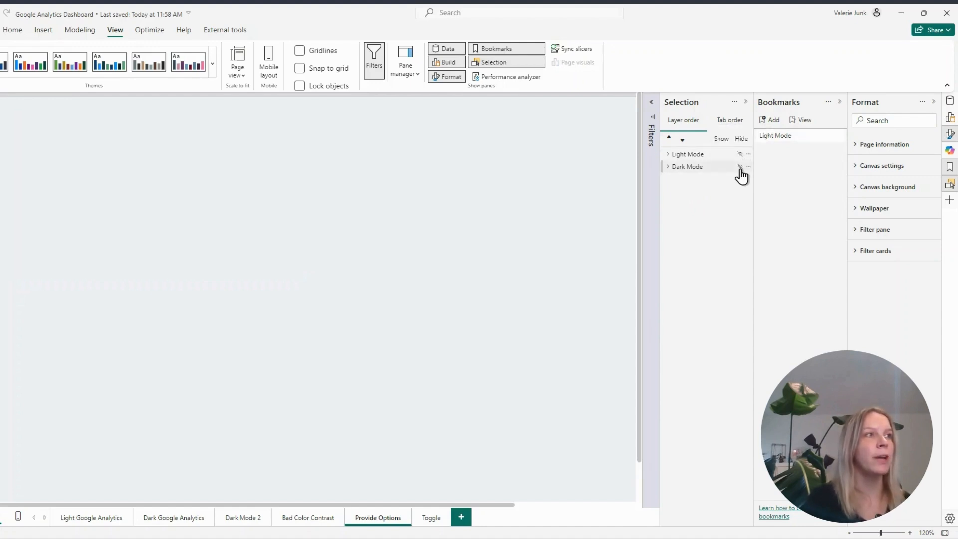
pyautogui.click(738, 166)
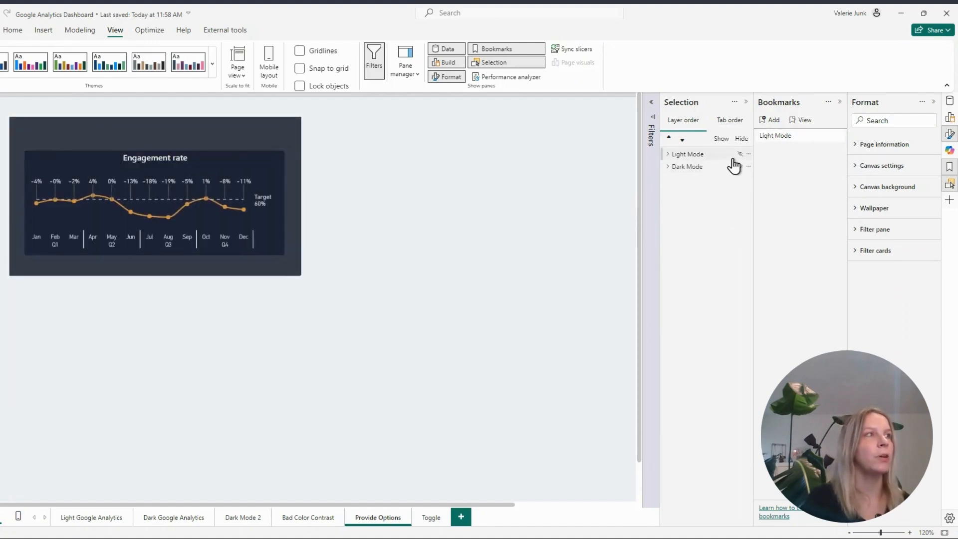
# - Save the dark state as the Dark Mode bookmark, then switch to Light Mode
pyautogui.click(770, 120)
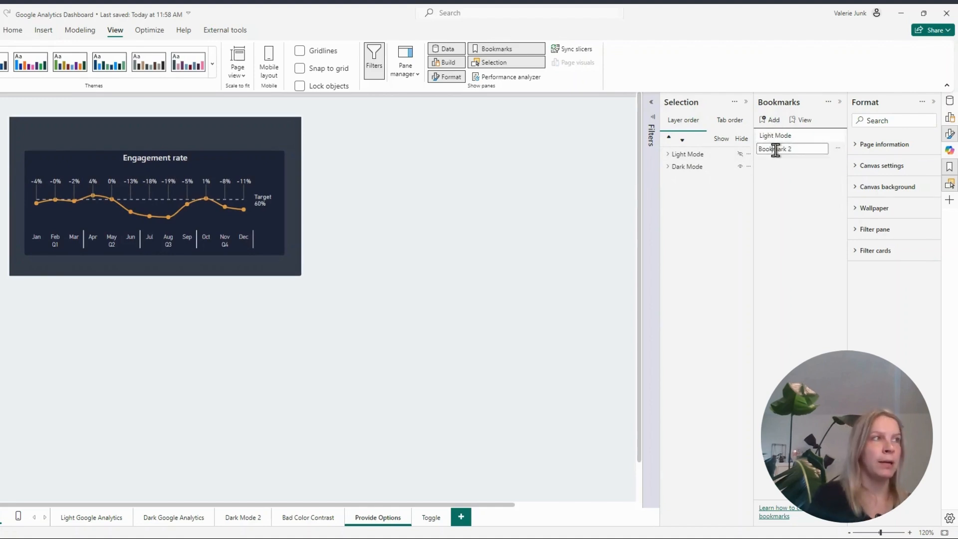
pyautogui.write('Dark Mode')
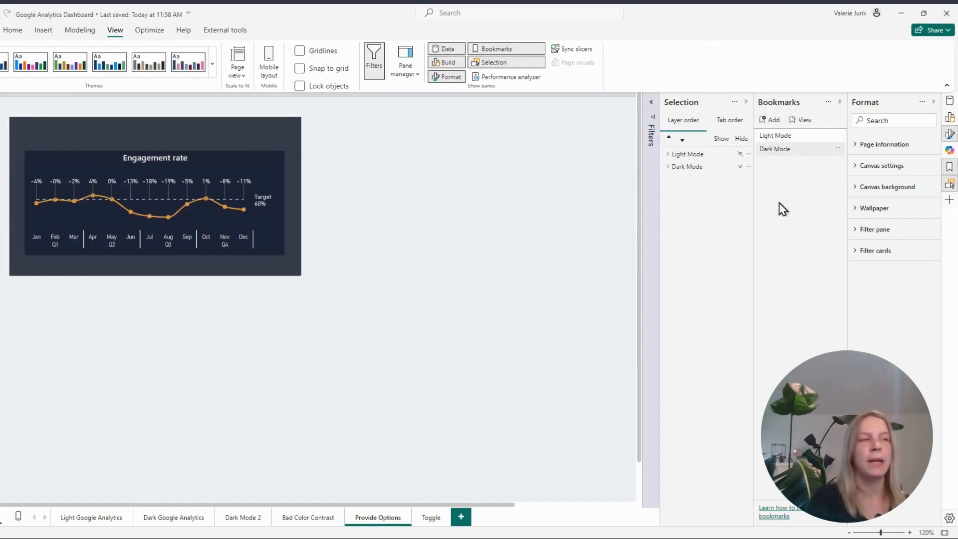
pyautogui.moveTo(694, 166)
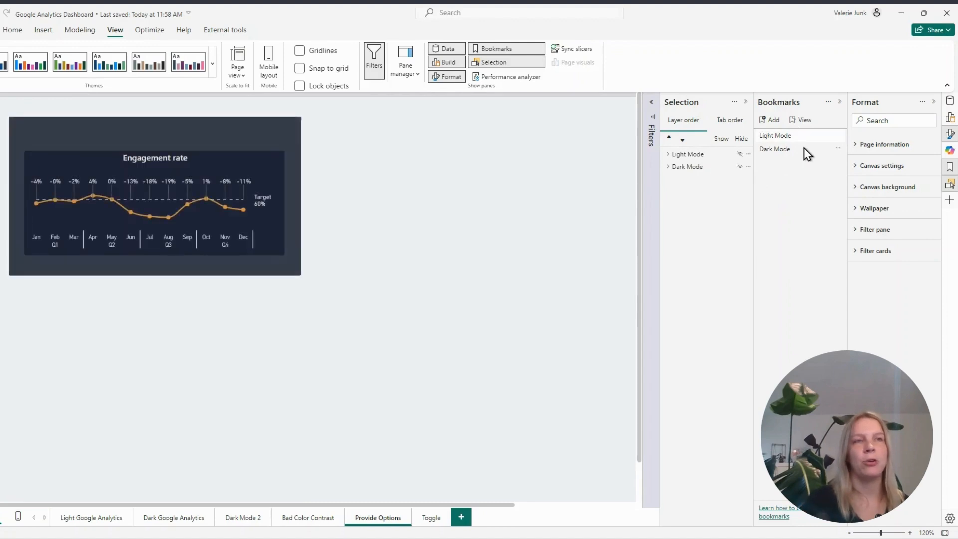
pyautogui.click(775, 135)
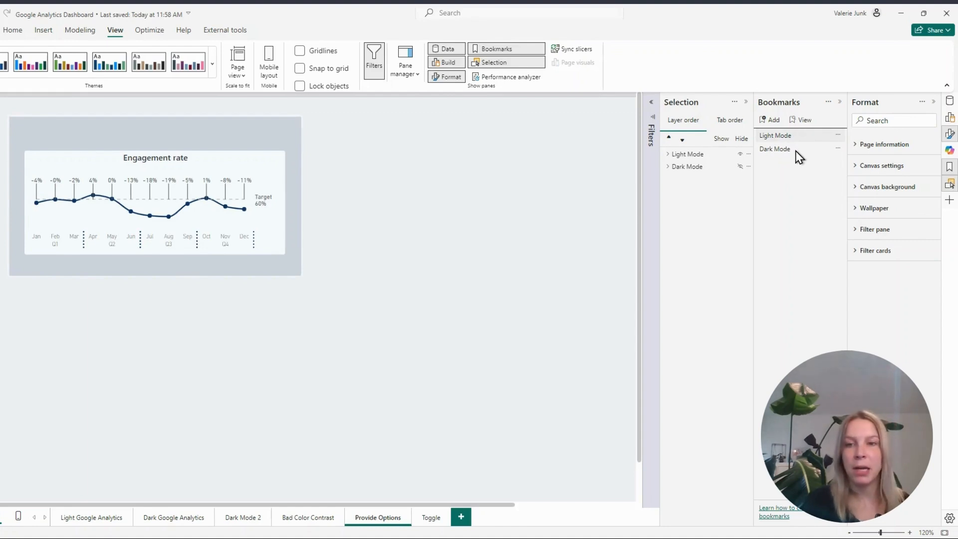
pyautogui.click(775, 149)
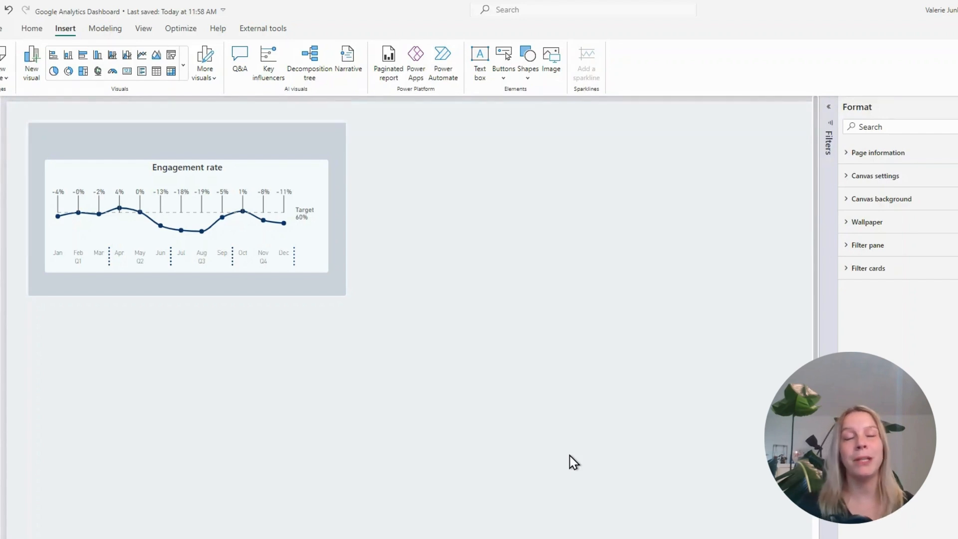
pyautogui.moveTo(946, 526)
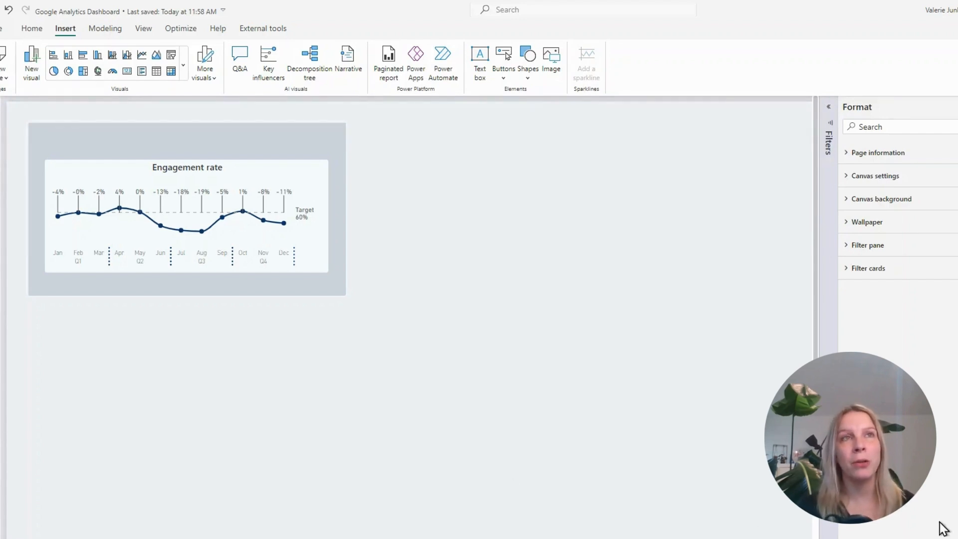
pyautogui.moveTo(130, 46)
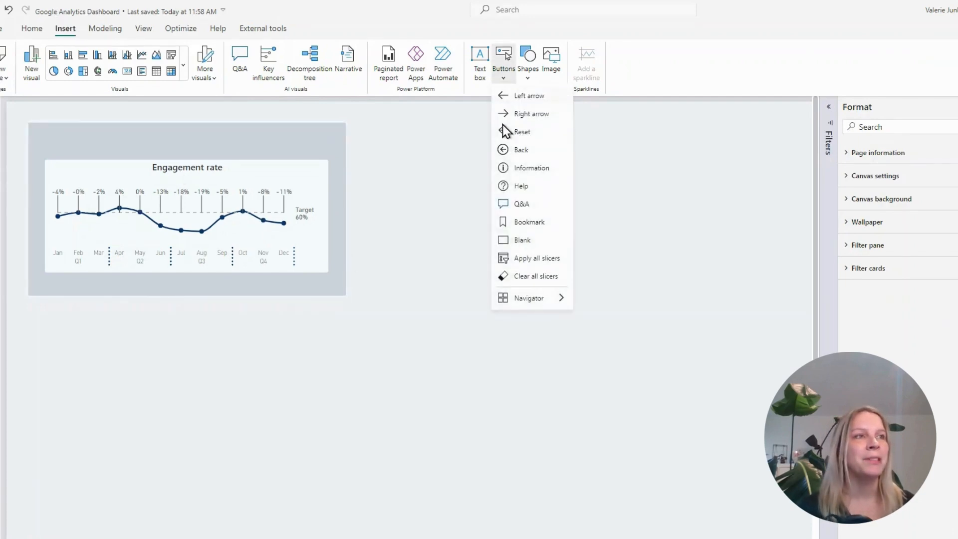
# - Insert a Bookmark navigator from the Buttons menu below the chart
pyautogui.click(528, 299)
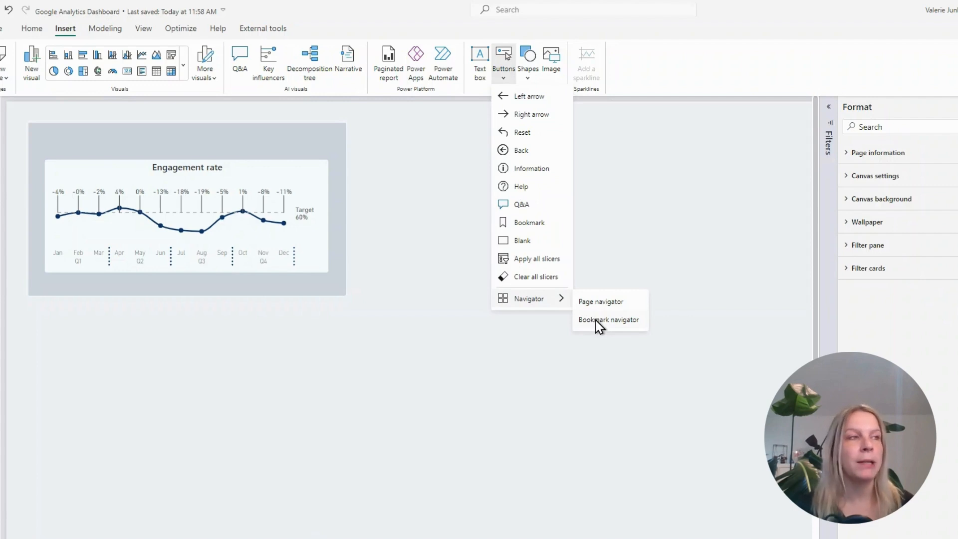
pyautogui.click(608, 319)
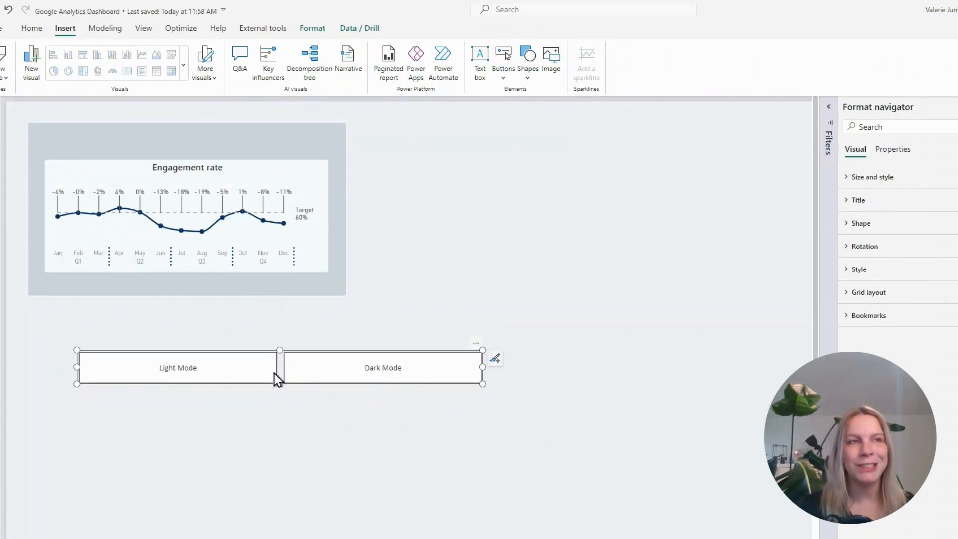
pyautogui.moveTo(382, 373)
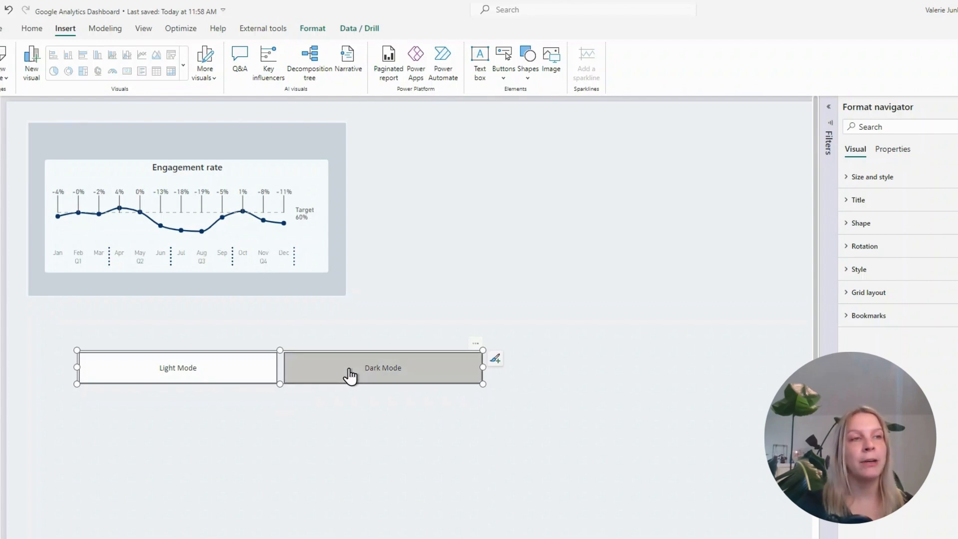
# - Test the navigator's Dark Mode and Light Mode buttons, then select the navigator
pyautogui.click(383, 367)
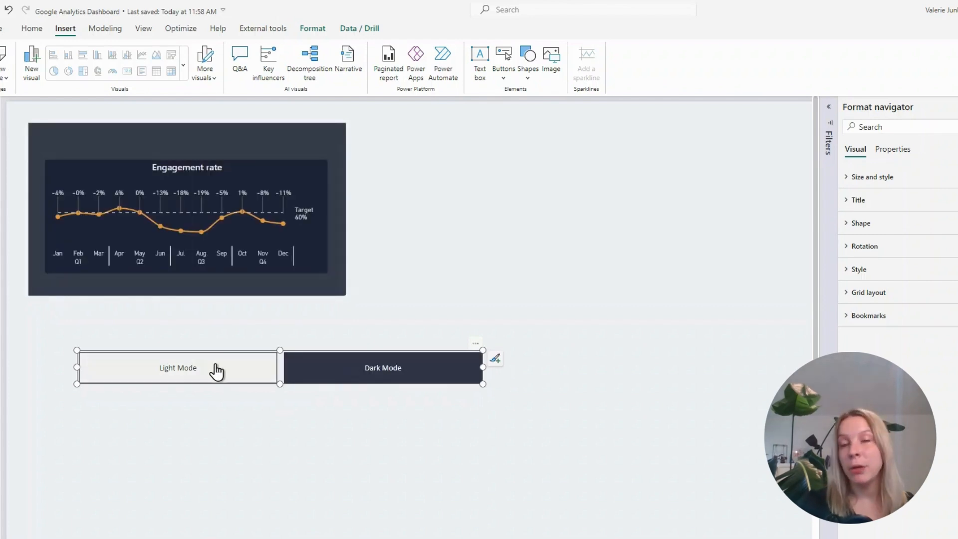
pyautogui.click(178, 367)
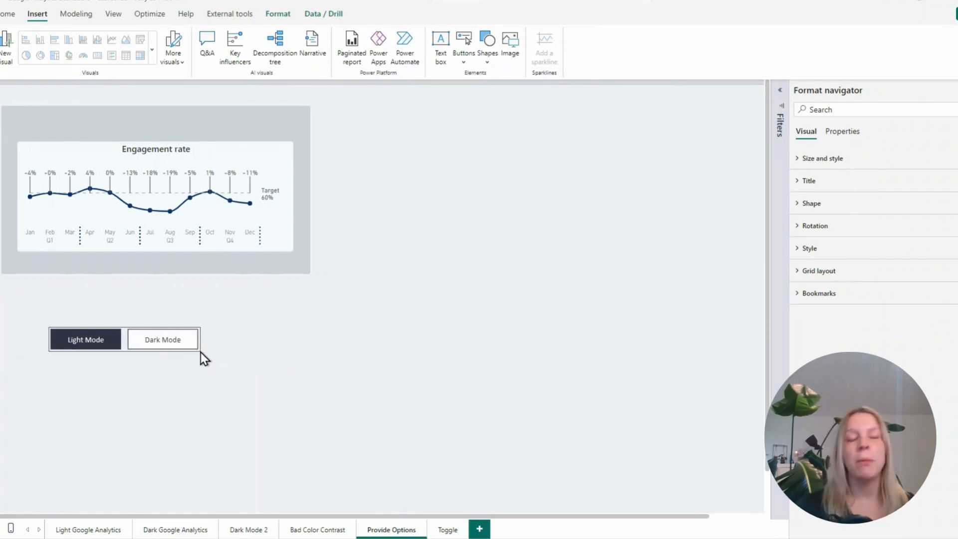
pyautogui.click(163, 340)
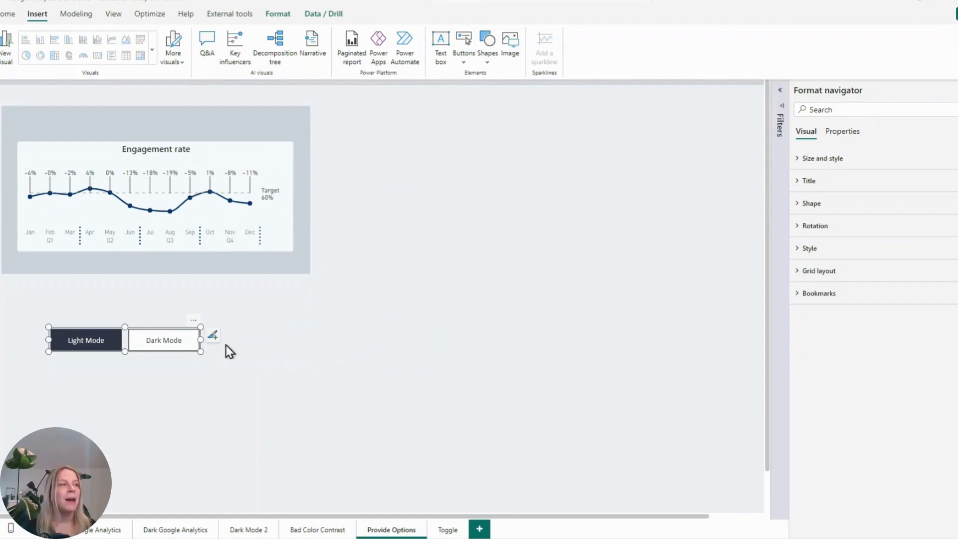
pyautogui.moveTo(129, 352)
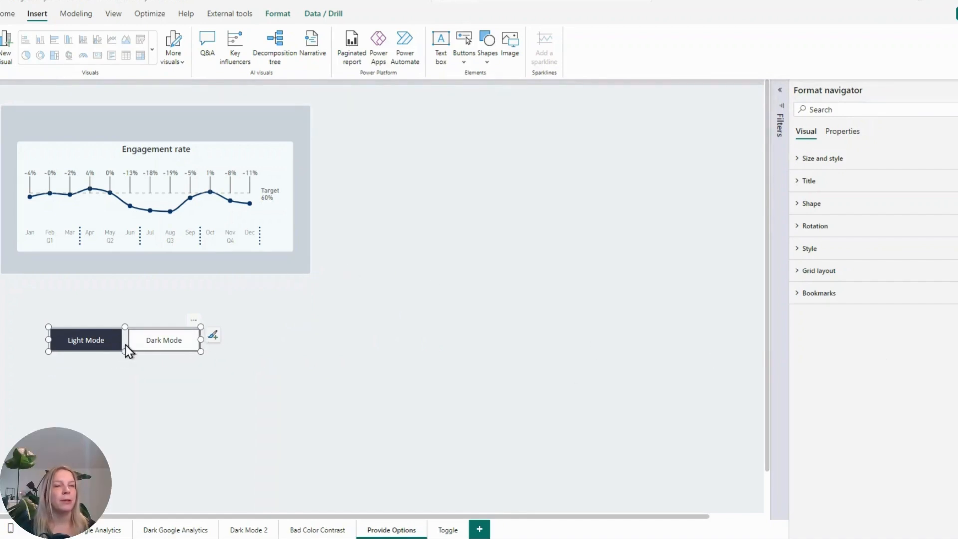
pyautogui.moveTo(186, 340)
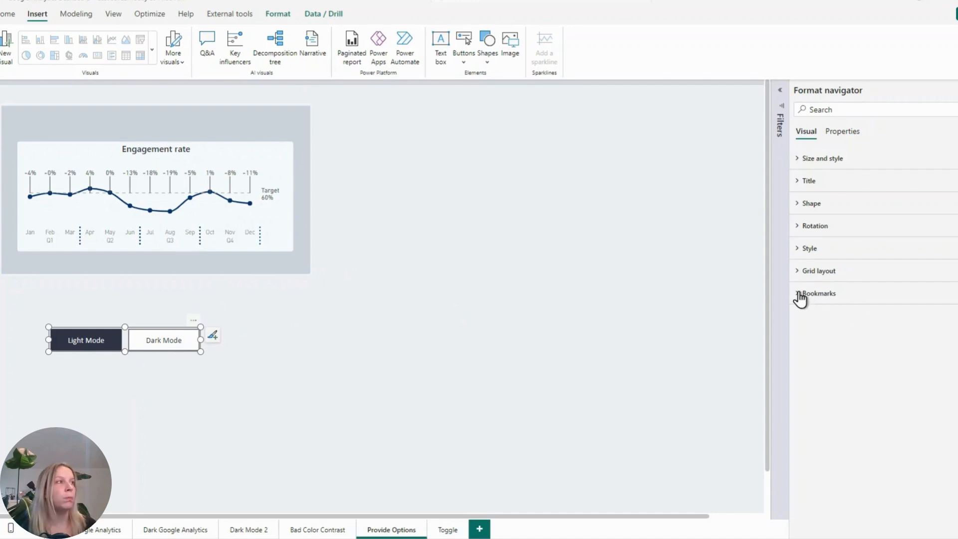
# - Set the navigator's Bookmarks 'Launch on deselection' option to Dark Mode
pyautogui.click(819, 293)
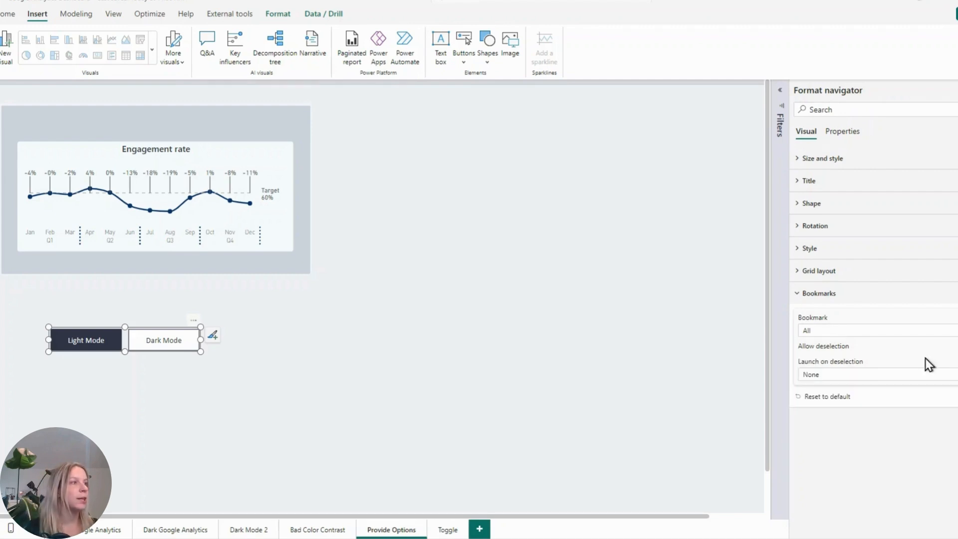
pyautogui.click(874, 374)
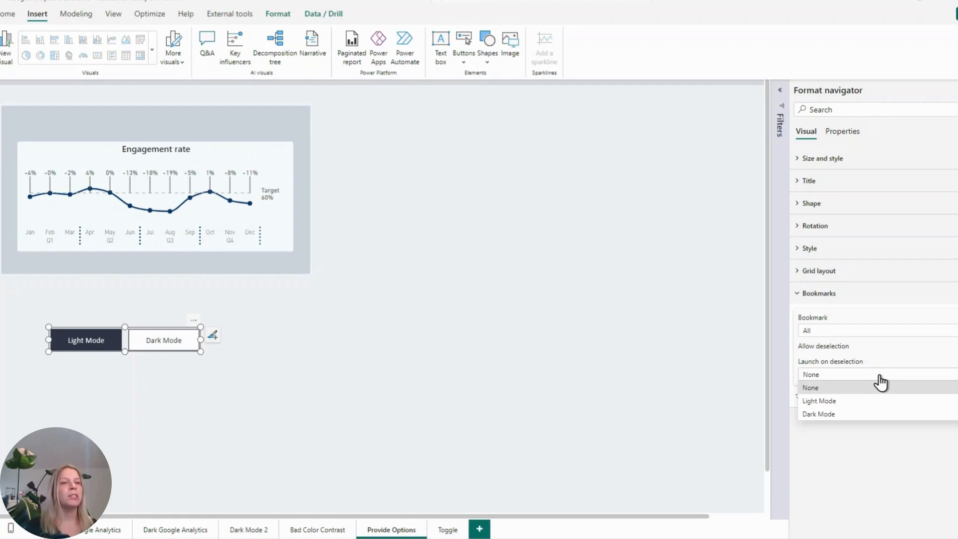
pyautogui.moveTo(836, 410)
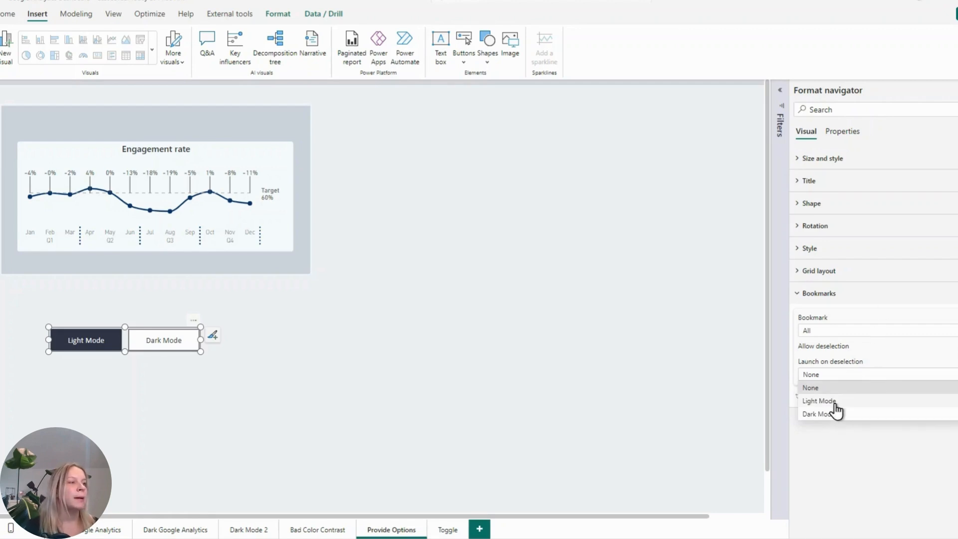
pyautogui.click(818, 414)
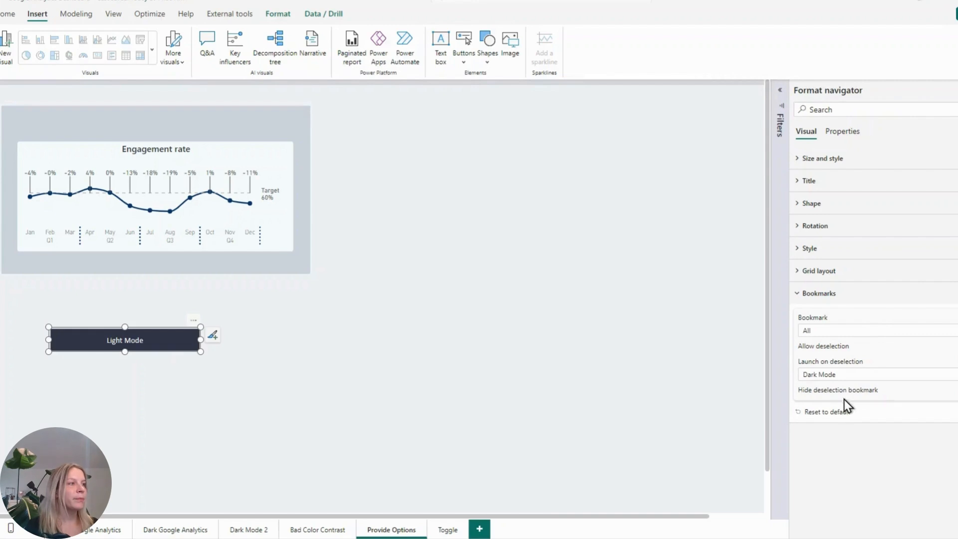
pyautogui.moveTo(918, 359)
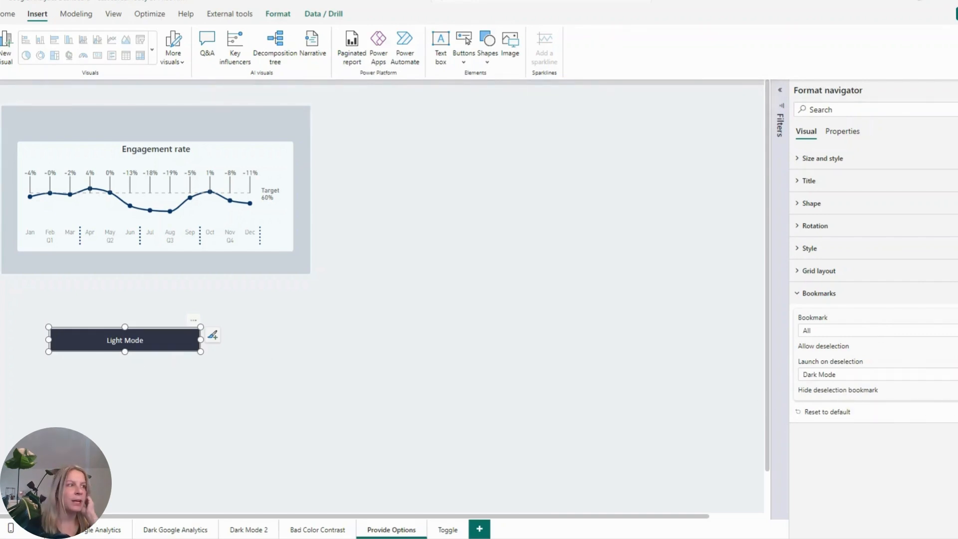
pyautogui.moveTo(137, 389)
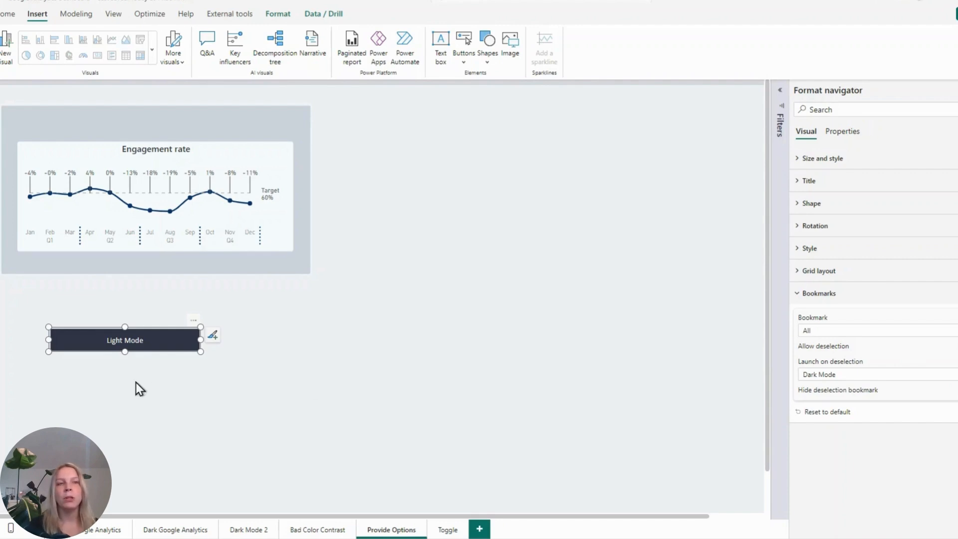
pyautogui.moveTo(156, 348)
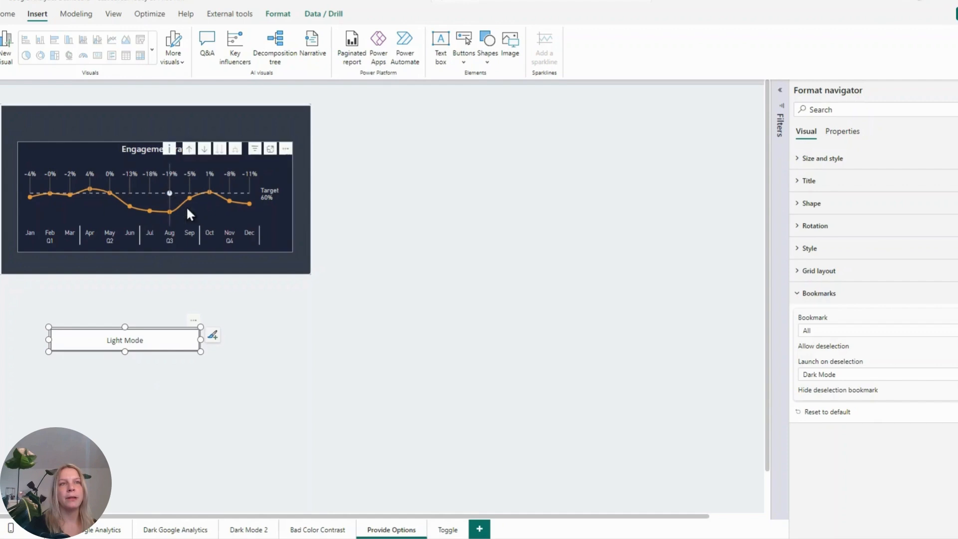
pyautogui.moveTo(168, 243)
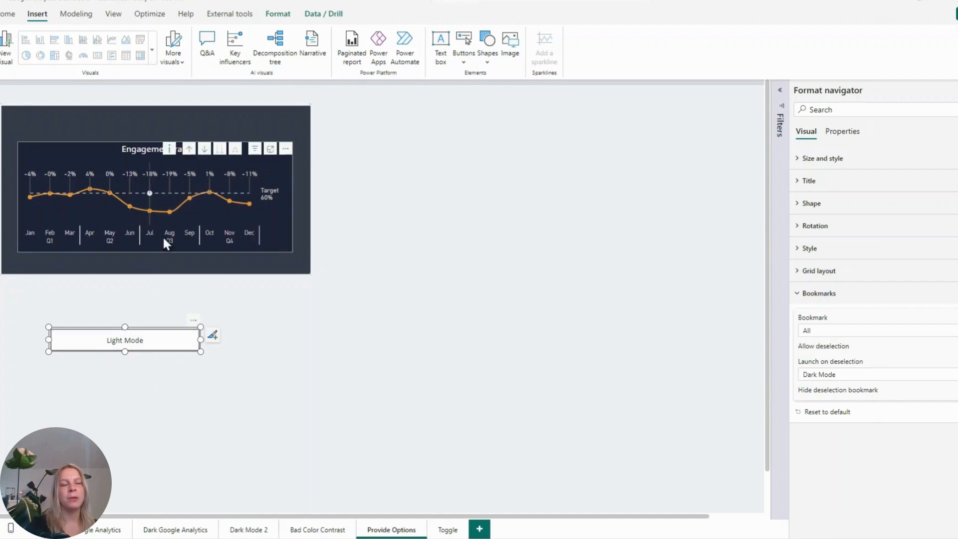
pyautogui.moveTo(160, 349)
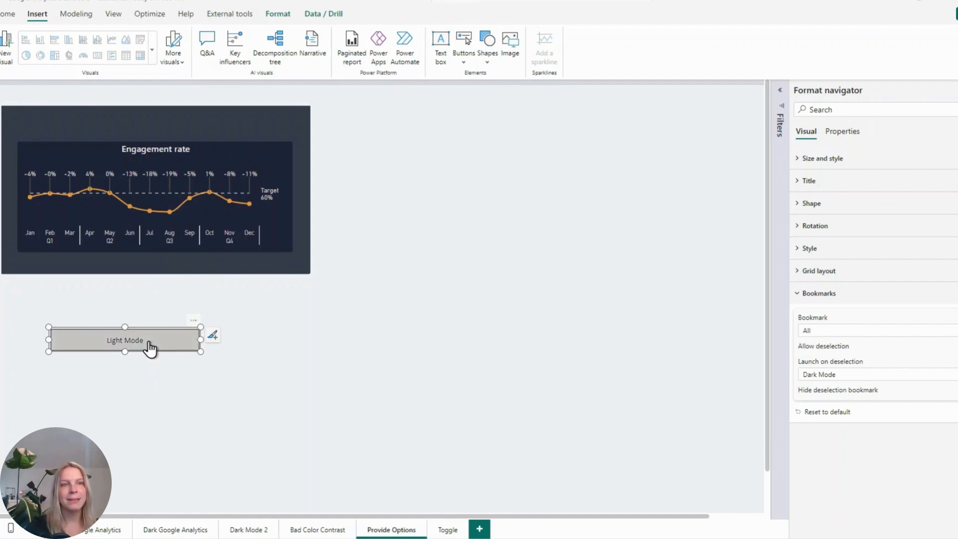
# - Click the single Light Mode toggle repeatedly to flip the chart between light and dark
pyautogui.click(125, 341)
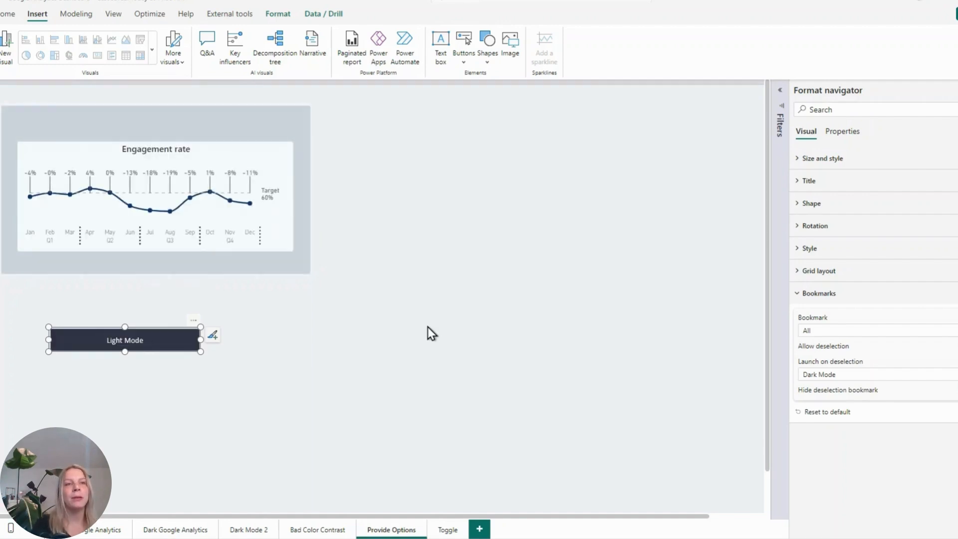
pyautogui.moveTo(82, 360)
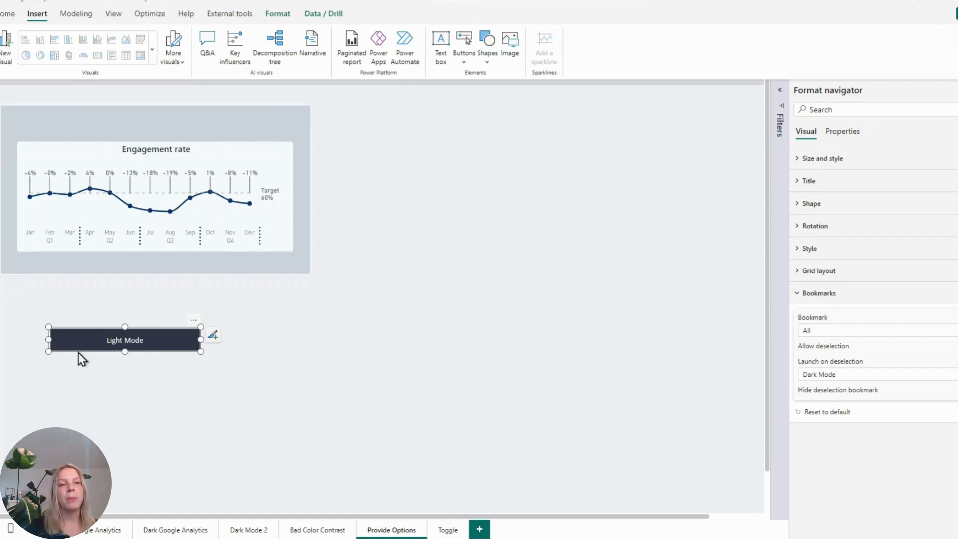
pyautogui.moveTo(158, 368)
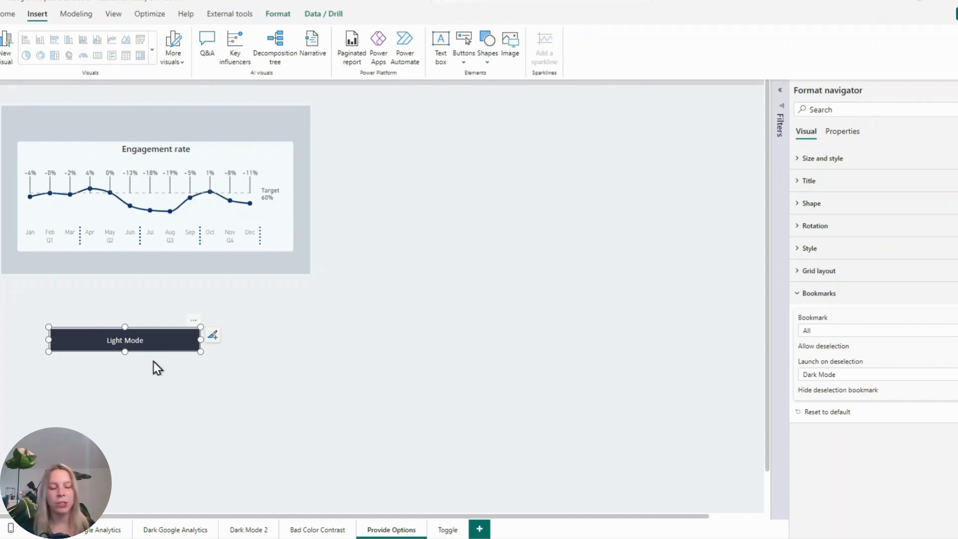
pyautogui.moveTo(95, 332)
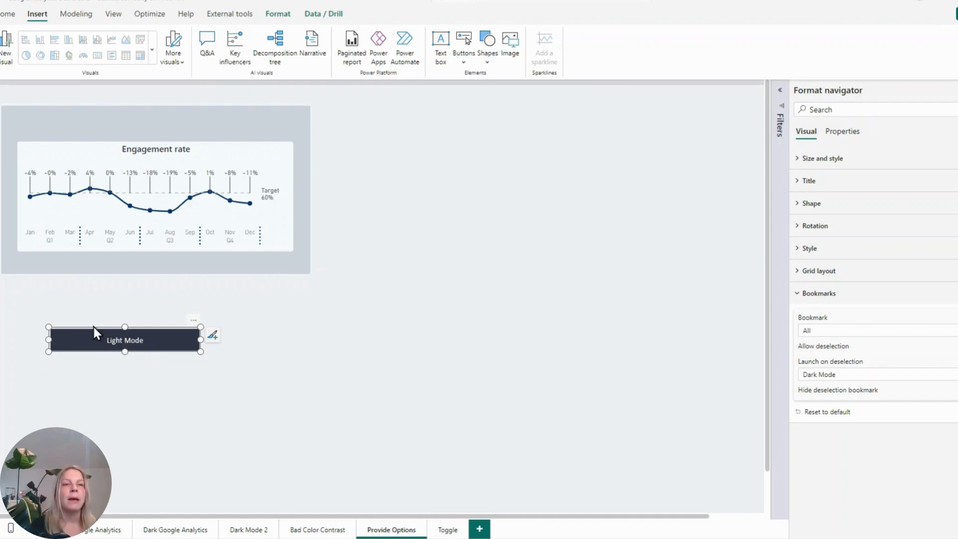
pyautogui.moveTo(142, 349)
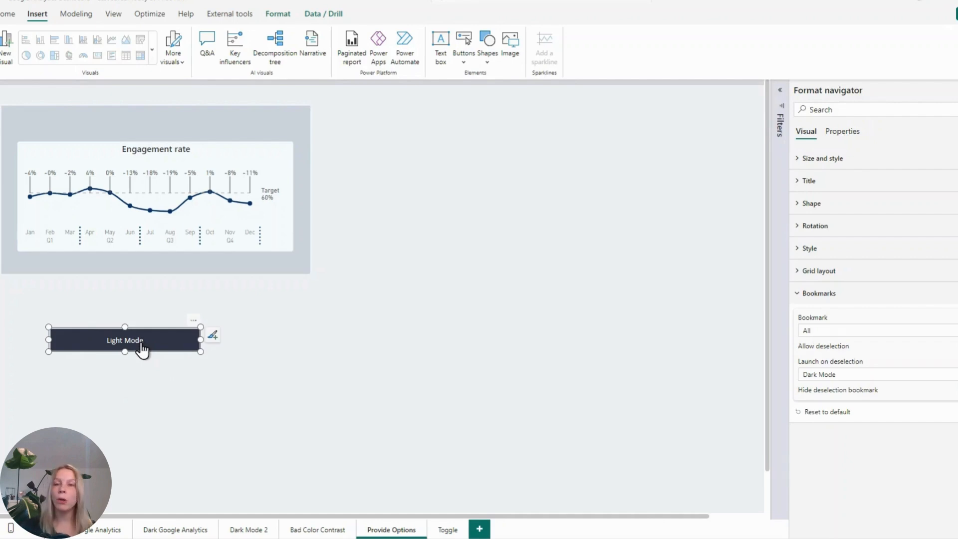
pyautogui.click(124, 340)
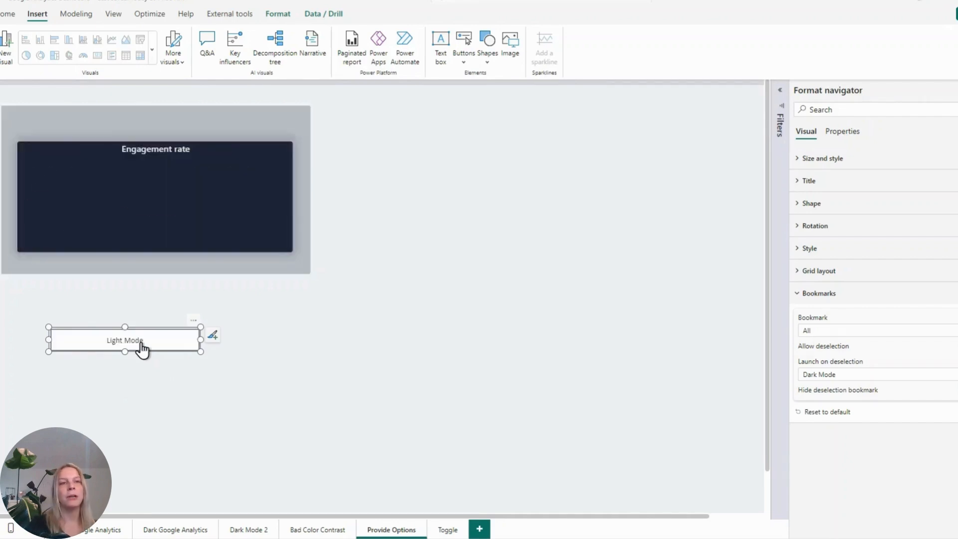
pyautogui.click(125, 340)
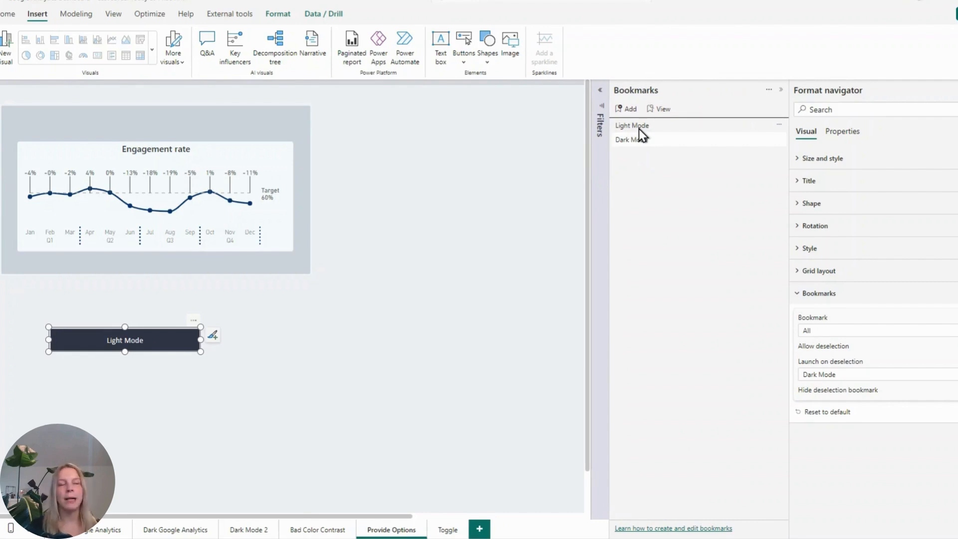
pyautogui.moveTo(431, 208)
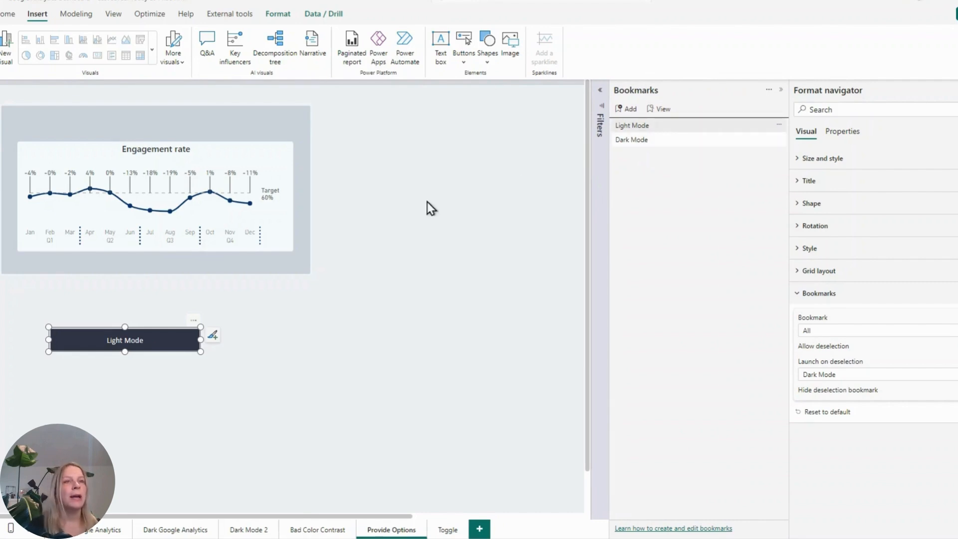
pyautogui.moveTo(106, 315)
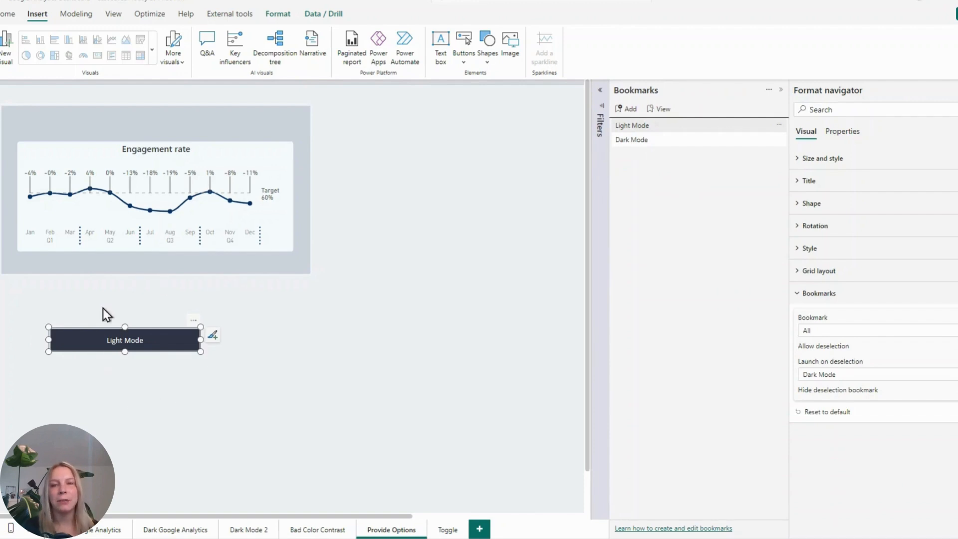
pyautogui.moveTo(115, 360)
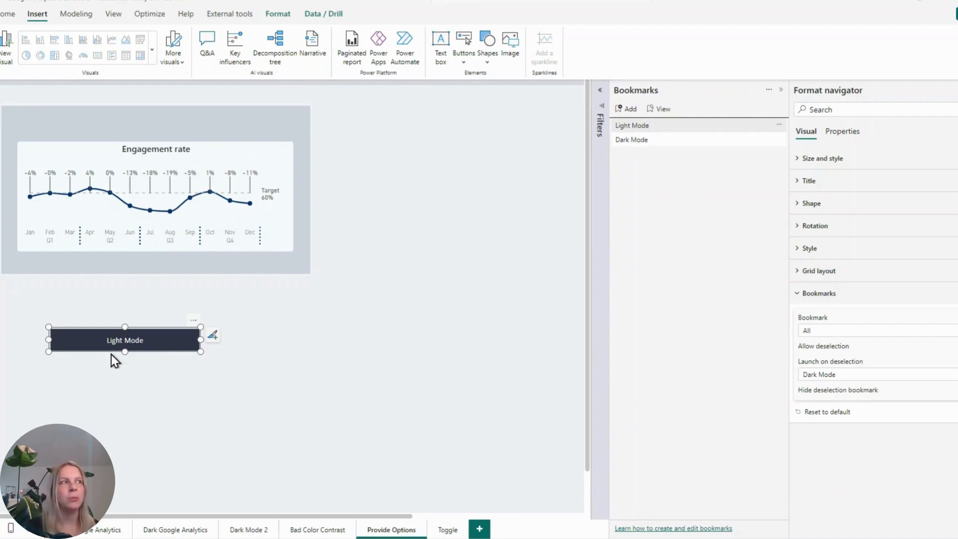
# - Change the Light Mode bookmark's name in the Bookmarks pane to 'O'
pyautogui.doubleClick(632, 125)
pyautogui.write('O')
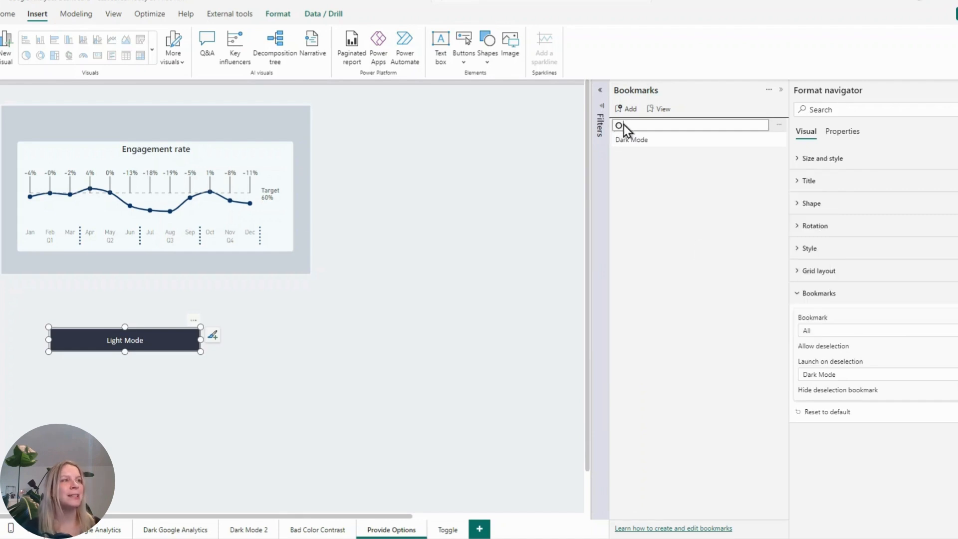
pyautogui.moveTo(700, 411)
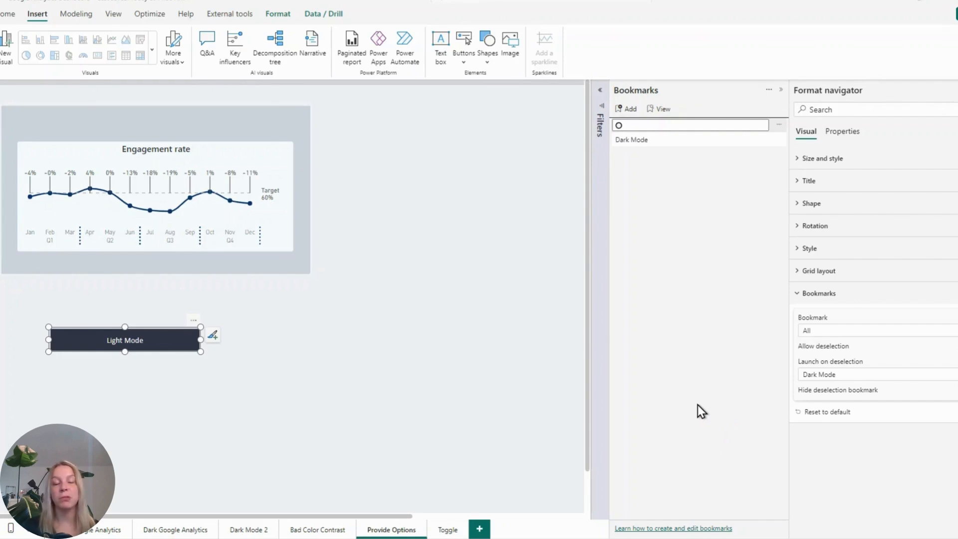
pyautogui.click(689, 126)
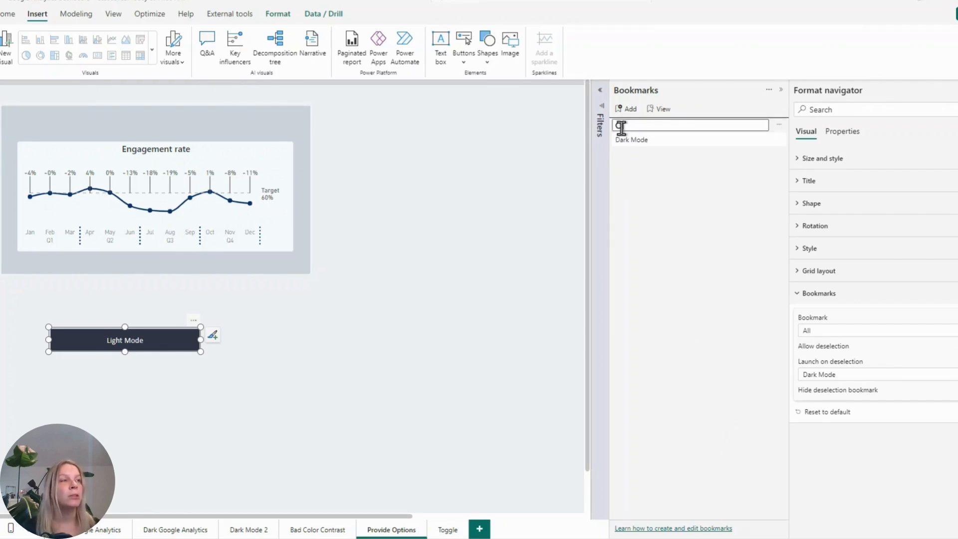
pyautogui.write('O')
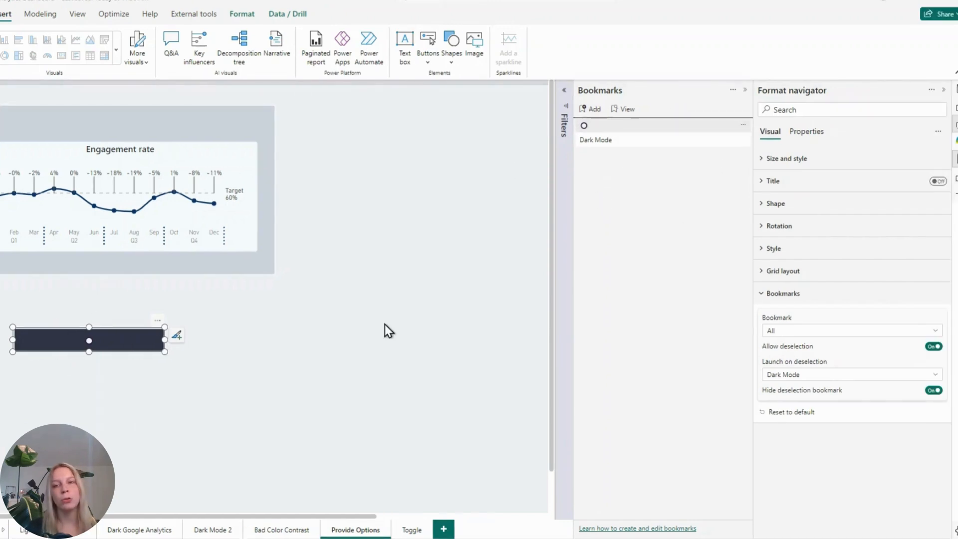
pyautogui.moveTo(360, 346)
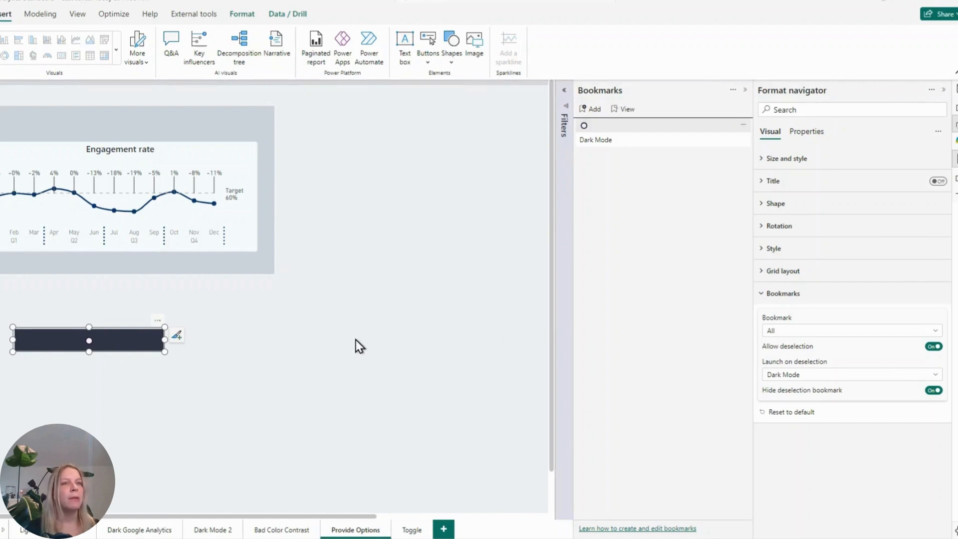
pyautogui.moveTo(784, 256)
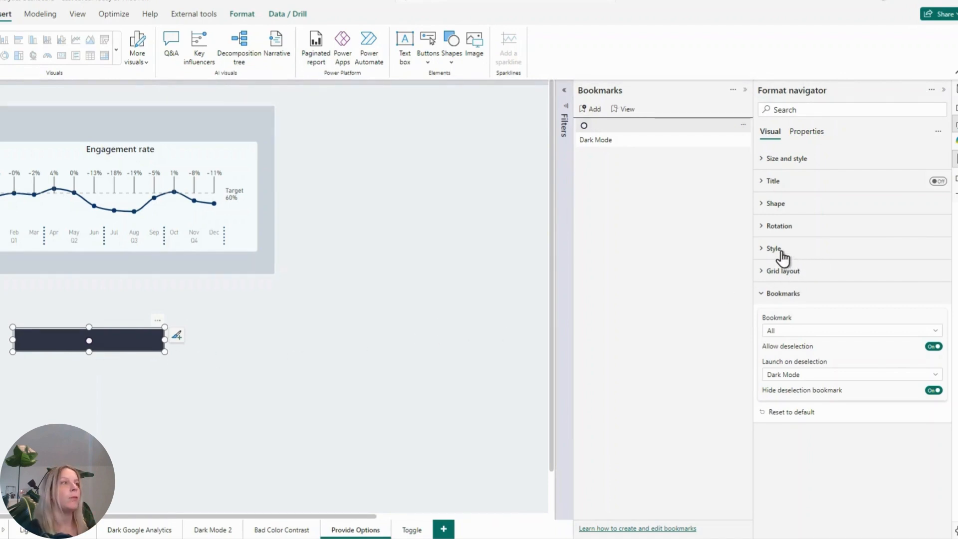
# - Expand the navigator's Style card and scroll to its Text and Fill options
pyautogui.click(774, 248)
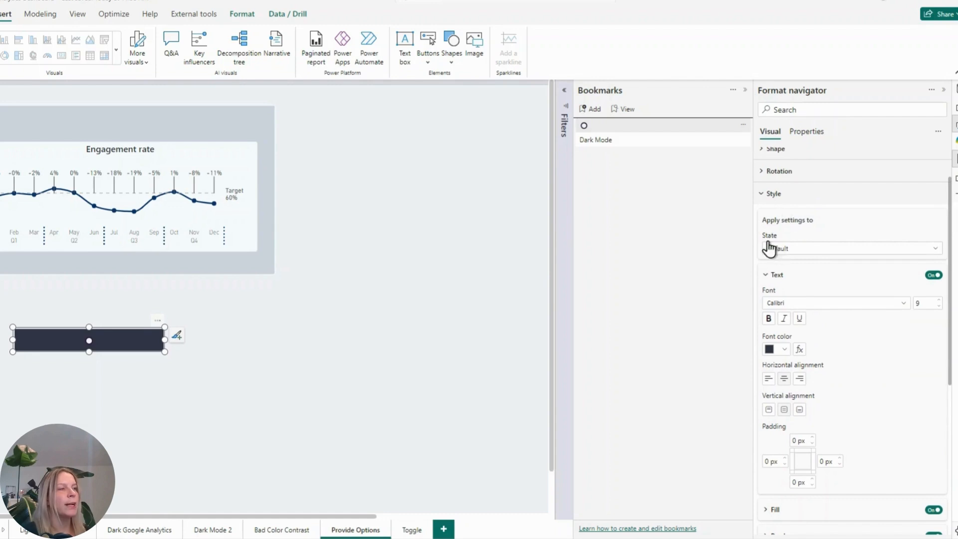
pyautogui.moveTo(801, 258)
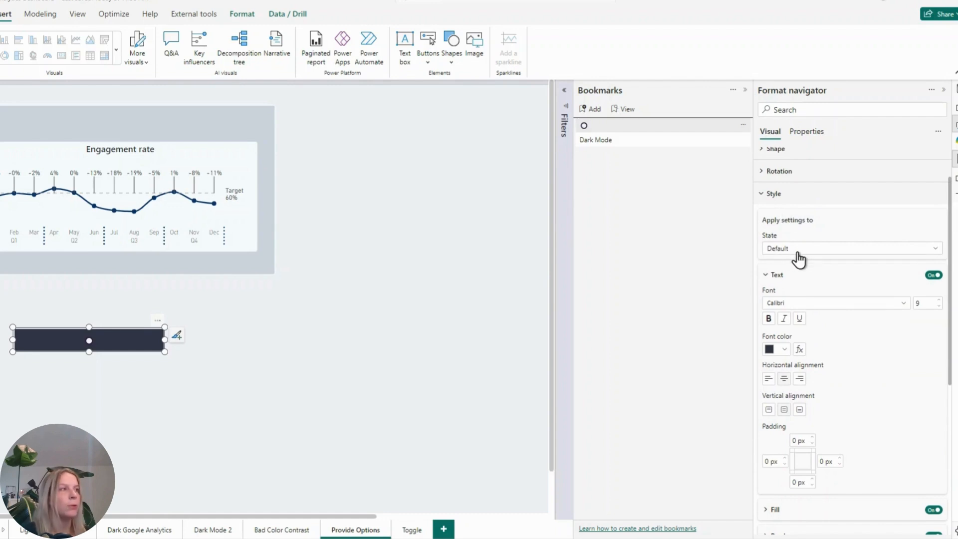
pyautogui.moveTo(784, 354)
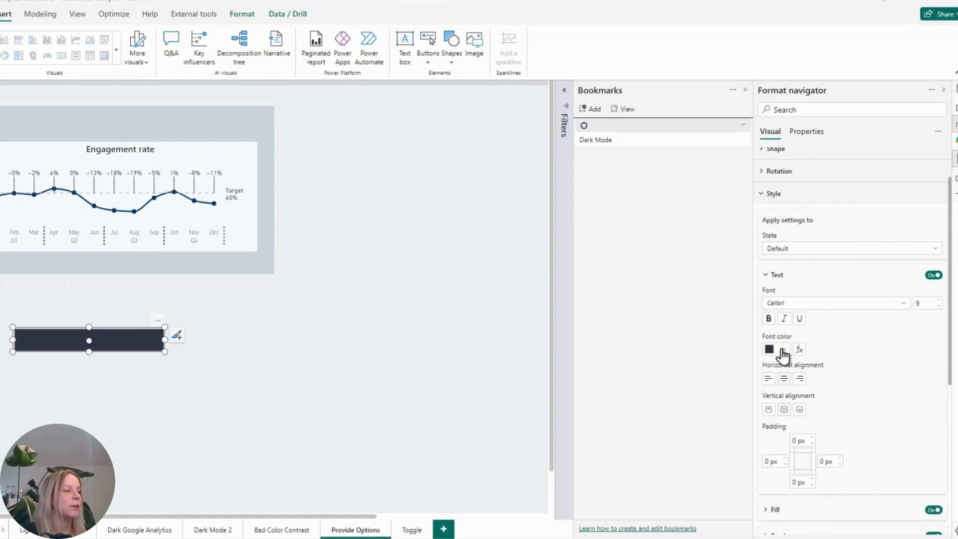
pyautogui.scroll(-3)
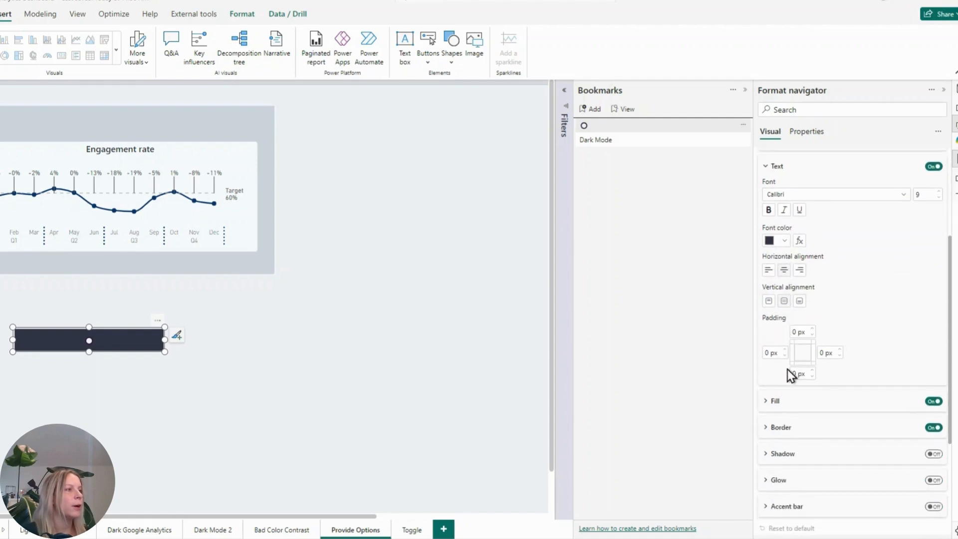
pyautogui.click(775, 400)
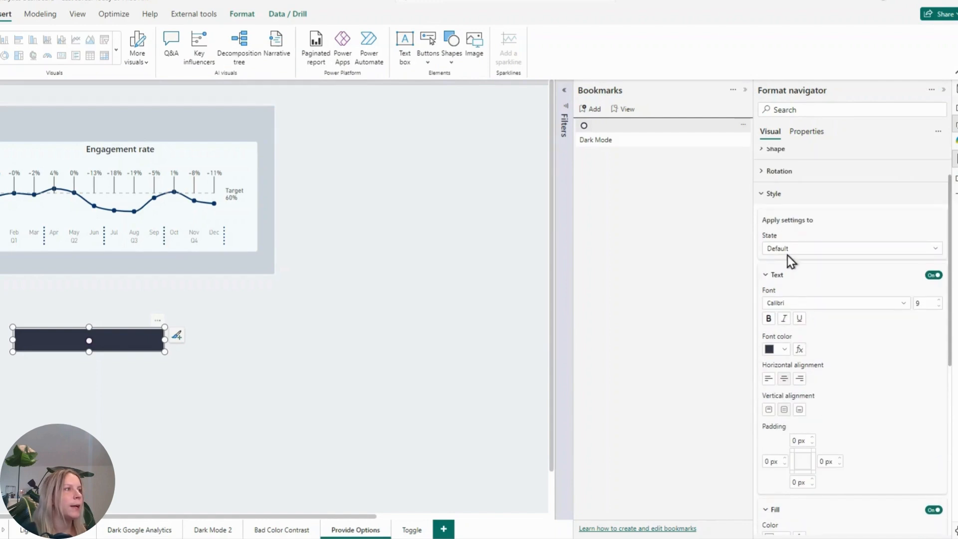
# - Switch the button to its Selected state and fill it light grey from Recent colors
pyautogui.click(849, 248)
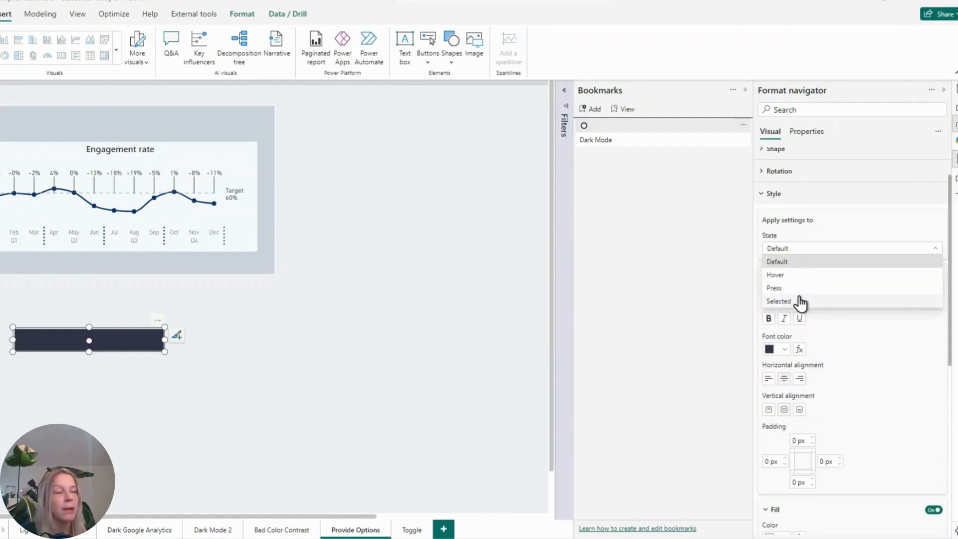
pyautogui.click(778, 301)
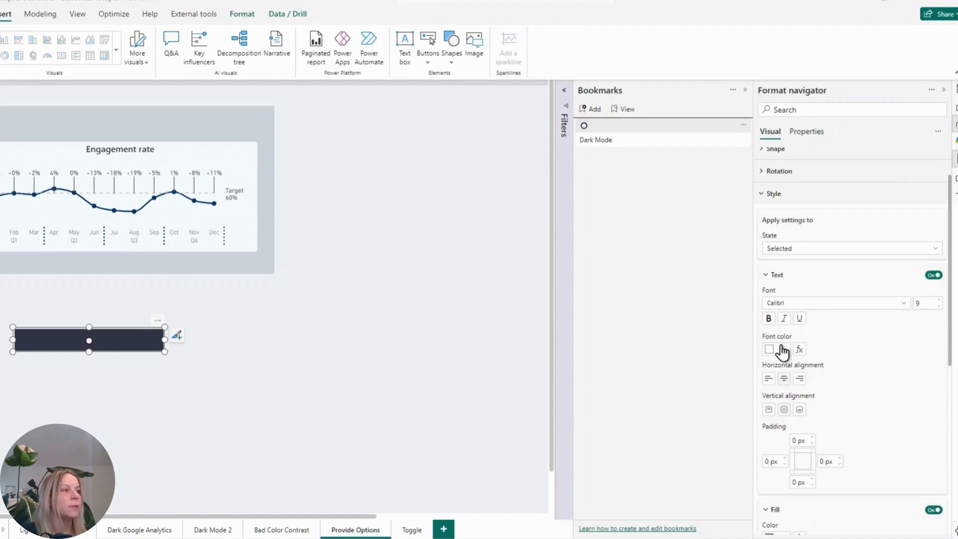
pyautogui.scroll(-3)
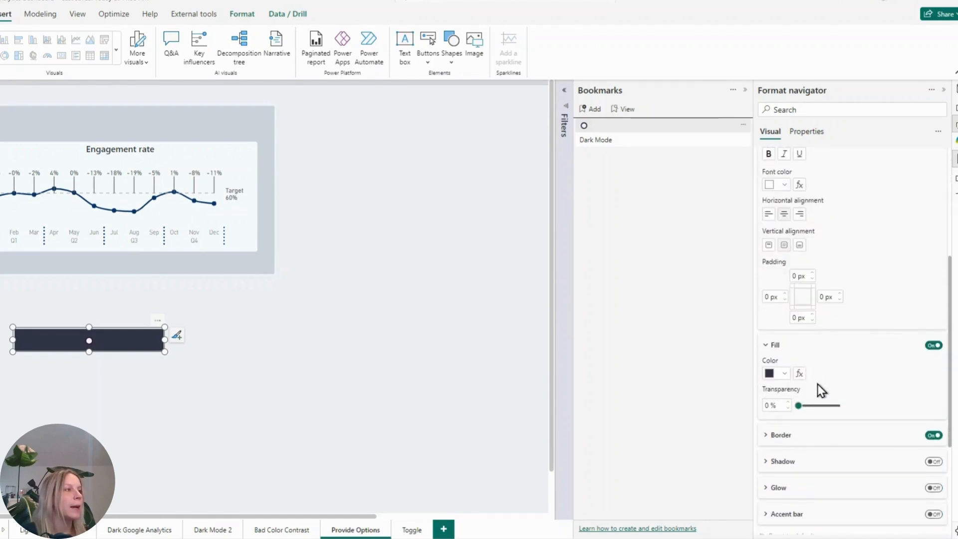
pyautogui.moveTo(144, 351)
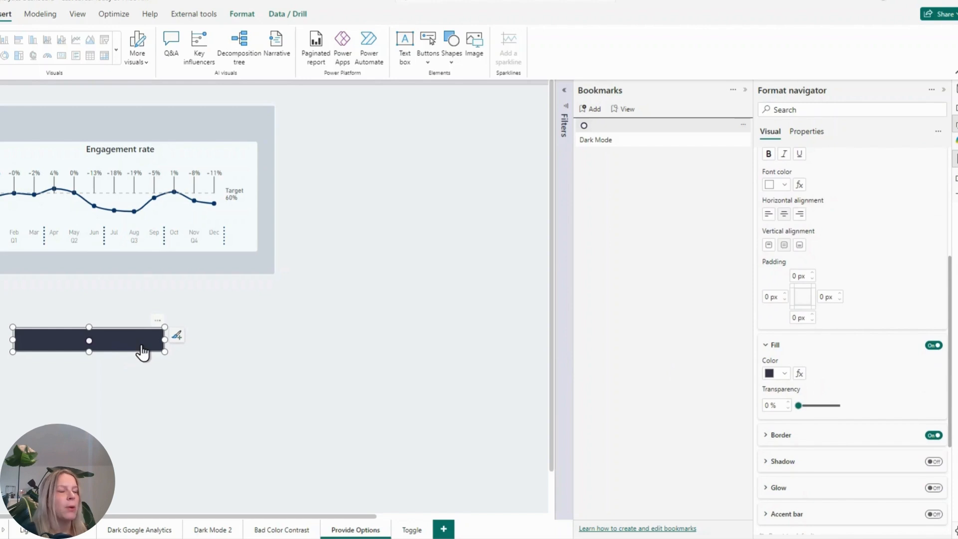
pyautogui.click(769, 373)
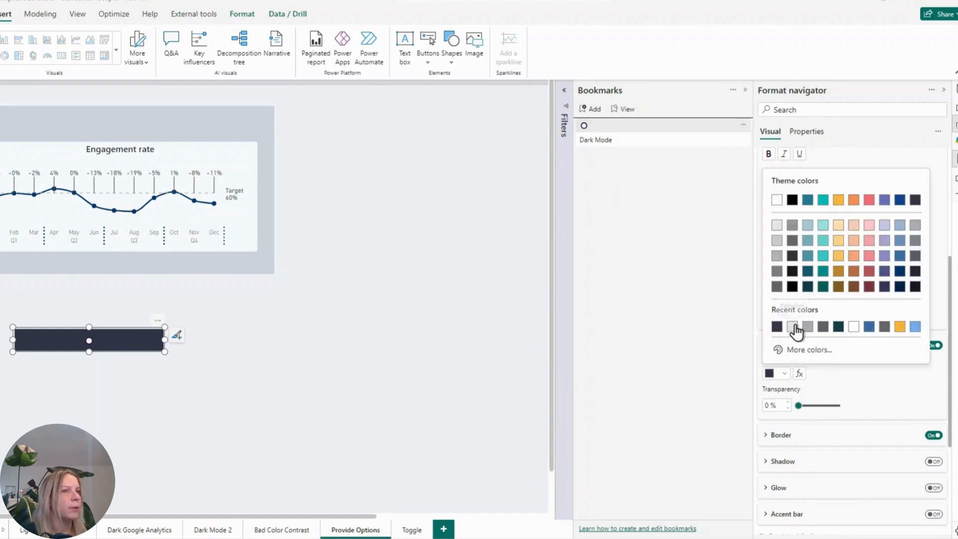
pyautogui.click(797, 326)
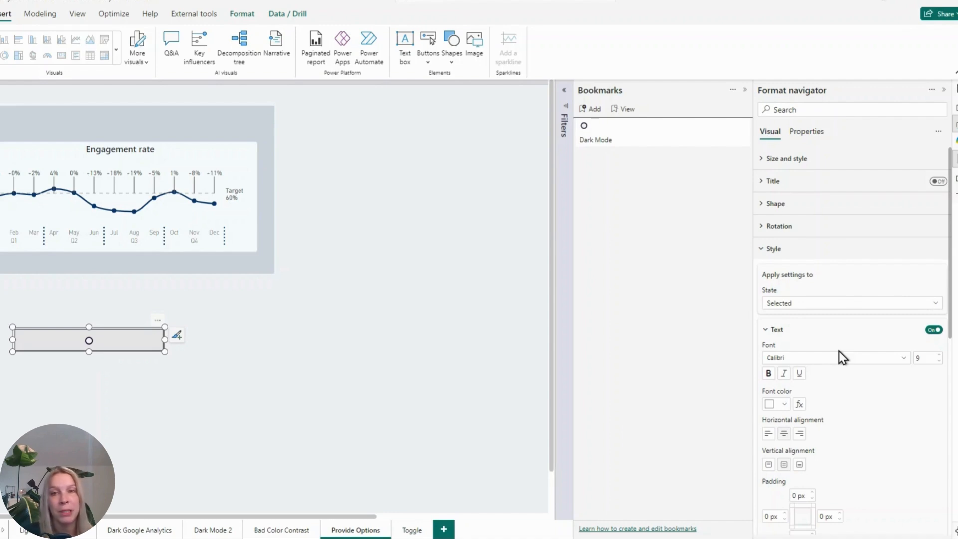
pyautogui.moveTo(777, 269)
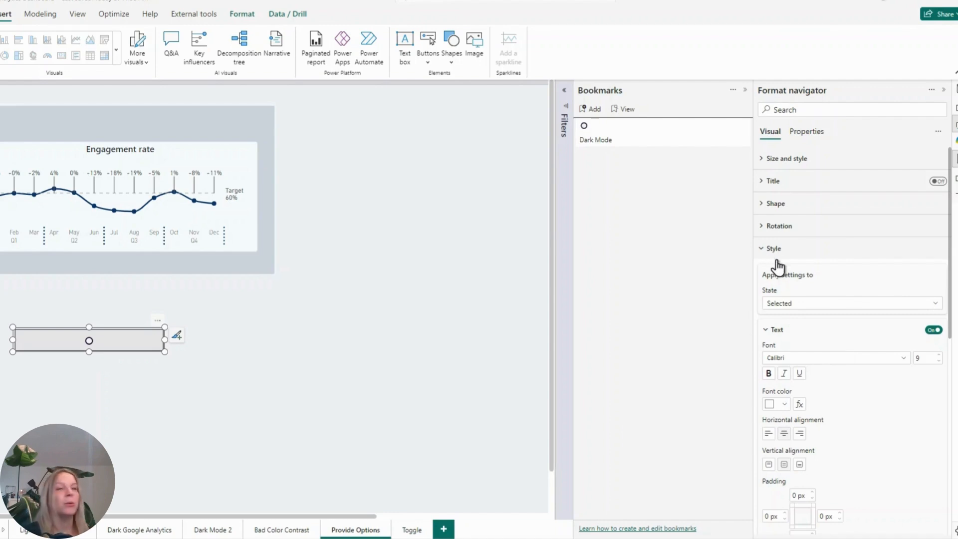
pyautogui.moveTo(391, 458)
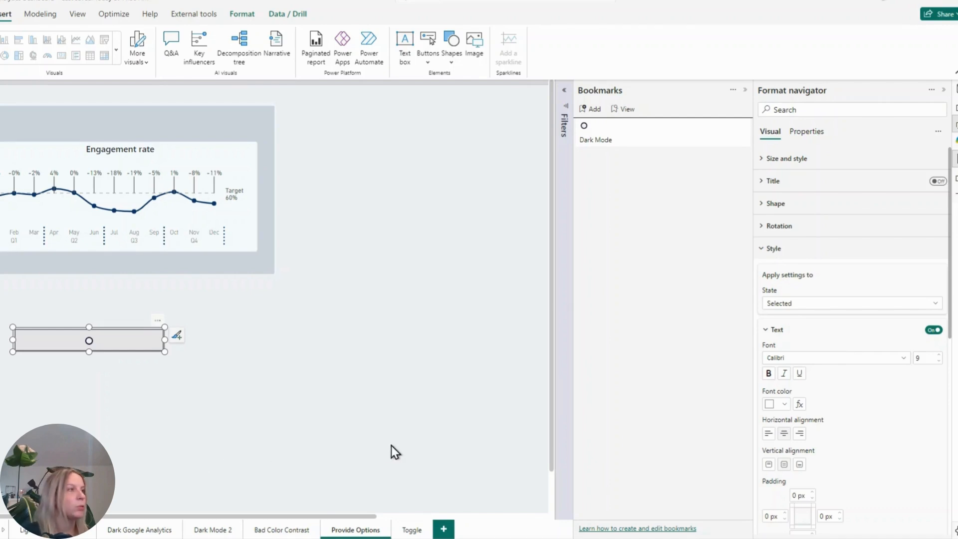
# - For the Selected state, set the circle's font size to 16 and align it left
pyautogui.scroll(-3)
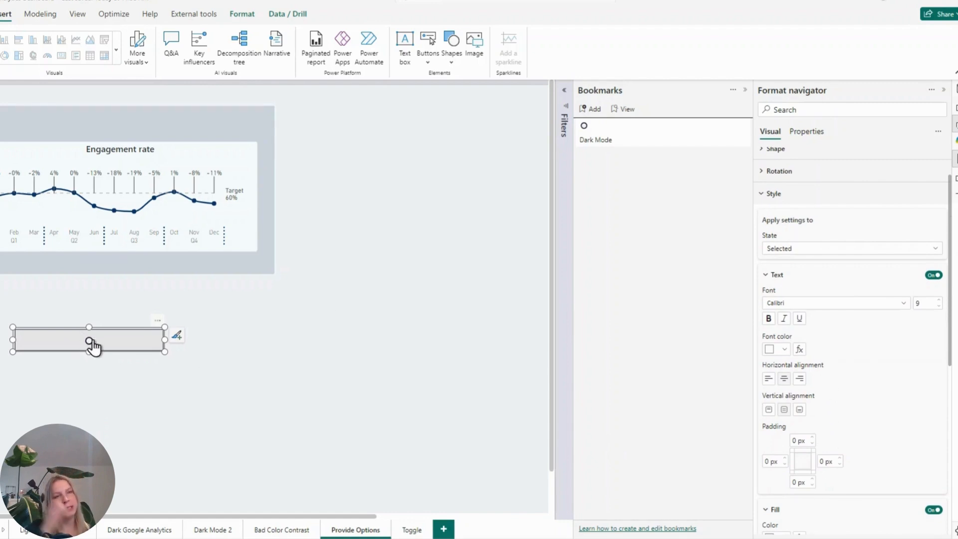
pyautogui.moveTo(359, 348)
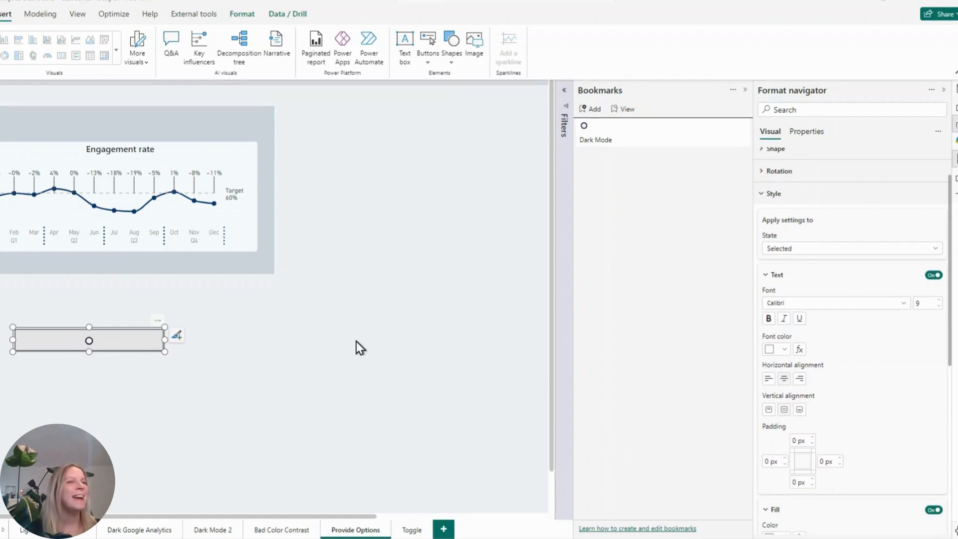
pyautogui.moveTo(721, 354)
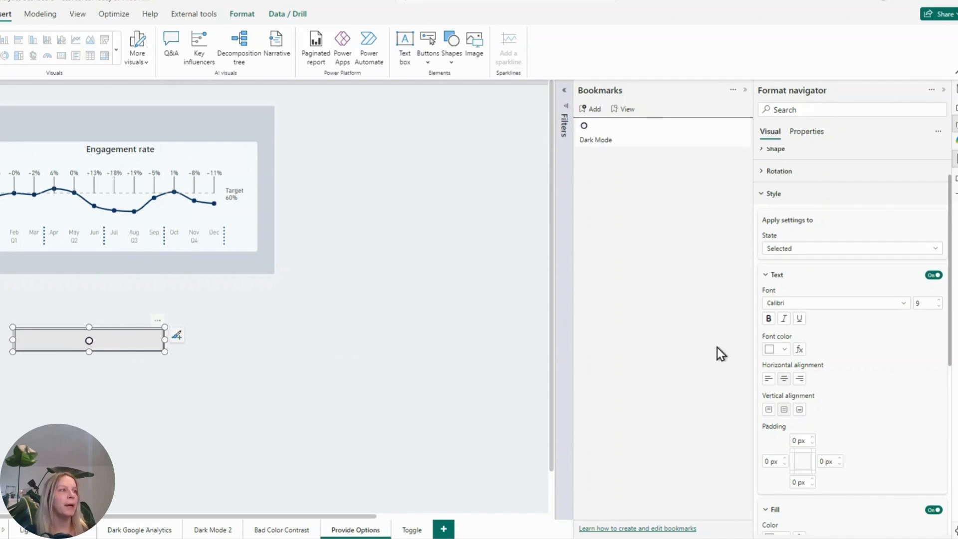
pyautogui.moveTo(813, 272)
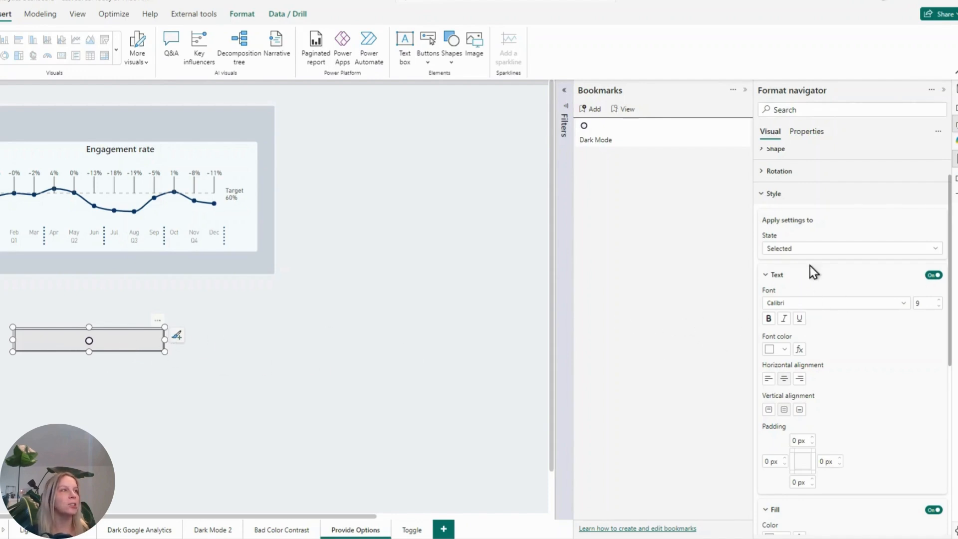
pyautogui.moveTo(805, 212)
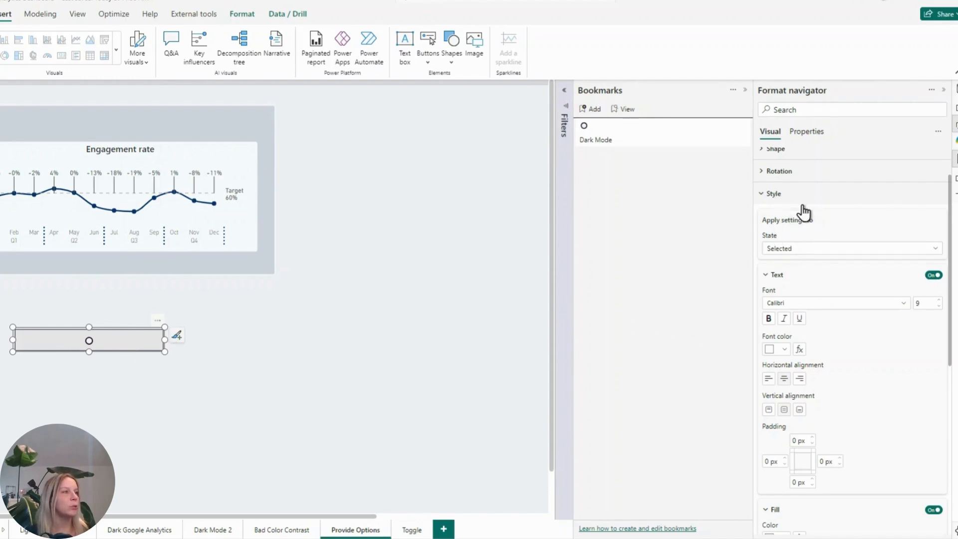
pyautogui.moveTo(941, 305)
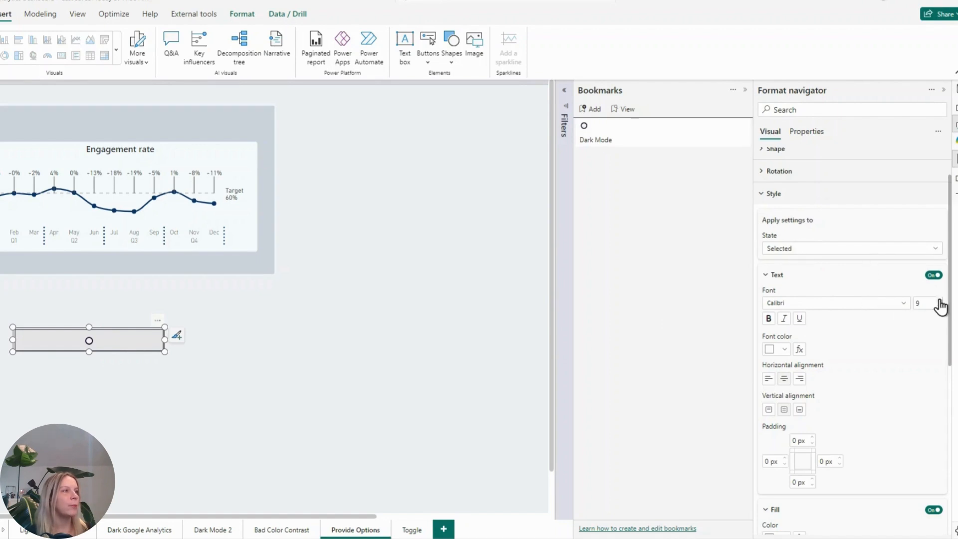
pyautogui.click(942, 300)
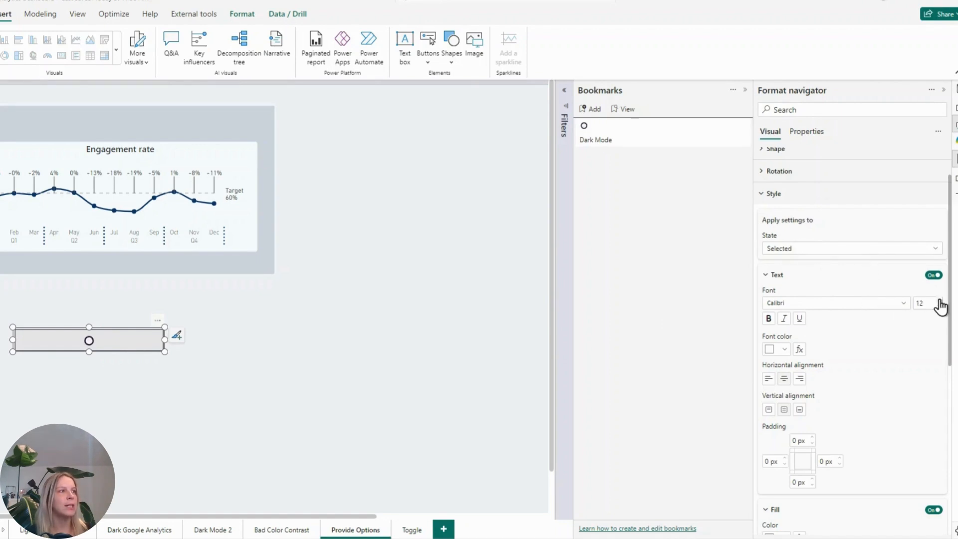
pyautogui.click(943, 300)
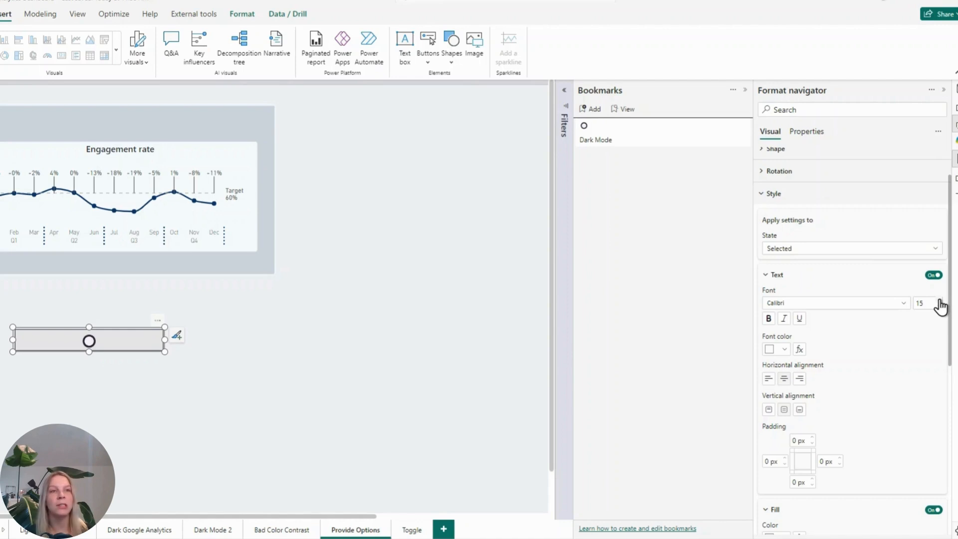
pyautogui.click(941, 300)
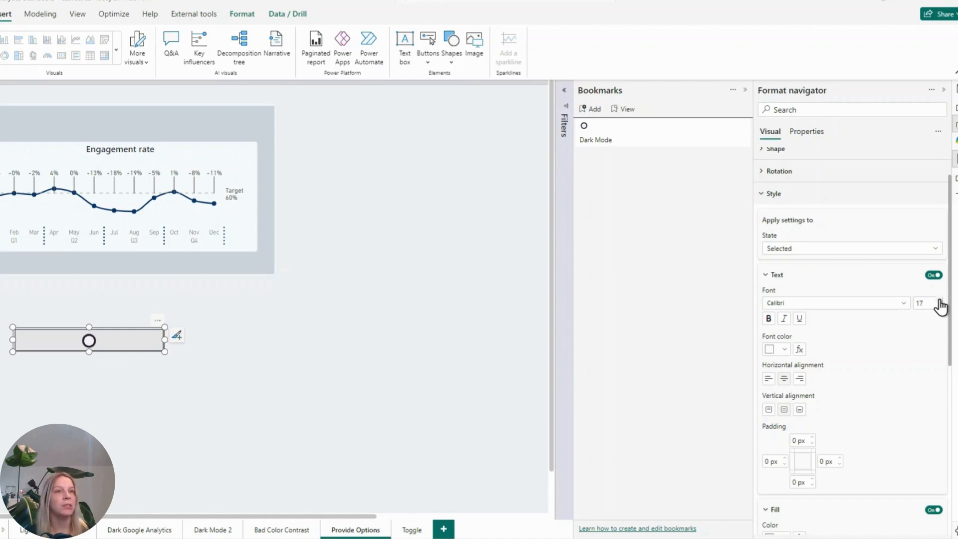
pyautogui.click(942, 308)
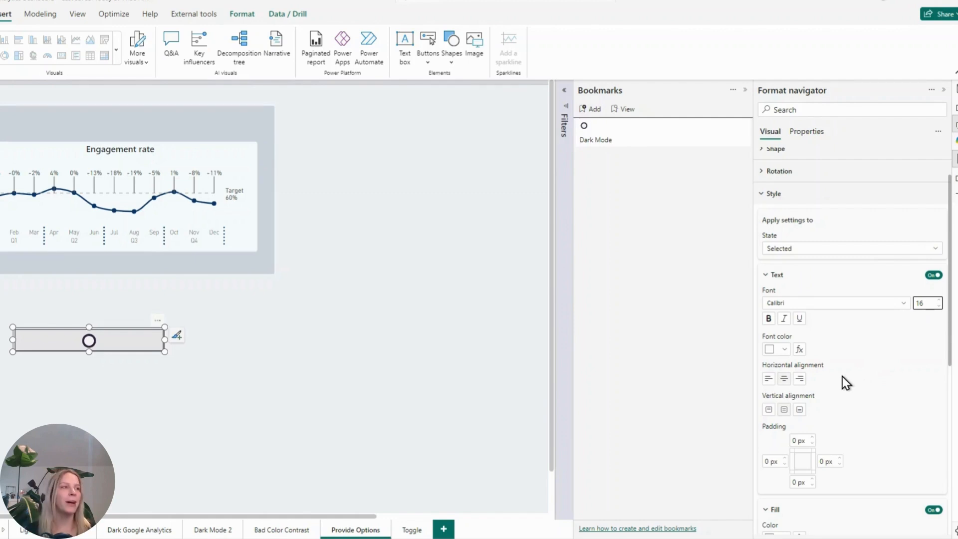
pyautogui.moveTo(768, 379)
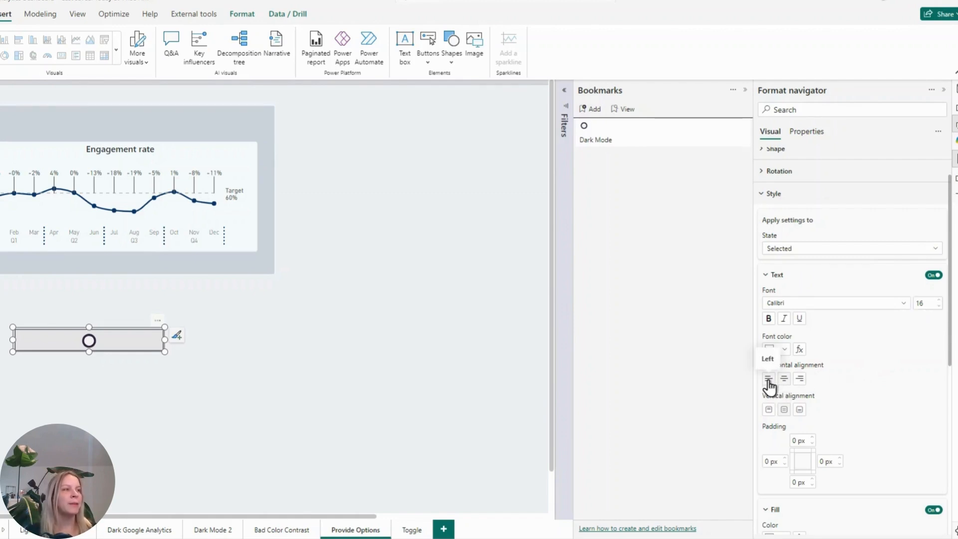
pyautogui.click(768, 378)
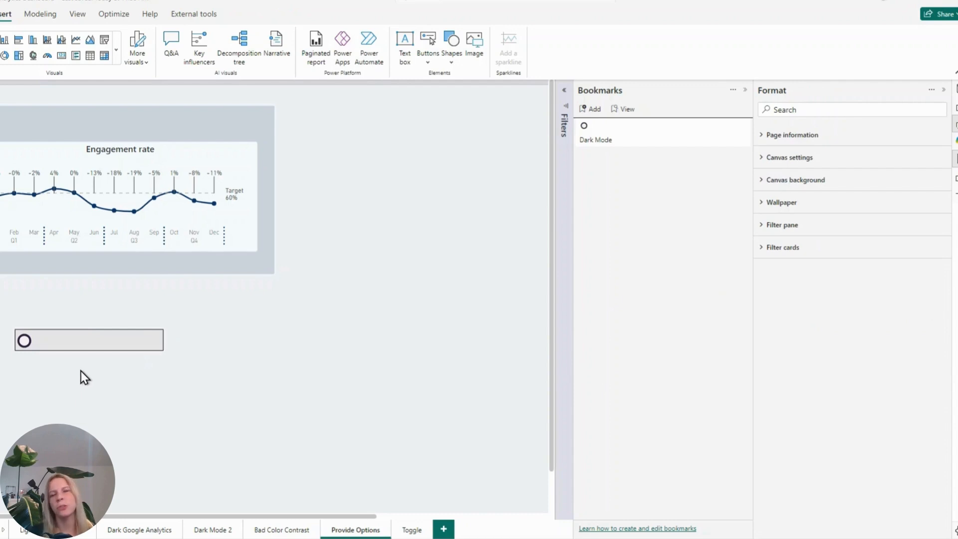
pyautogui.click(89, 339)
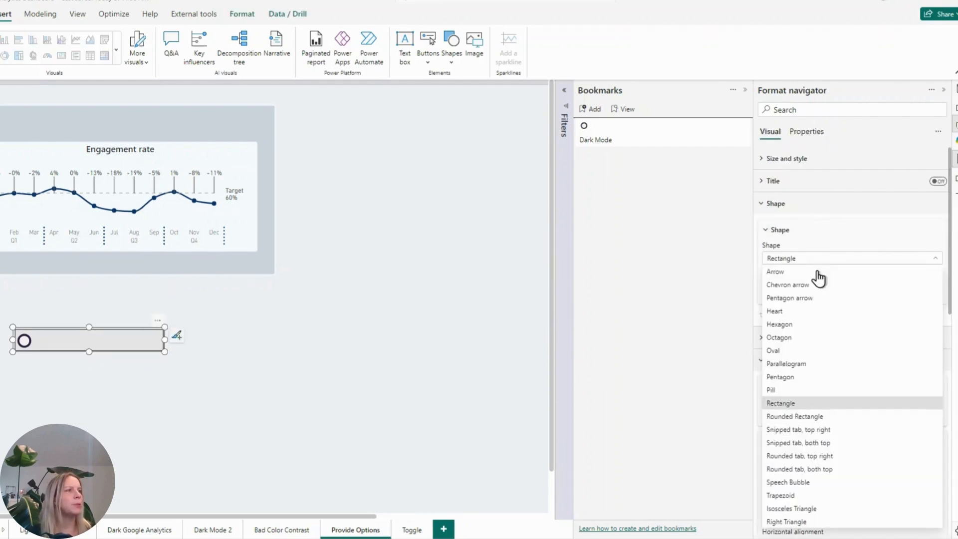
# - Make the button a Rounded Rectangle with 44% corners and circle font size 14
pyautogui.click(795, 416)
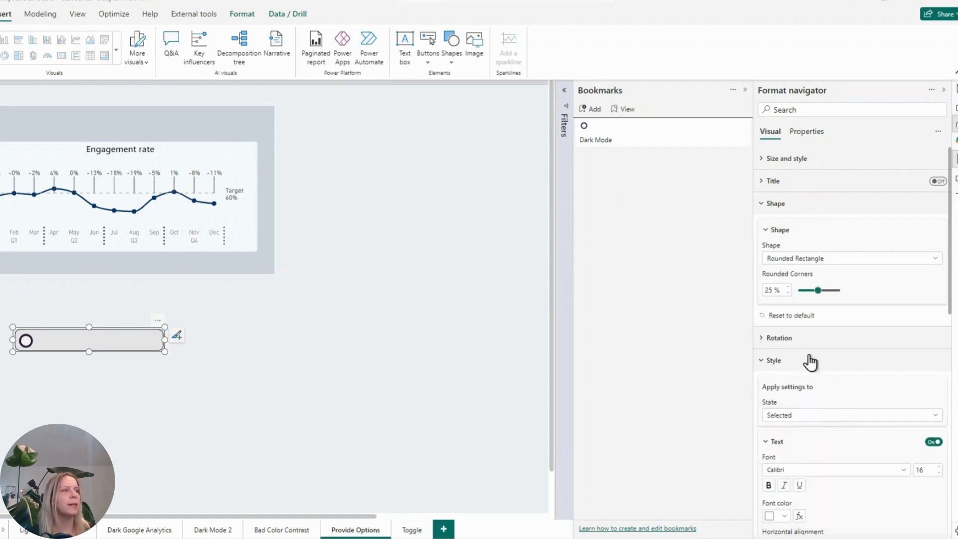
pyautogui.moveTo(838, 346)
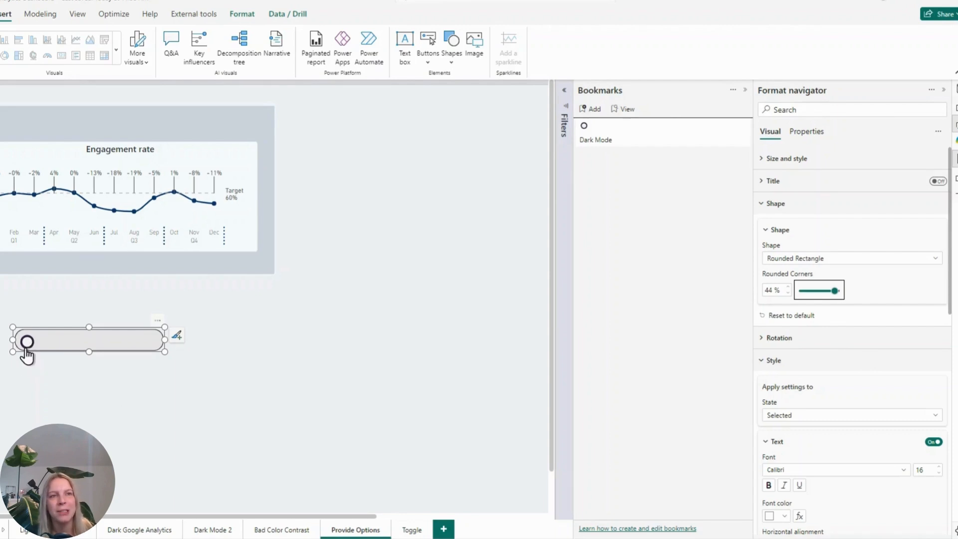
pyautogui.moveTo(914, 461)
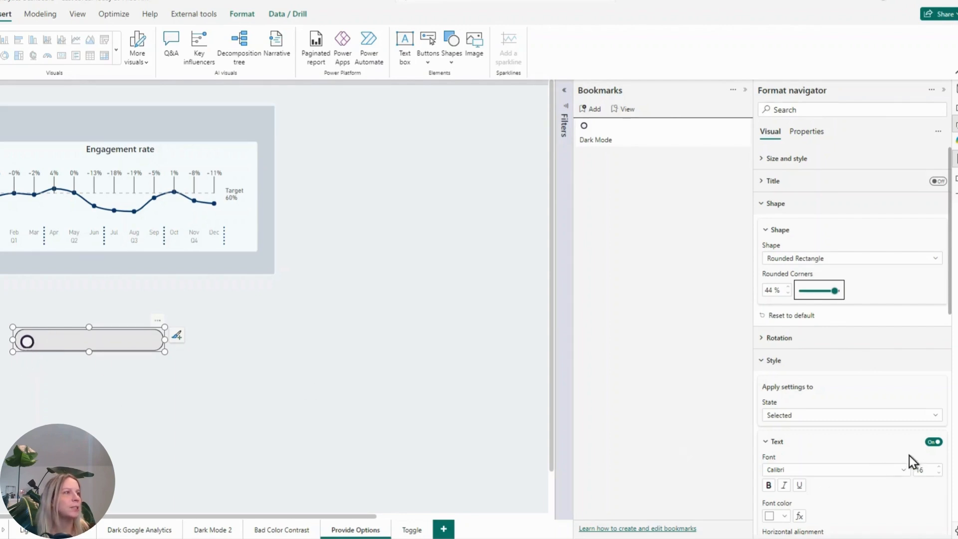
pyautogui.scroll(-3)
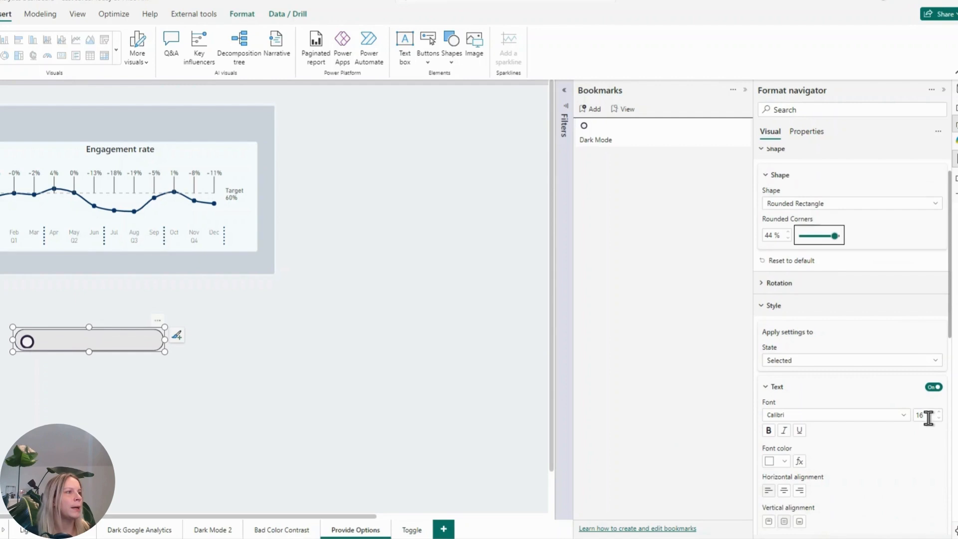
pyautogui.click(935, 419)
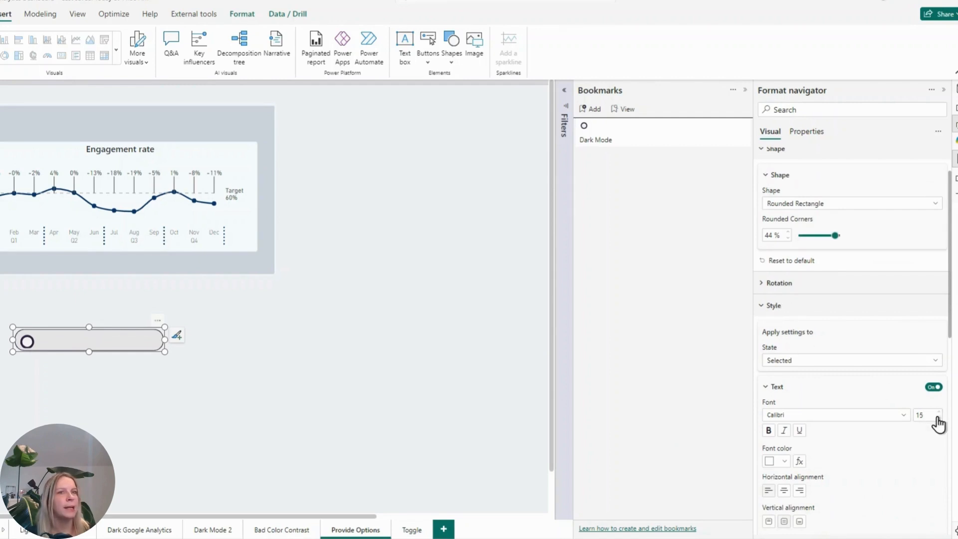
pyautogui.click(938, 418)
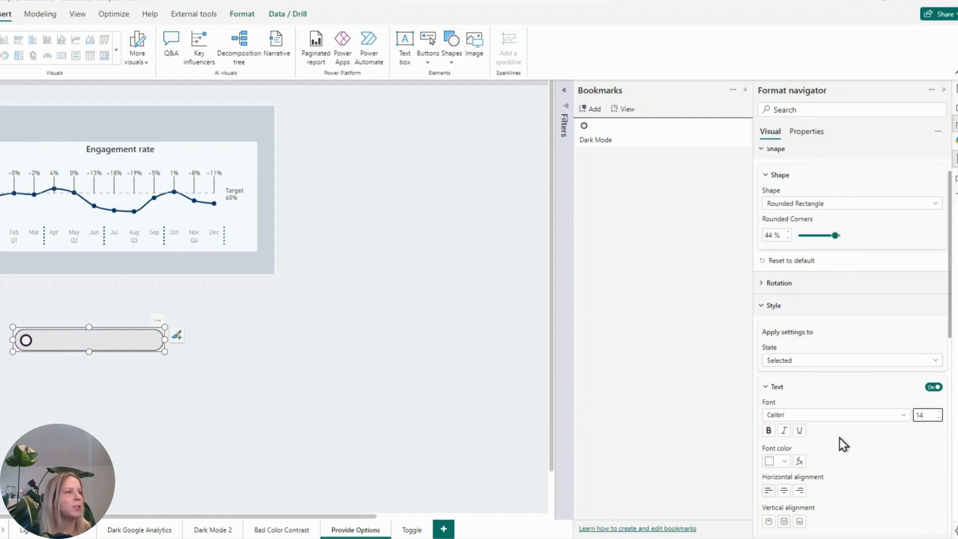
pyautogui.scroll(-3)
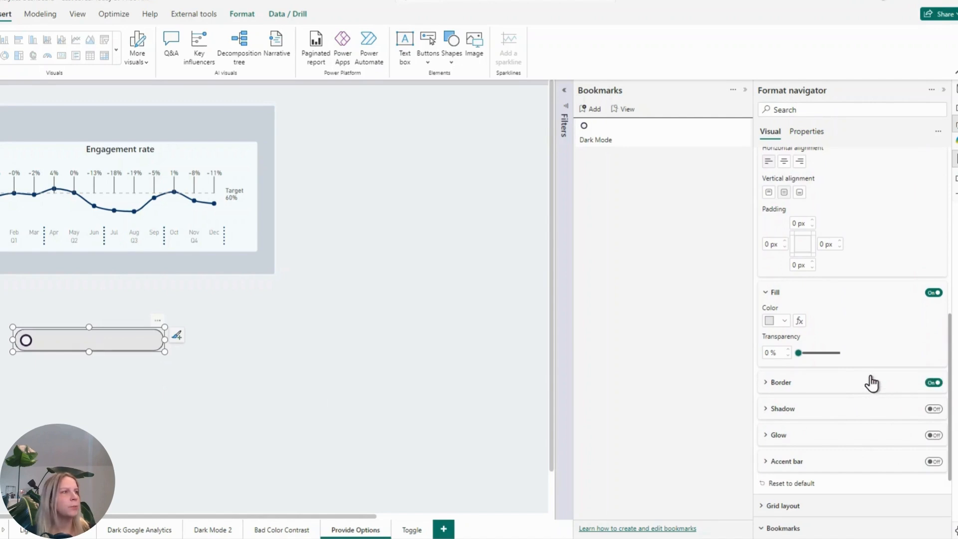
# - Expand Border and set the width to 3 px after trying 5 px
pyautogui.click(781, 382)
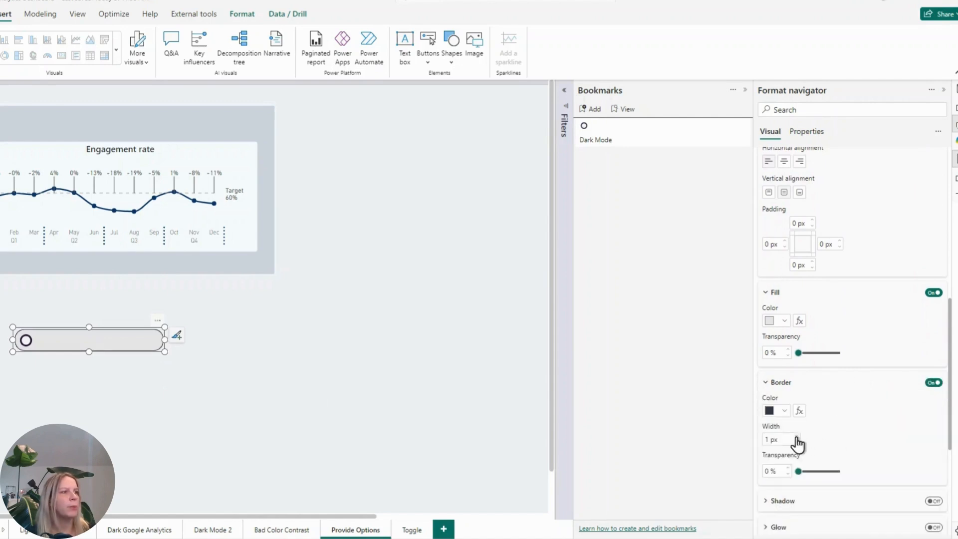
pyautogui.click(801, 436)
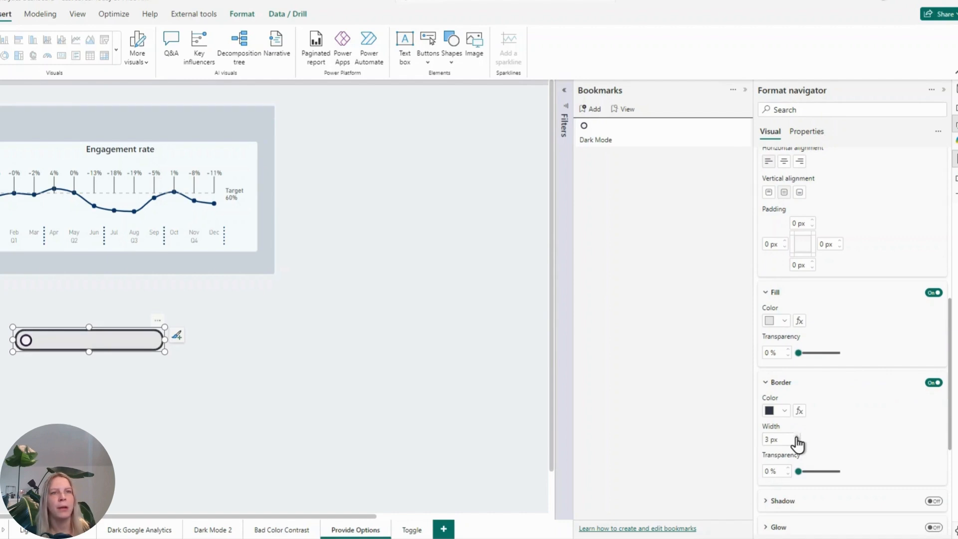
pyautogui.click(800, 436)
pyautogui.write('5')
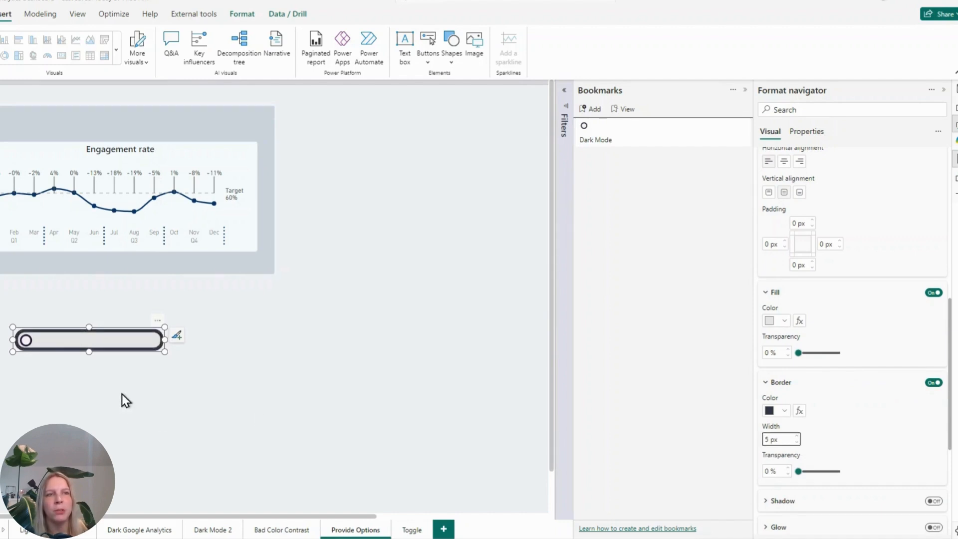
pyautogui.moveTo(43, 354)
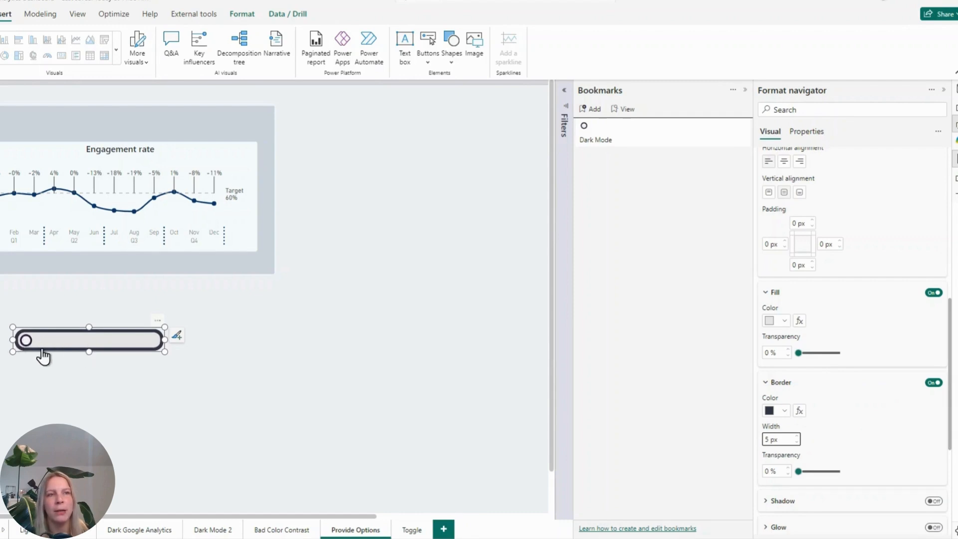
pyautogui.click(797, 442)
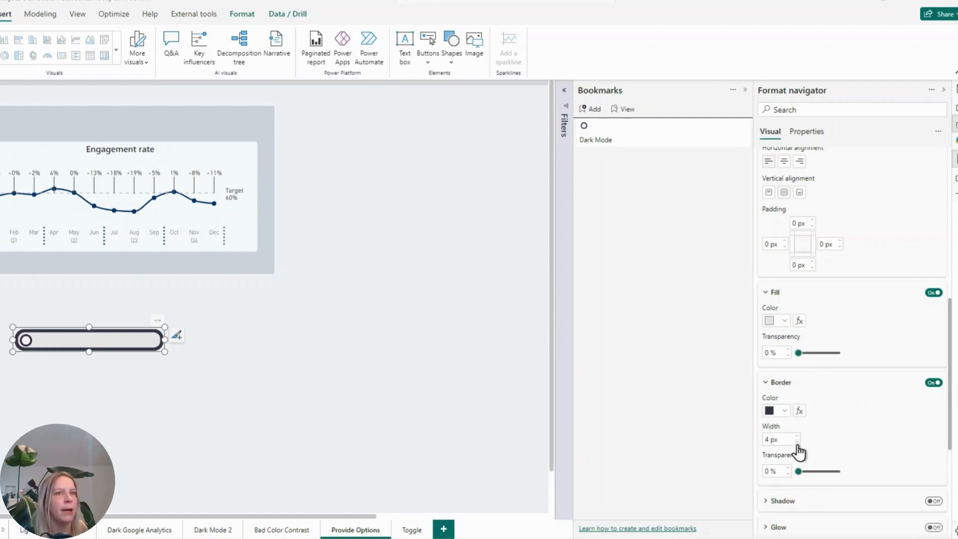
pyautogui.click(797, 441)
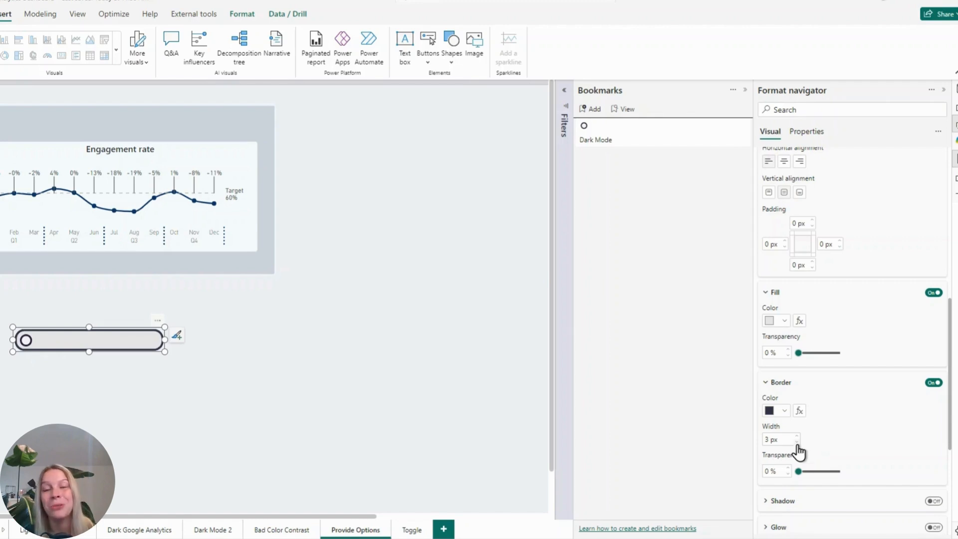
pyautogui.click(781, 439)
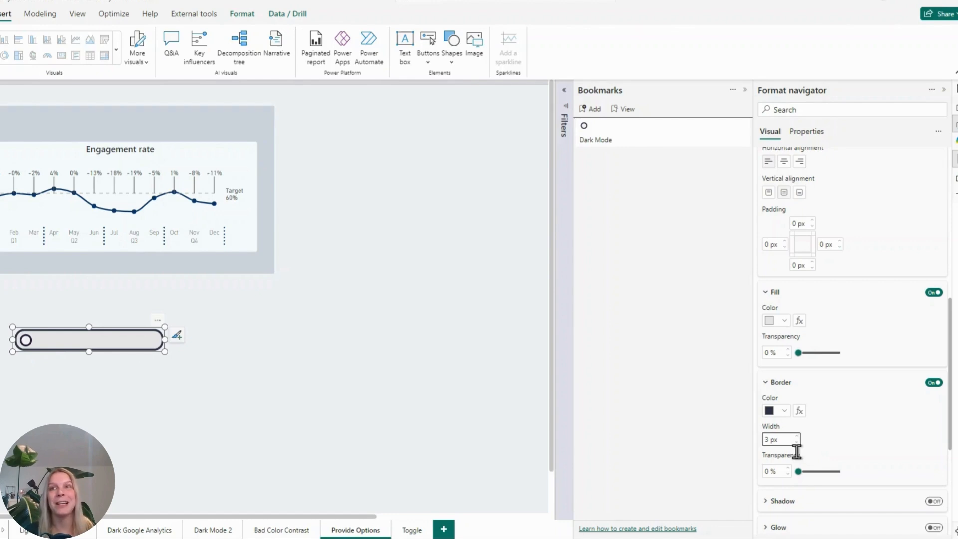
pyautogui.moveTo(876, 391)
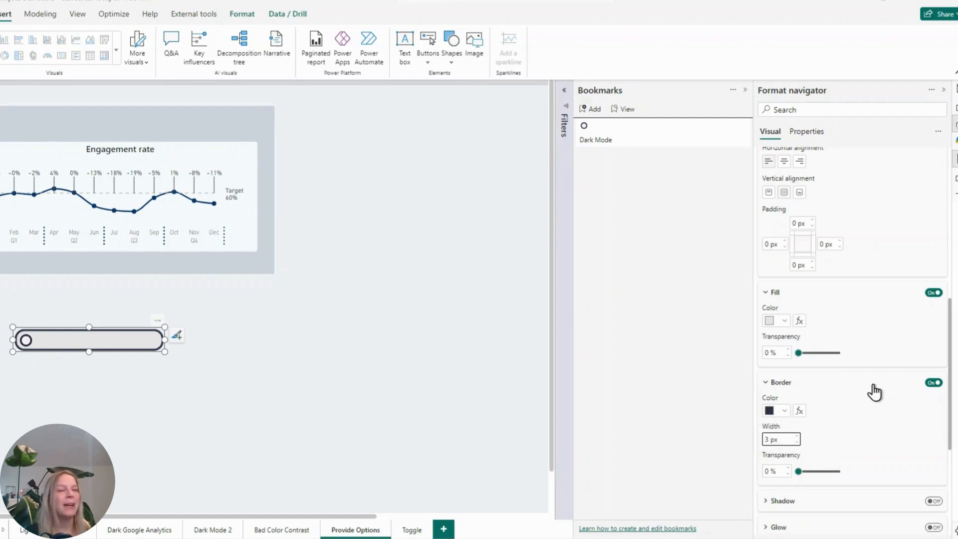
pyautogui.moveTo(809, 405)
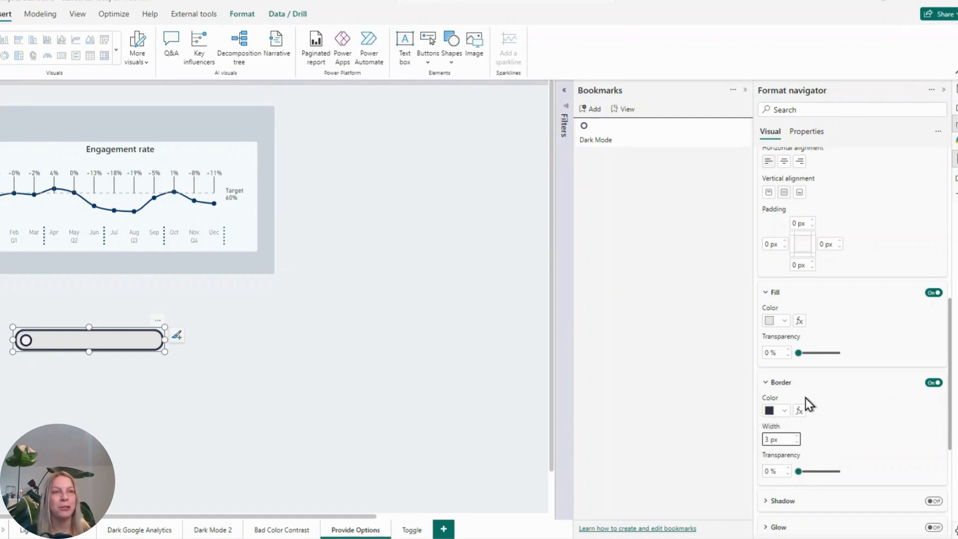
pyautogui.moveTo(199, 361)
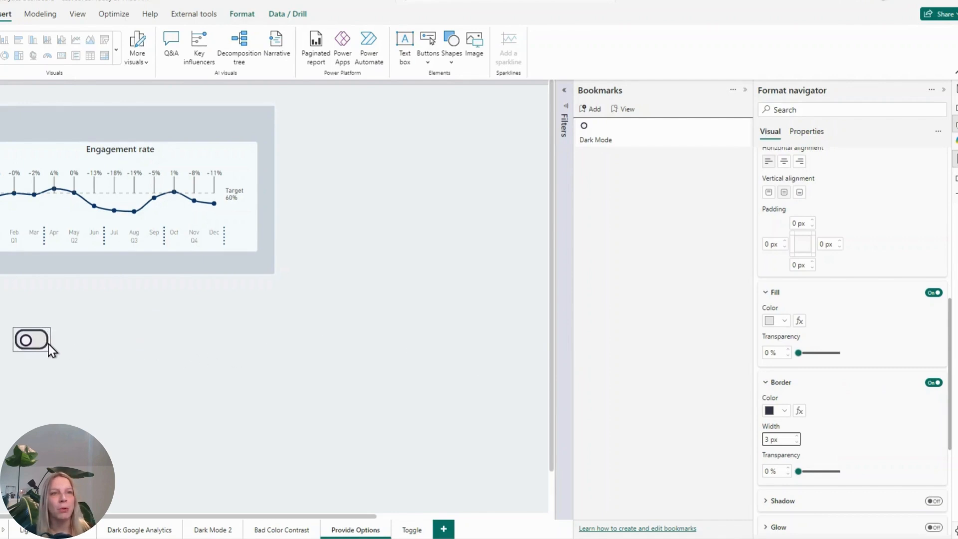
# - Resize the button into a small pill and view the report in Dark Mode
pyautogui.click(31, 339)
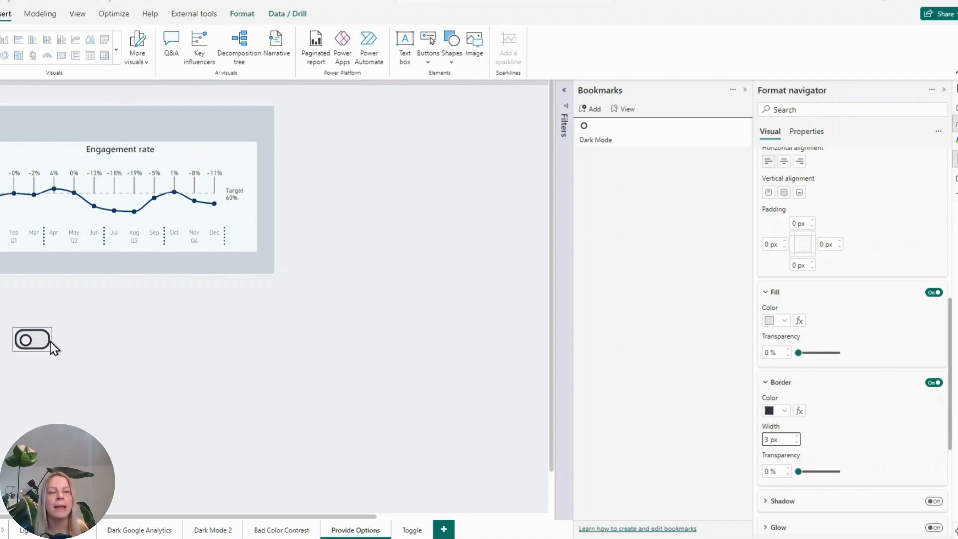
pyautogui.click(32, 341)
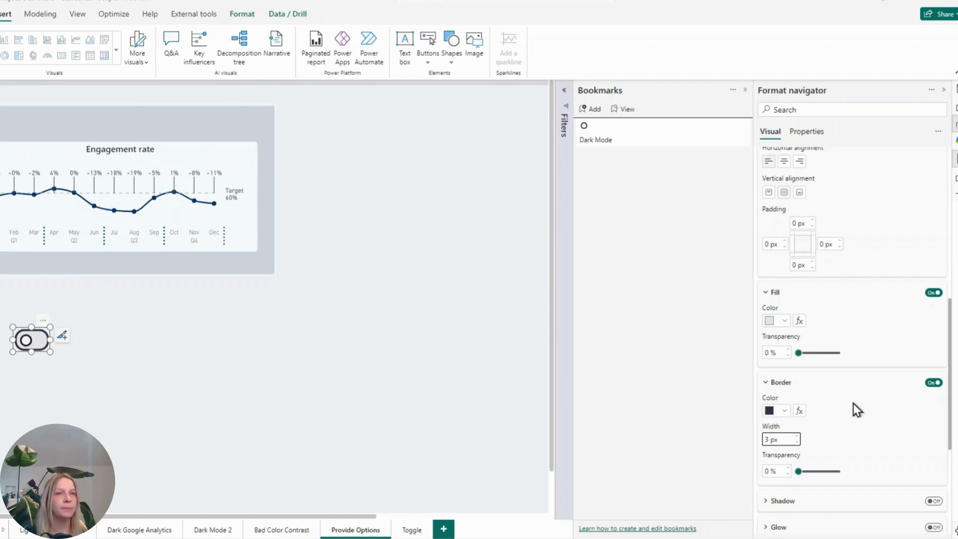
pyautogui.moveTo(156, 365)
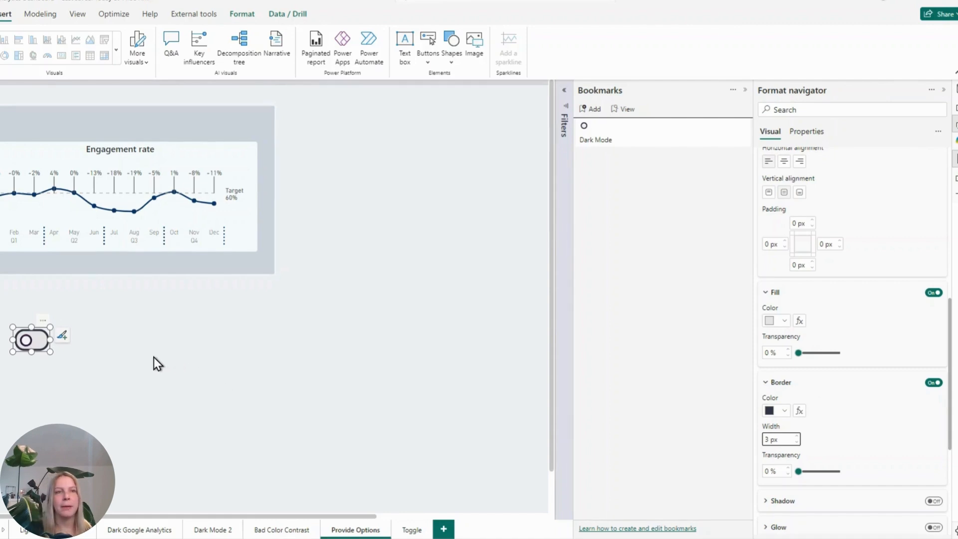
pyautogui.click(31, 340)
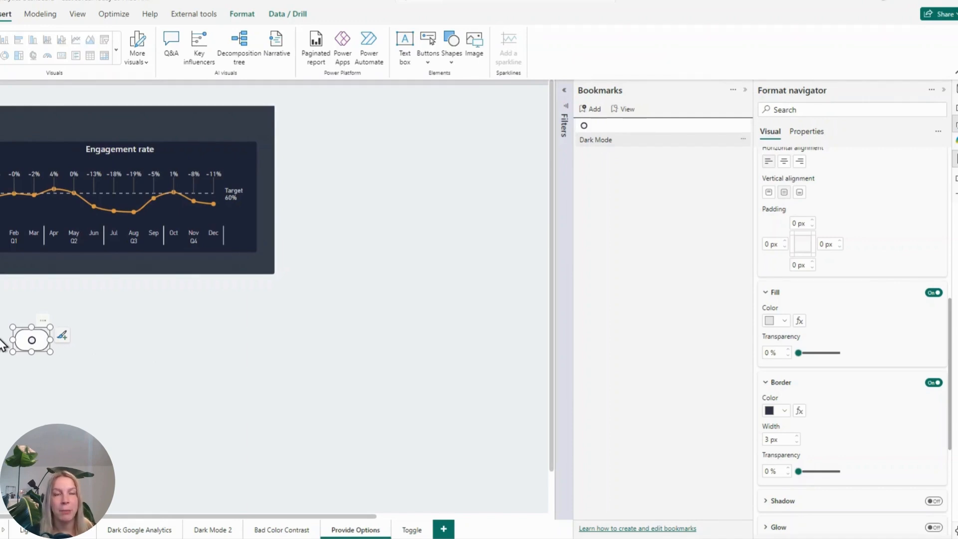
# - Switch styling to the Default state and set the circle font size to 14
pyautogui.scroll(3)
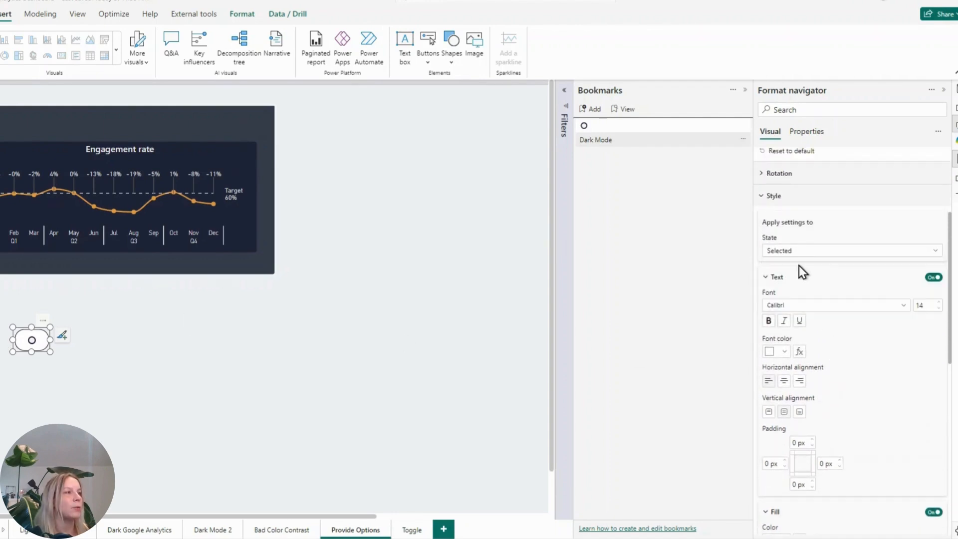
pyautogui.click(850, 250)
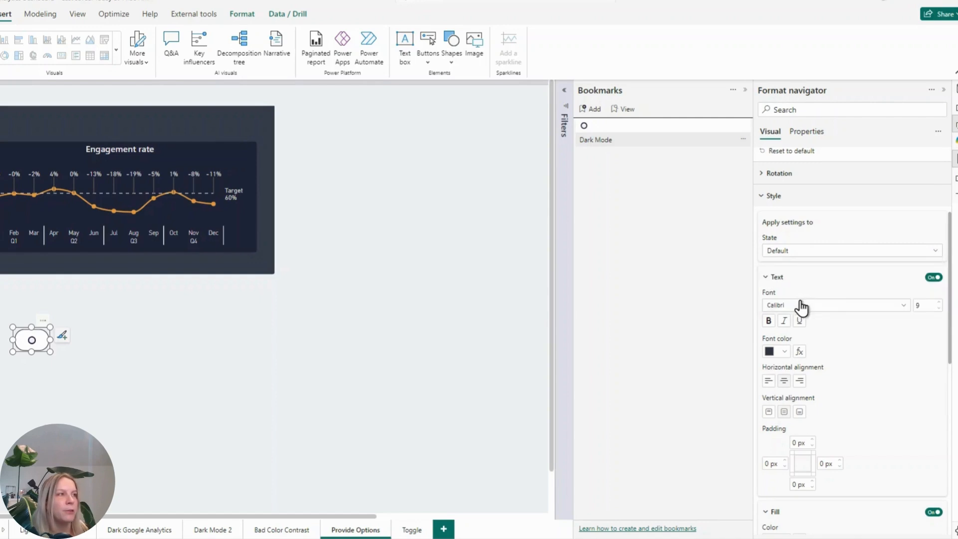
pyautogui.click(850, 251)
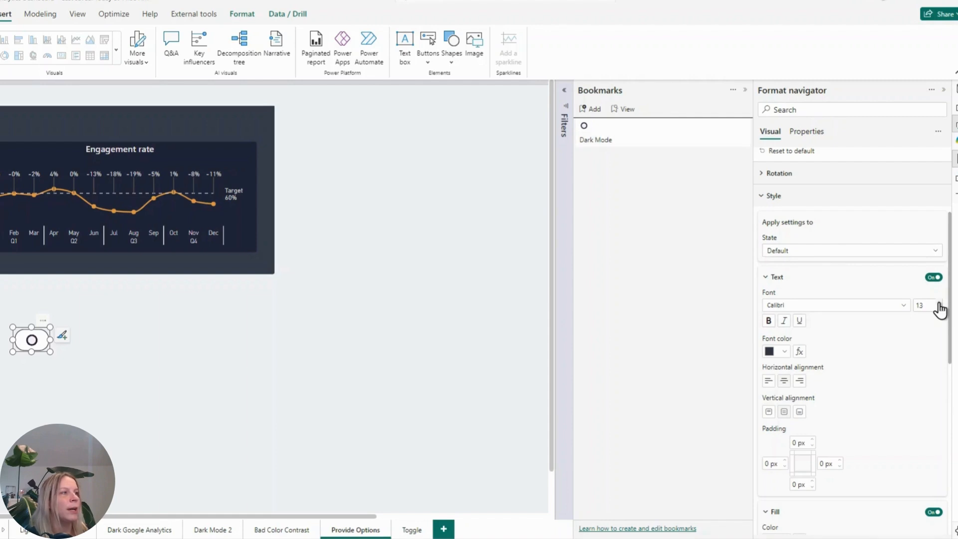
pyautogui.click(938, 302)
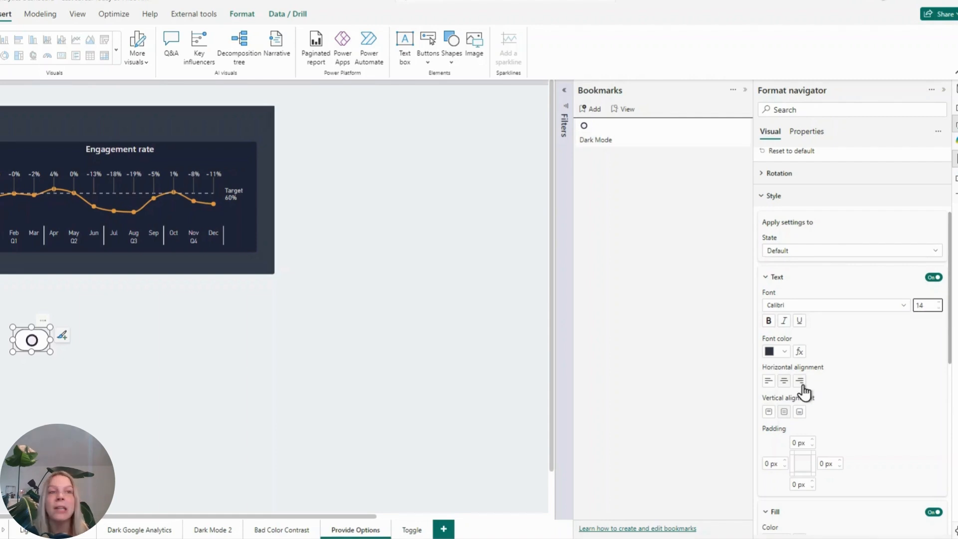
pyautogui.moveTo(707, 519)
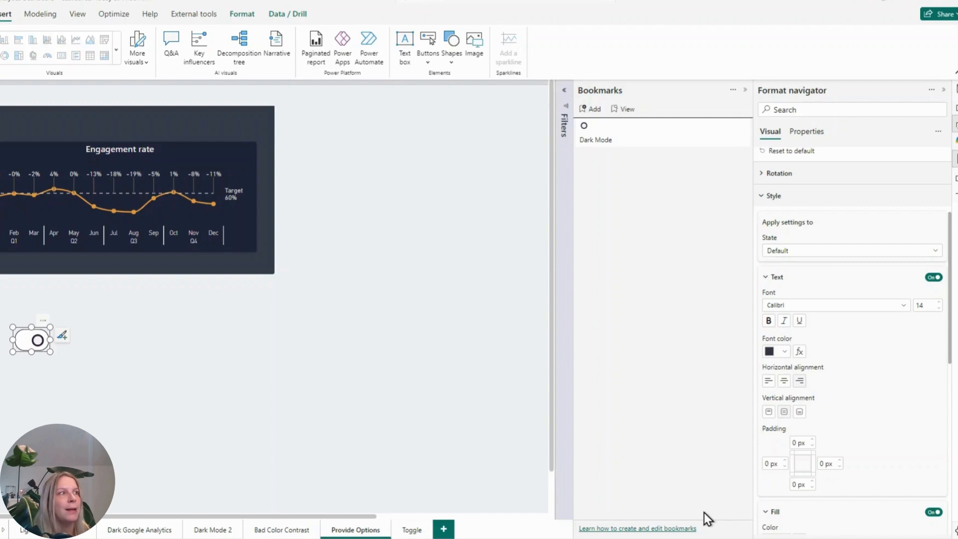
pyautogui.moveTo(835, 343)
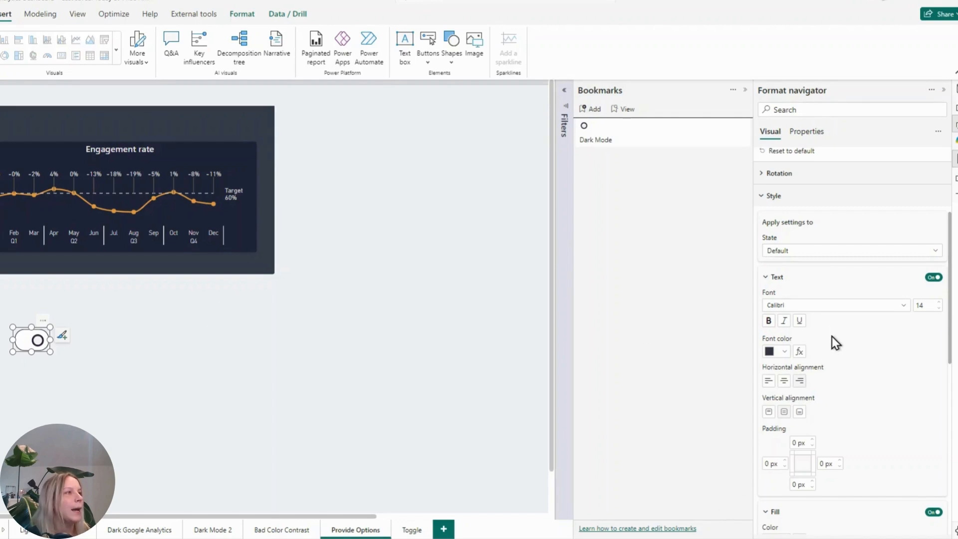
# - Set the Selected state's border width to 3 px
pyautogui.scroll(-3)
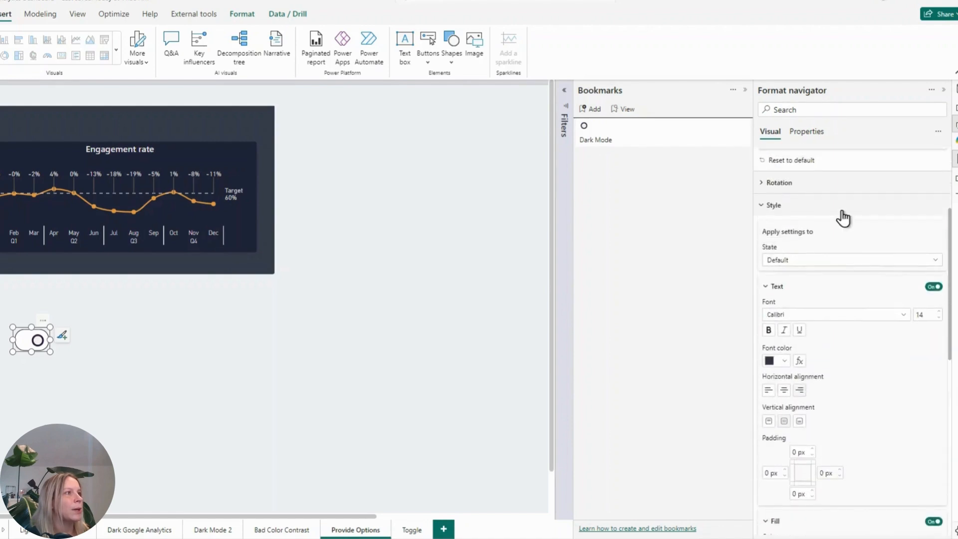
pyautogui.click(777, 147)
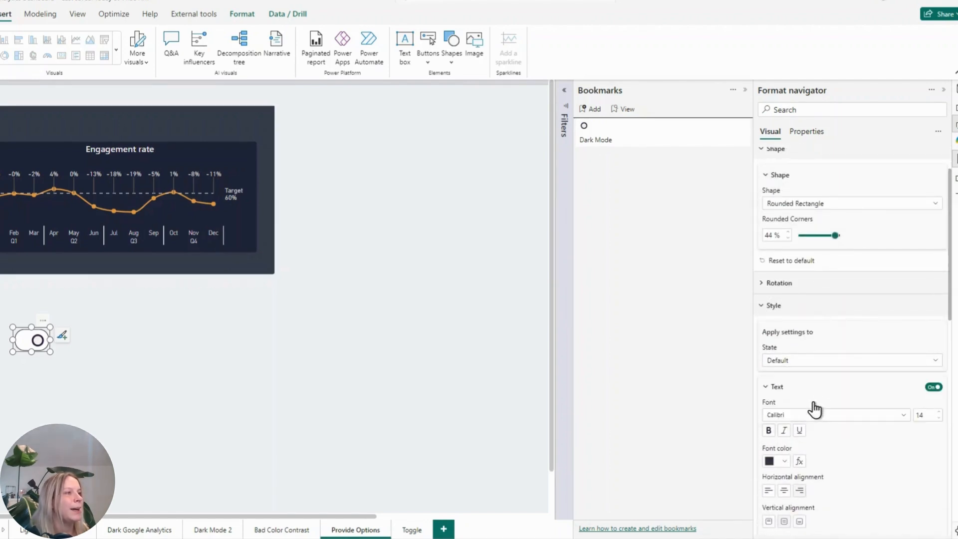
pyautogui.scroll(-3)
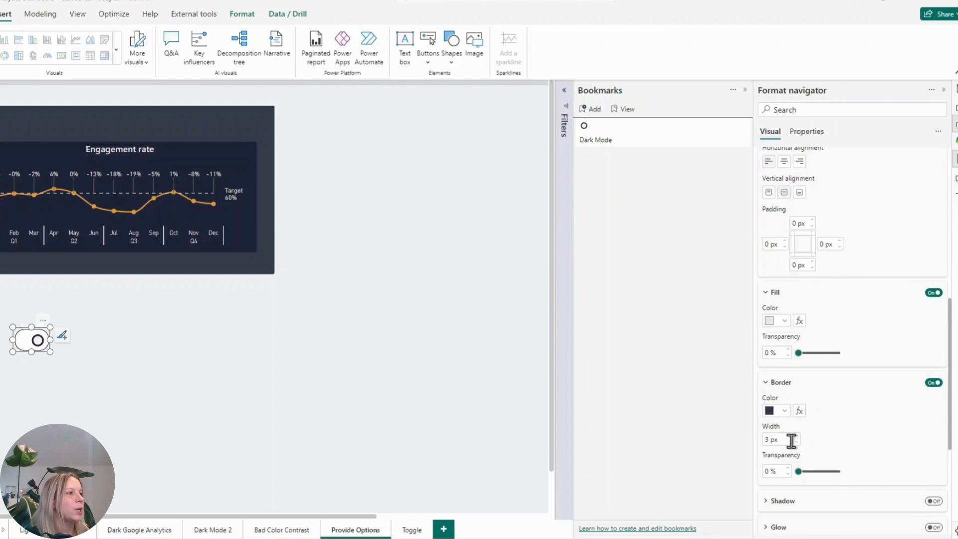
pyautogui.scroll(3)
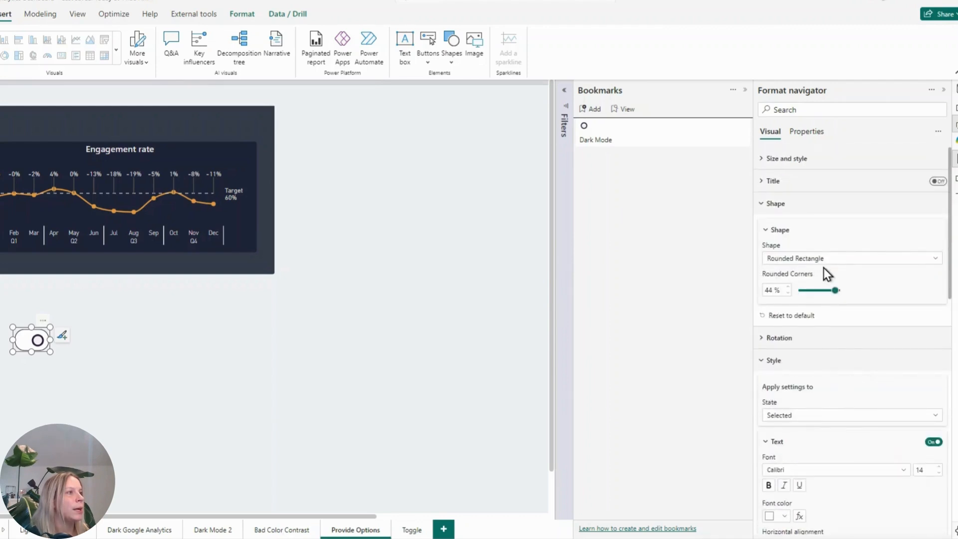
pyautogui.moveTo(806, 433)
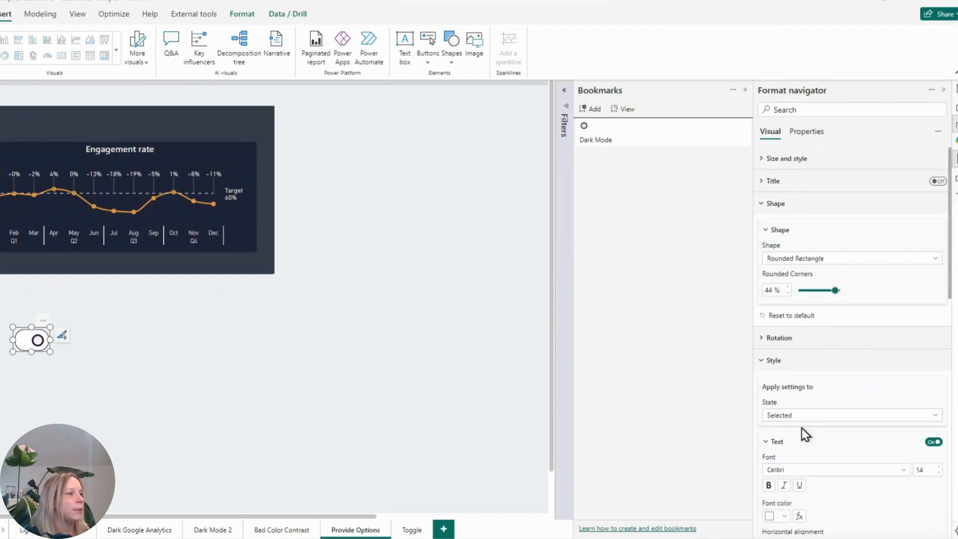
pyautogui.scroll(-3)
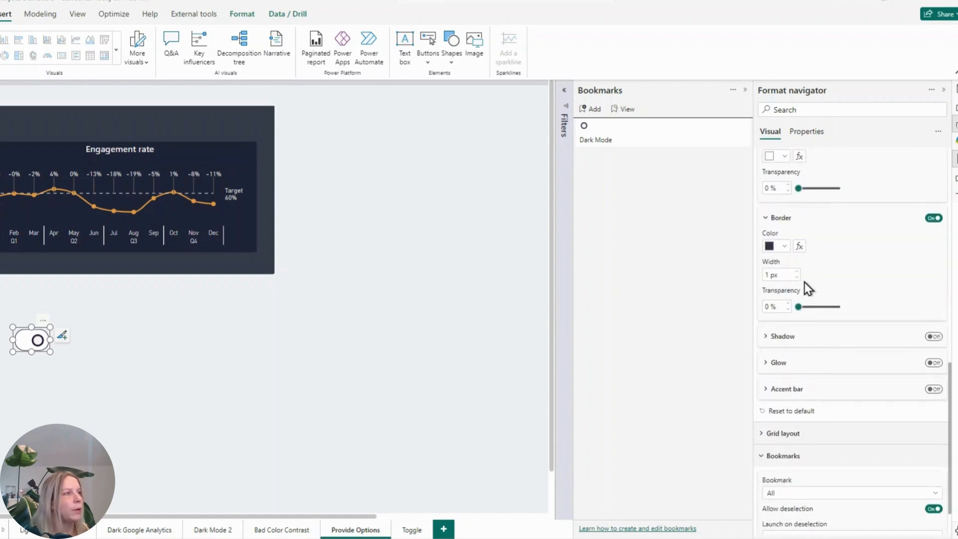
pyautogui.click(797, 271)
pyautogui.write('3')
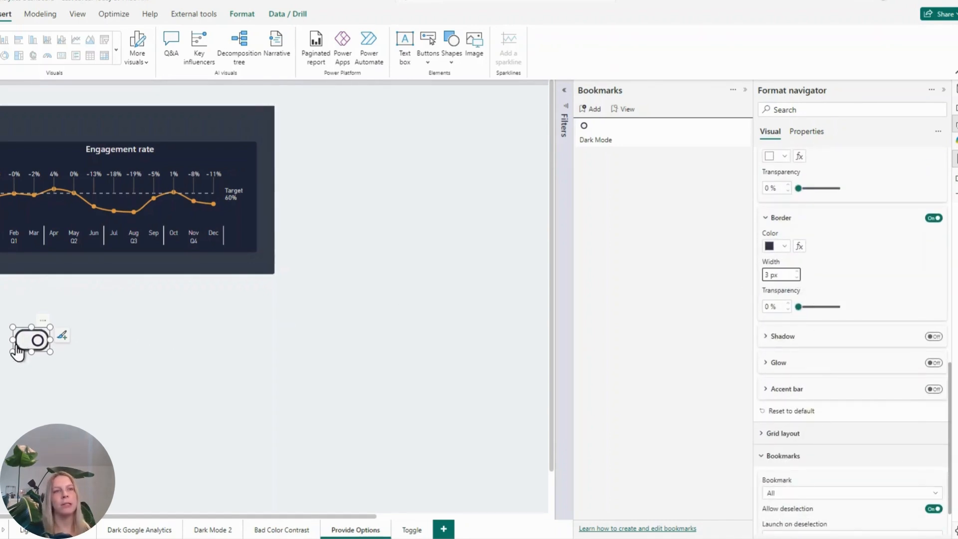
# - Test the toggle by flipping the report between light and dark mode twice
pyautogui.click(30, 341)
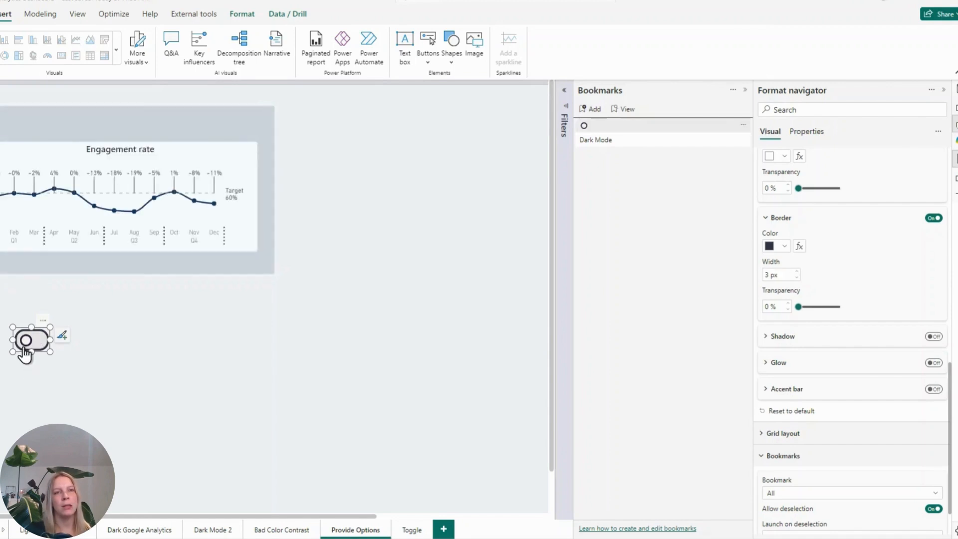
pyautogui.click(30, 341)
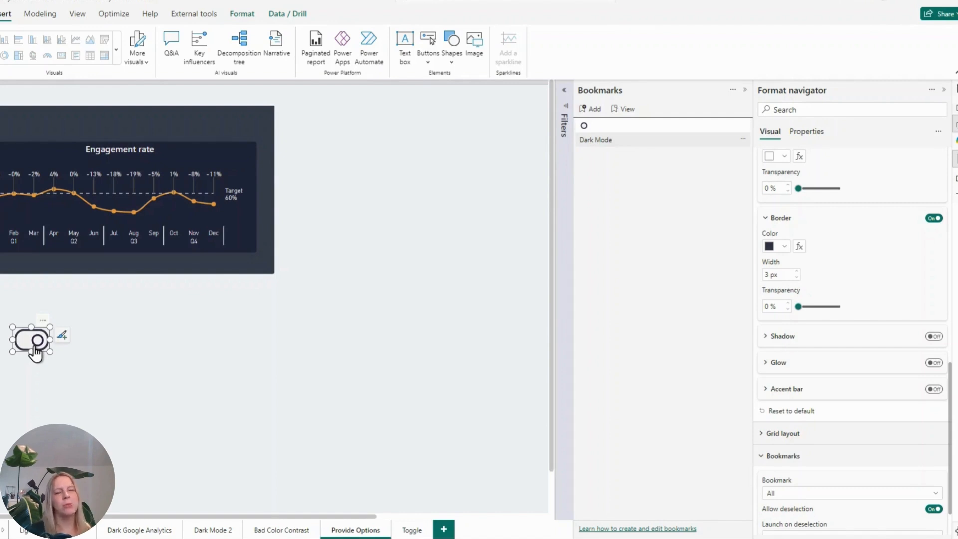
pyautogui.click(31, 341)
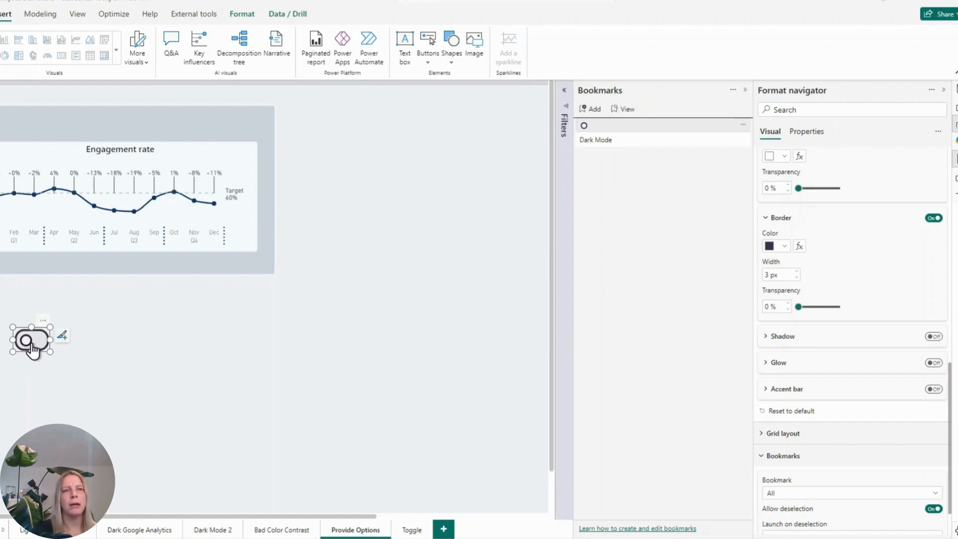
pyautogui.click(31, 341)
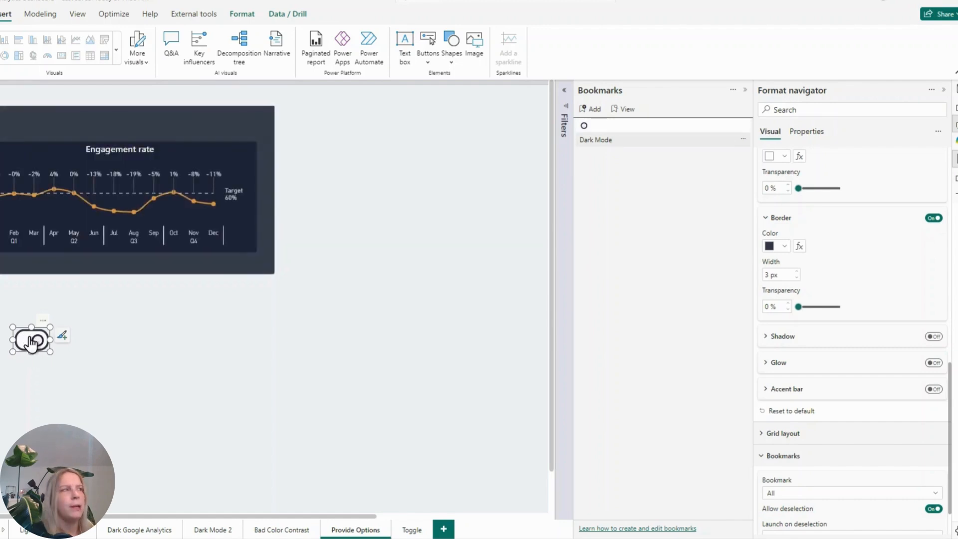
pyautogui.scroll(3)
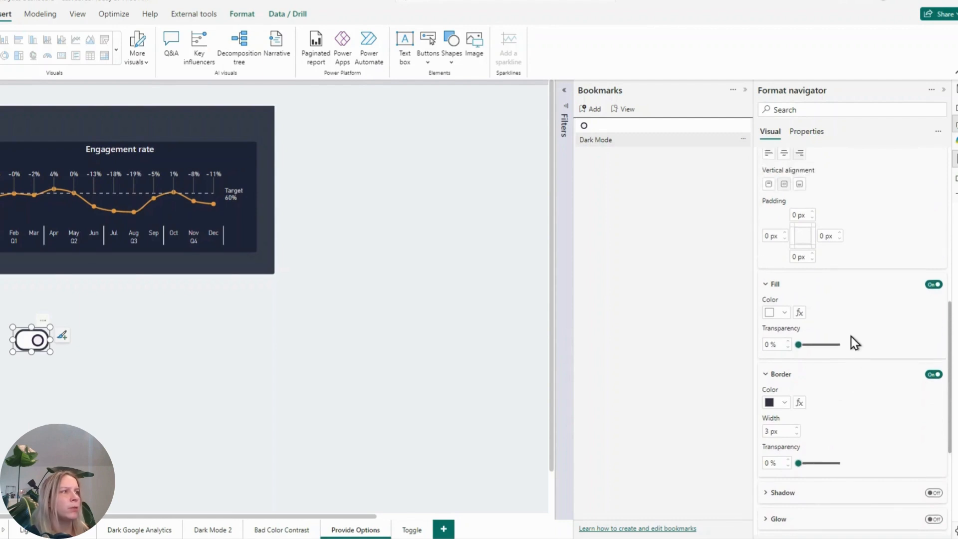
pyautogui.scroll(3)
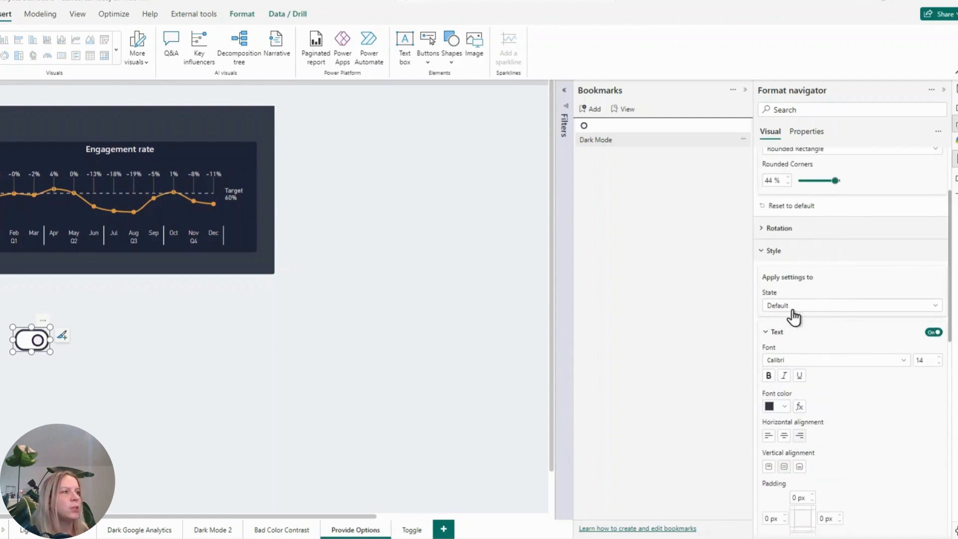
# - Style the Selected state with dark fill and a grey 3 px border
pyautogui.click(769, 406)
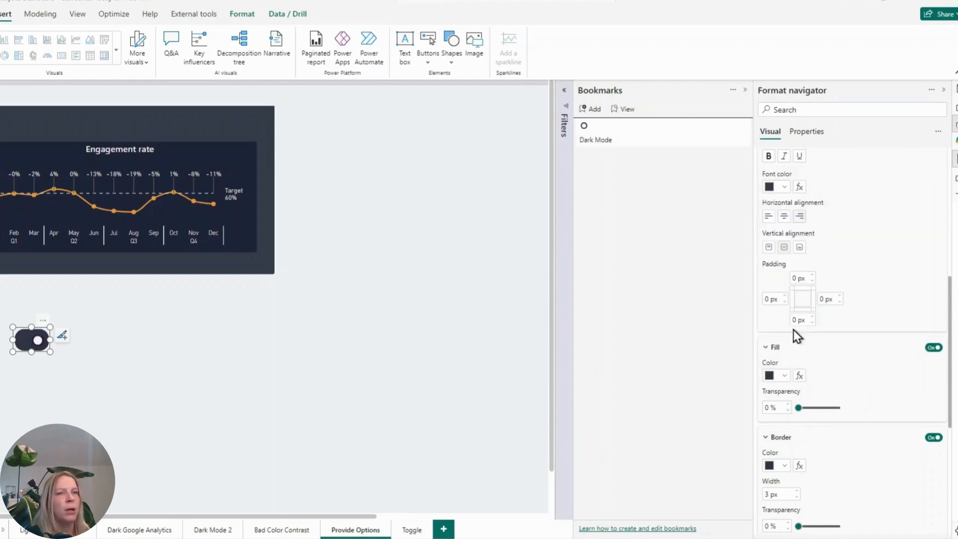
pyautogui.moveTo(703, 485)
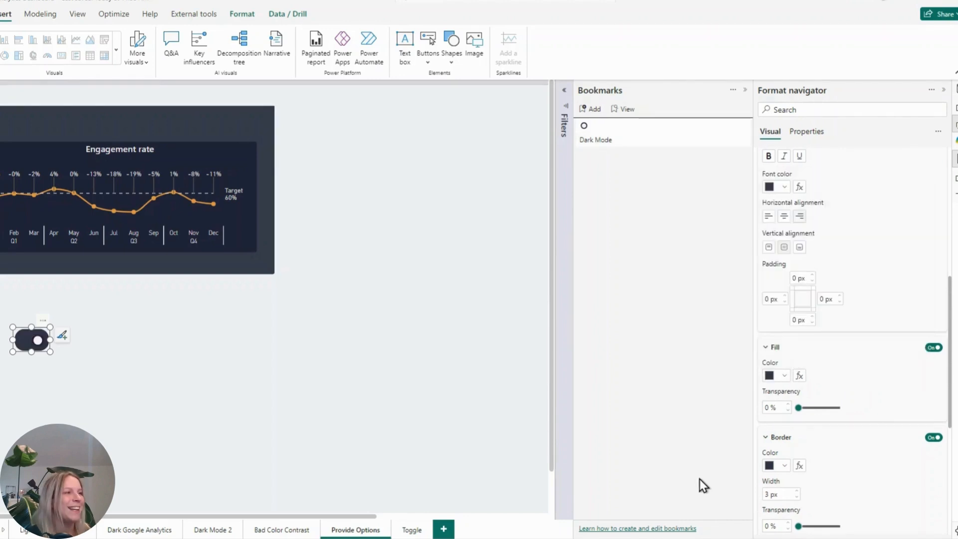
pyautogui.moveTo(101, 343)
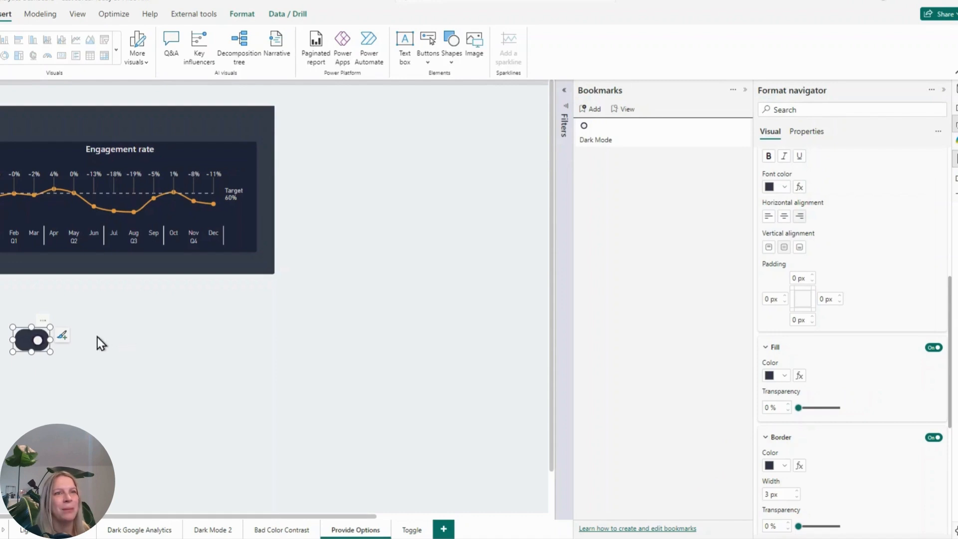
pyautogui.click(784, 465)
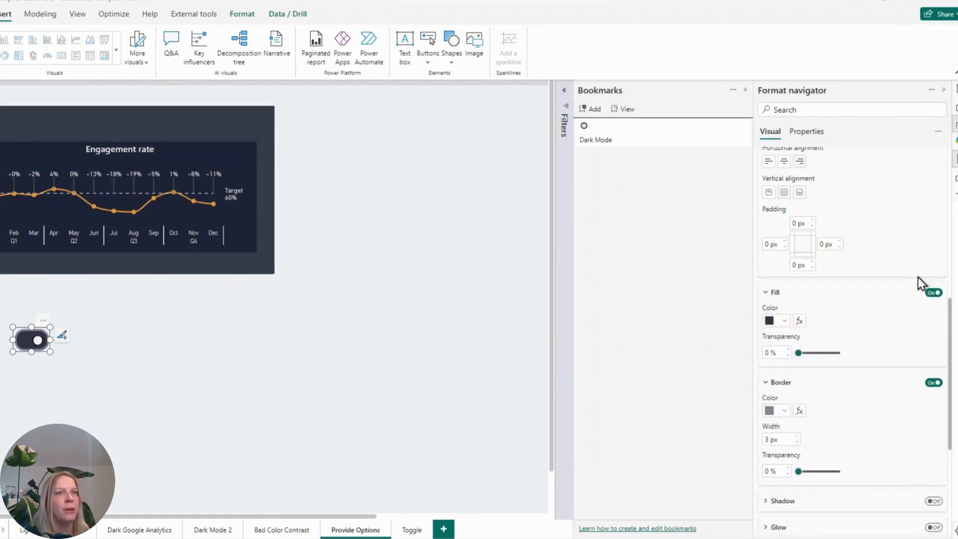
pyautogui.click(32, 340)
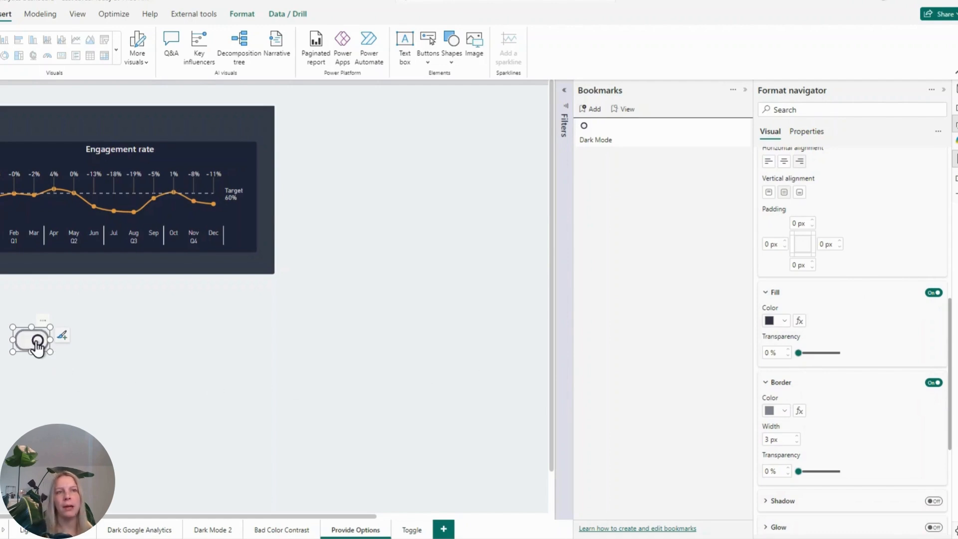
# - Confirm the restyled toggle still switches the chart between light and dark mode
pyautogui.click(31, 339)
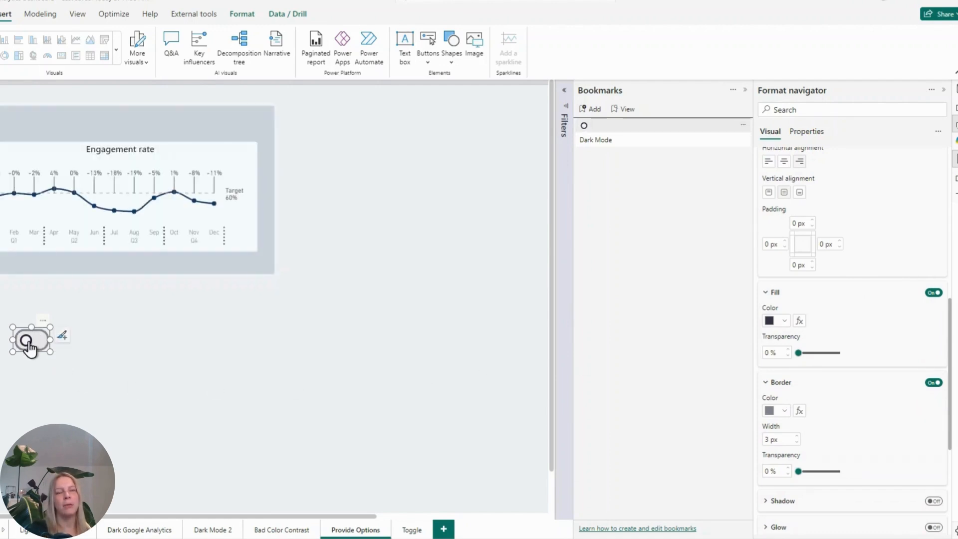
pyautogui.click(30, 340)
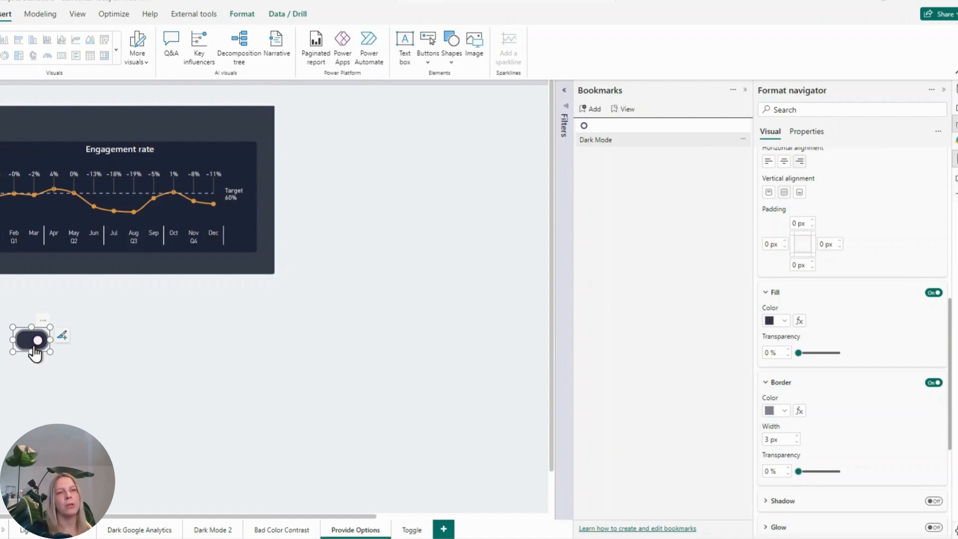
pyautogui.click(32, 340)
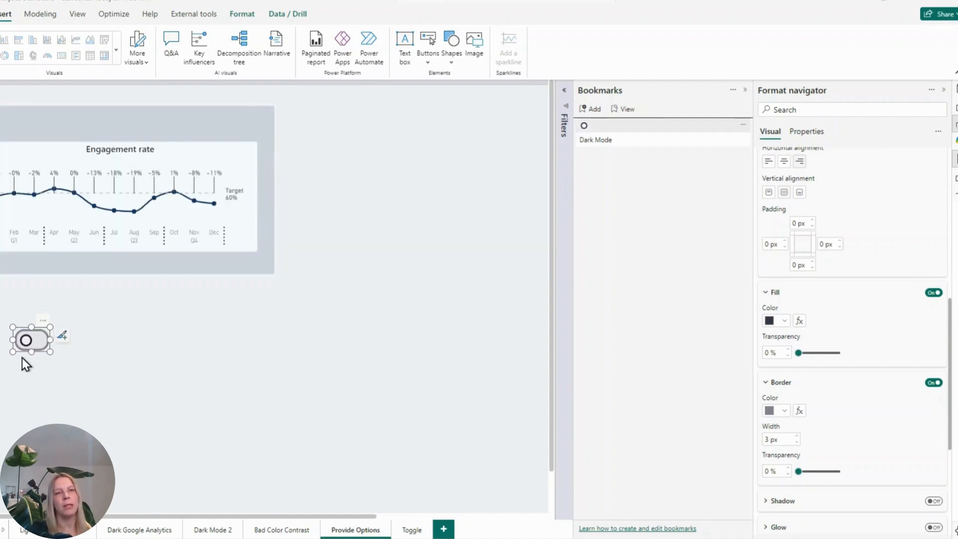
pyautogui.click(30, 339)
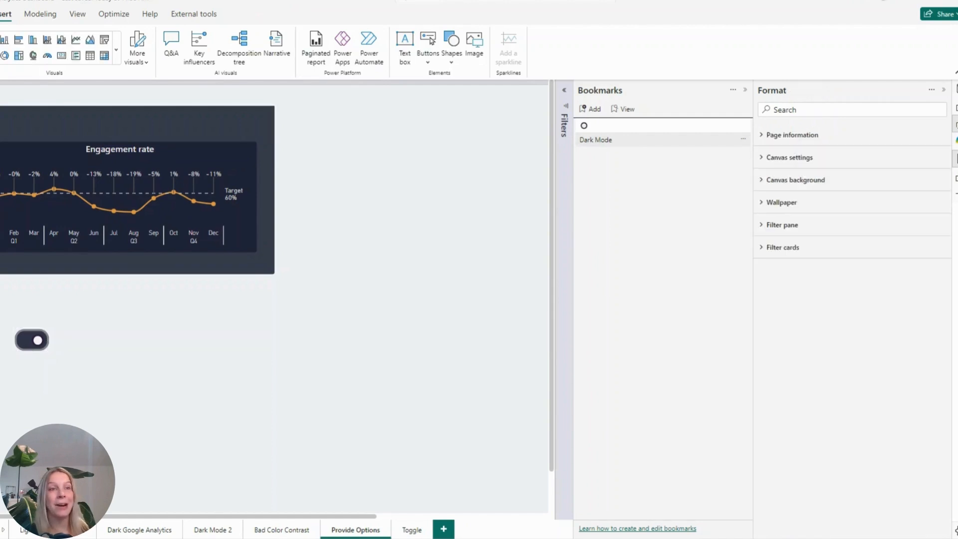
pyautogui.click(31, 340)
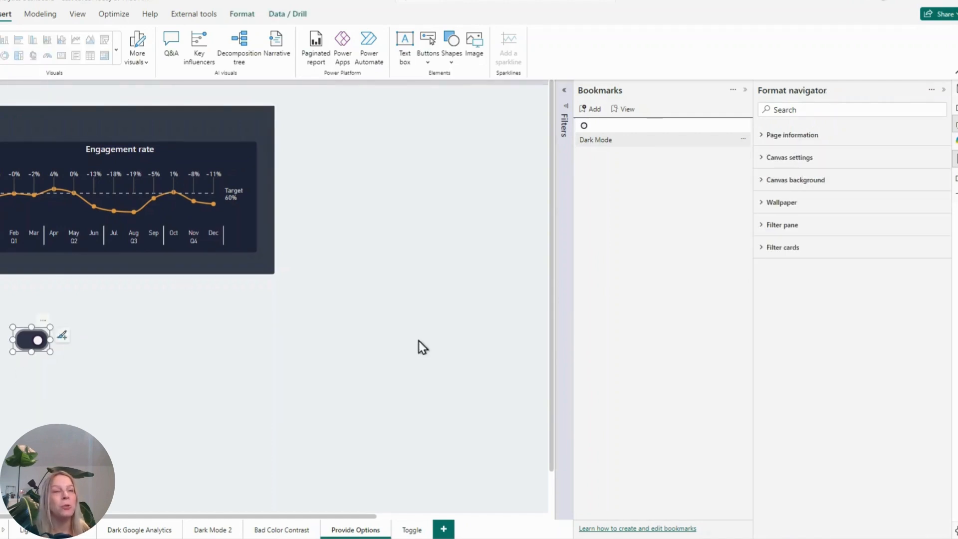
pyautogui.click(31, 339)
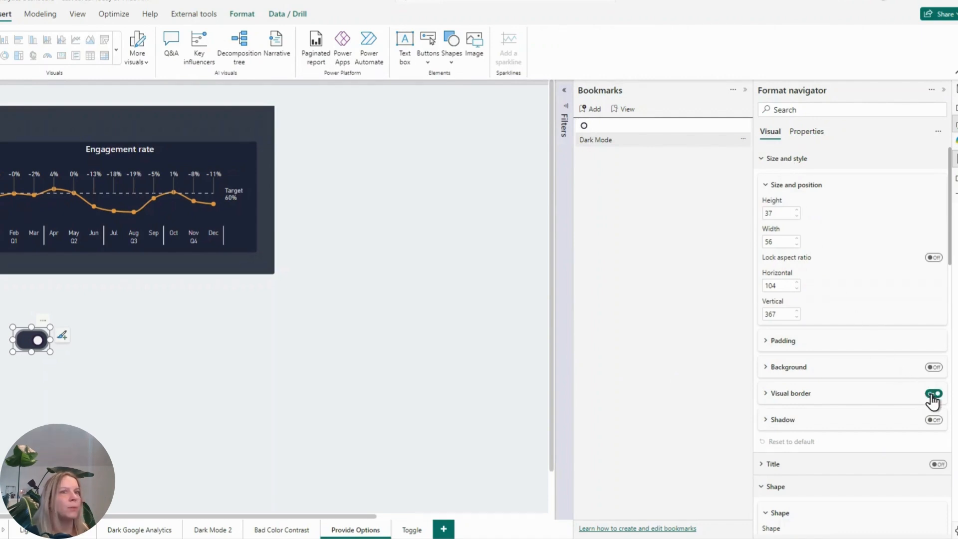
pyautogui.click(934, 392)
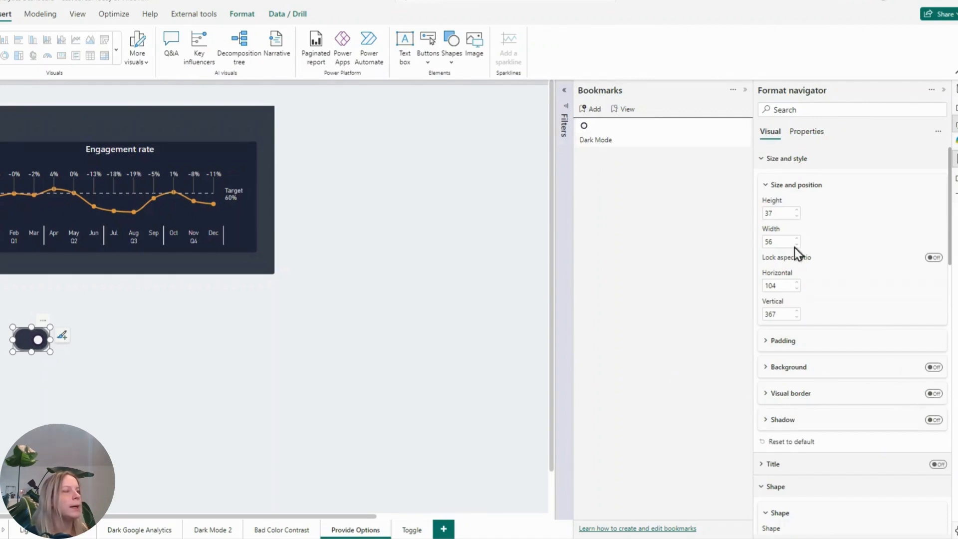
pyautogui.click(31, 340)
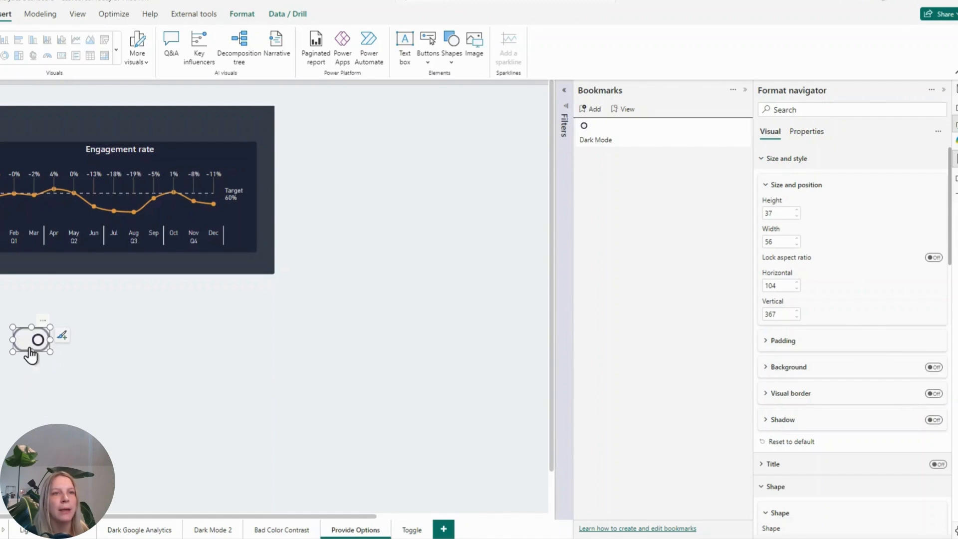
pyautogui.click(30, 340)
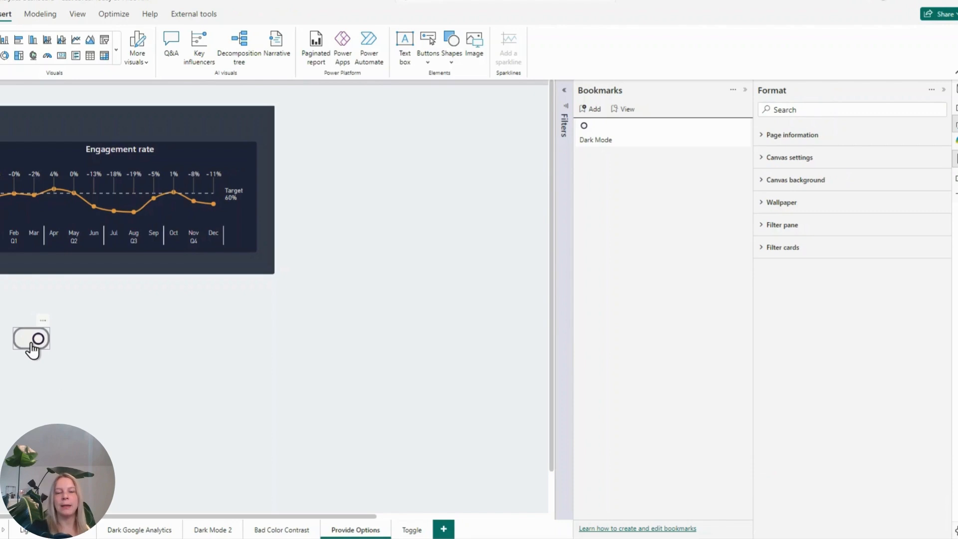
pyautogui.click(30, 338)
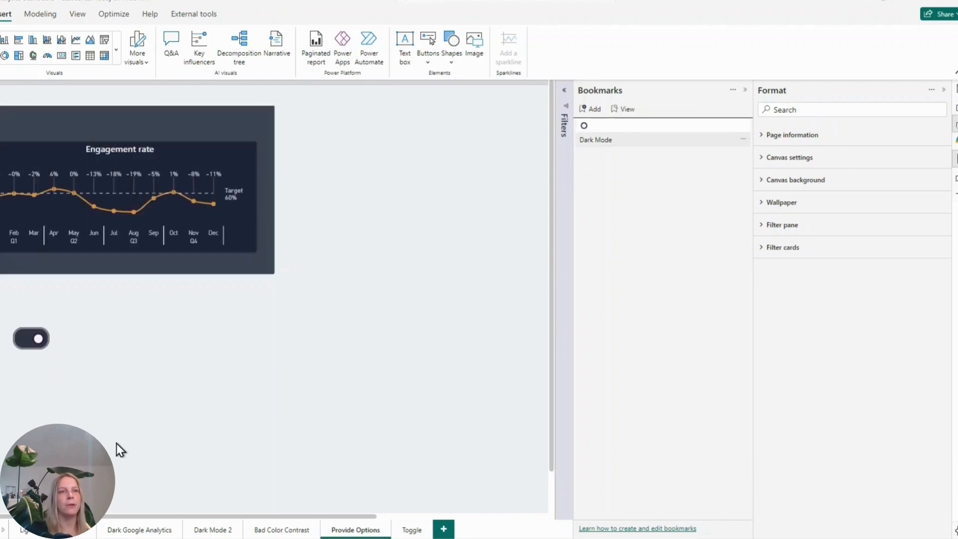
pyautogui.click(30, 339)
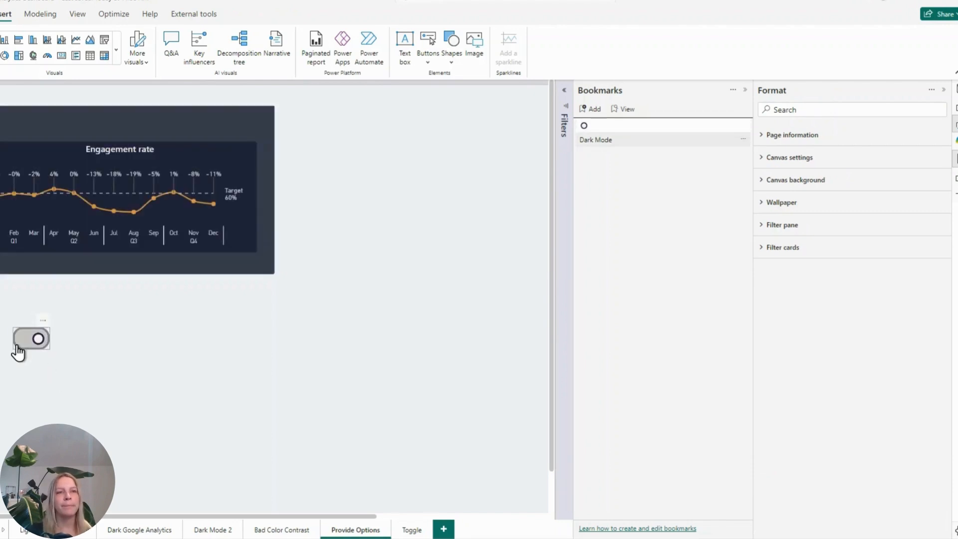
pyautogui.click(31, 339)
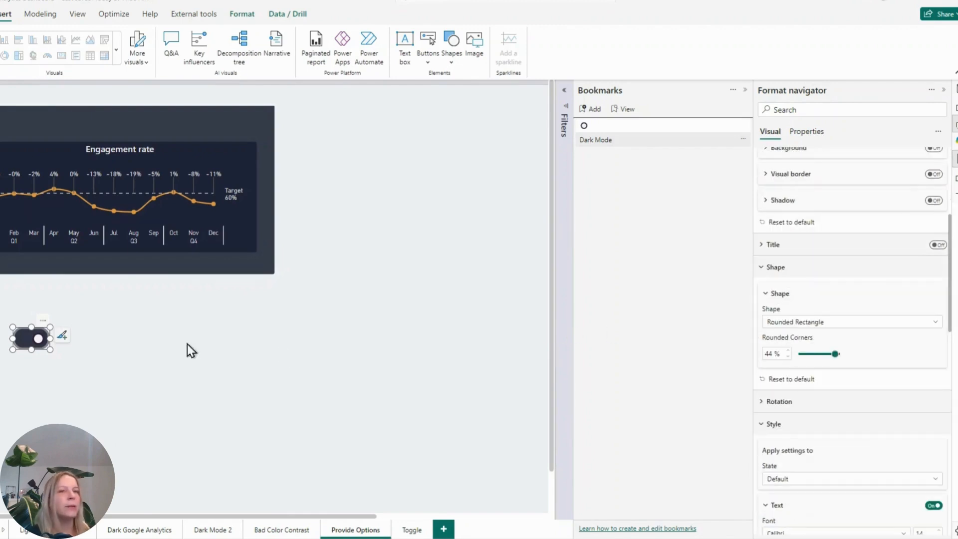
pyautogui.click(30, 339)
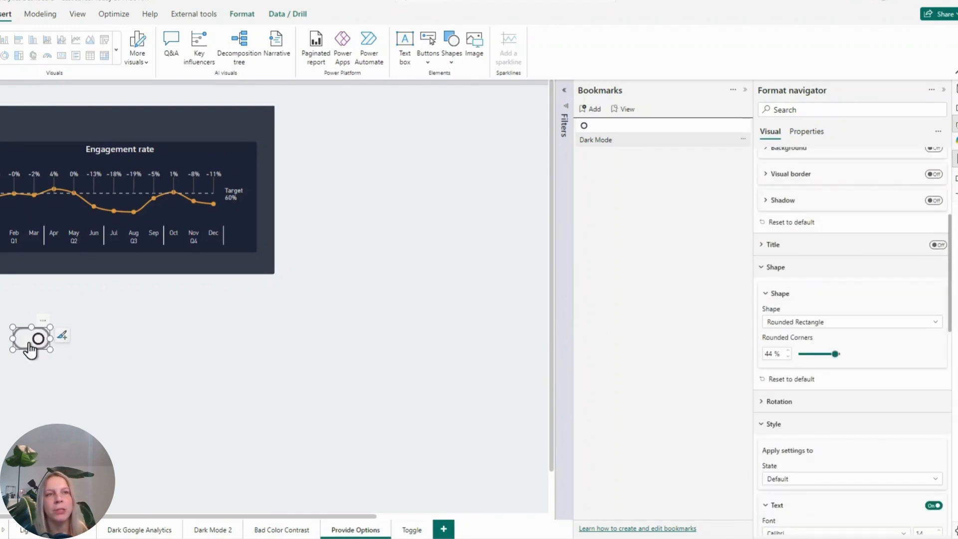
pyautogui.click(30, 340)
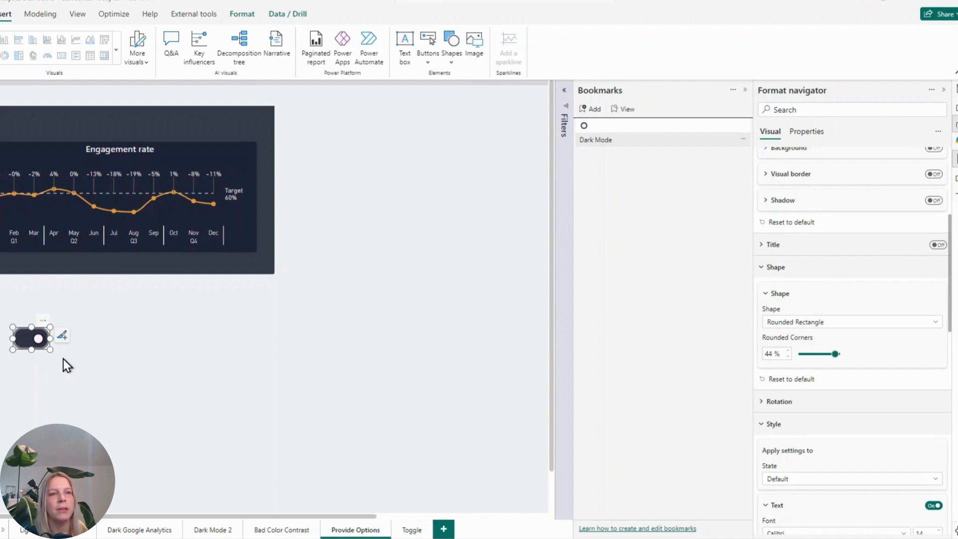
pyautogui.click(30, 339)
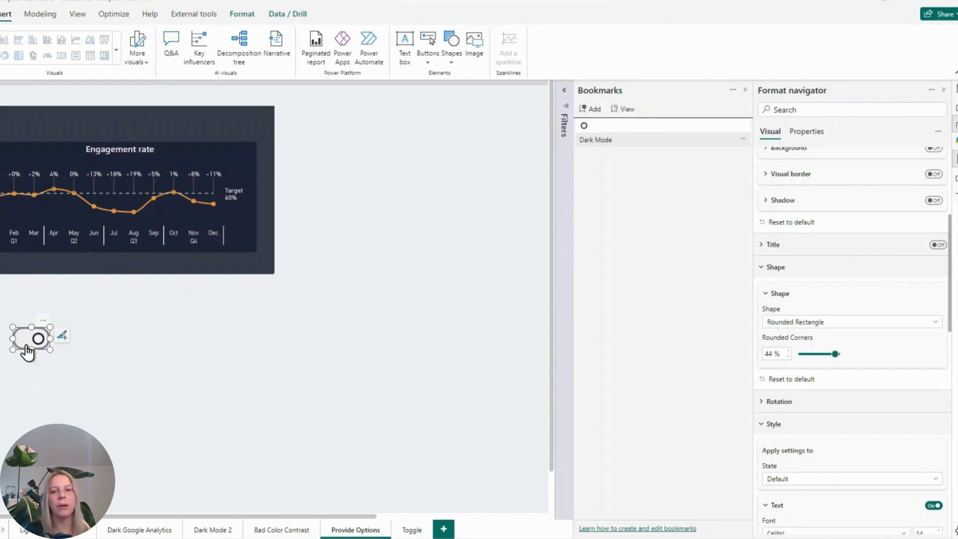
pyautogui.click(30, 340)
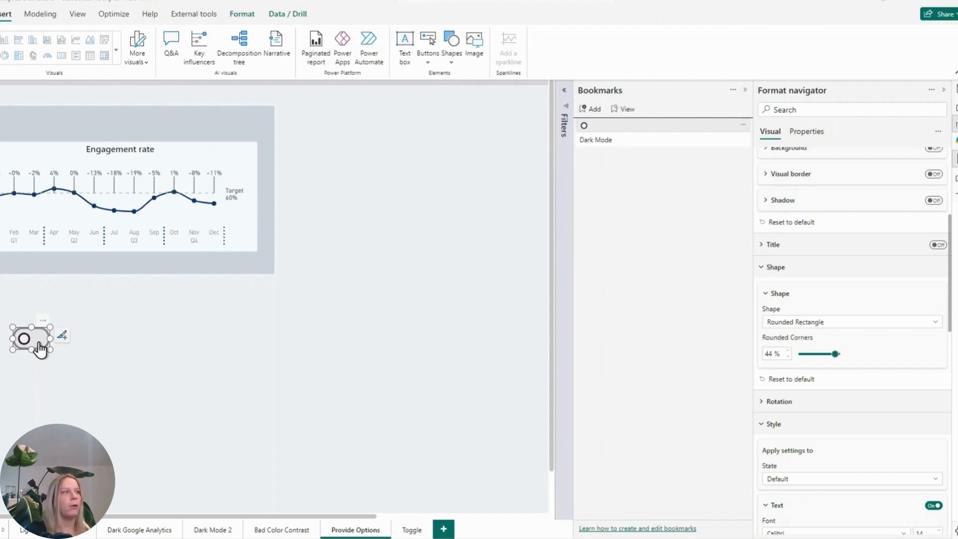
pyautogui.click(31, 338)
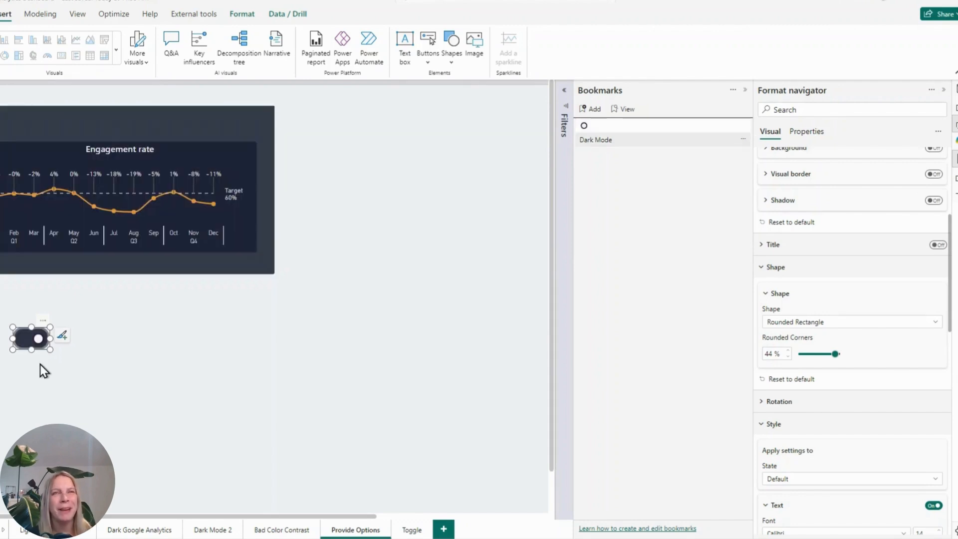
pyautogui.click(30, 337)
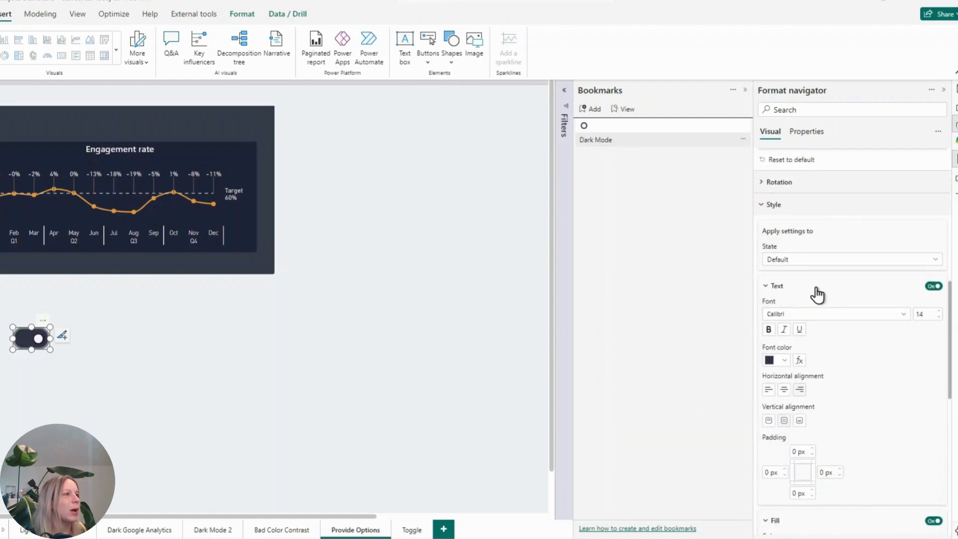
# - Choose which button state to style from the Format button > Style State dropdown
pyautogui.click(849, 259)
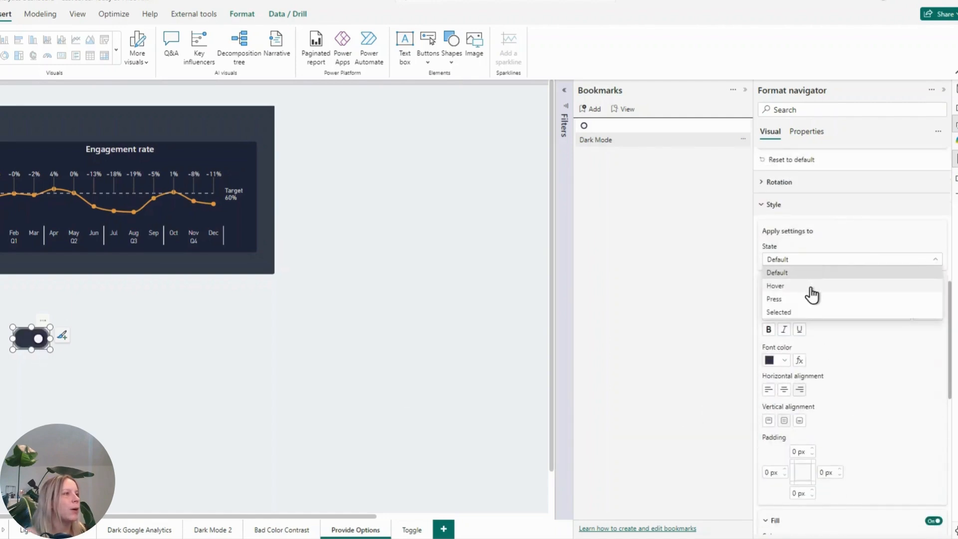
pyautogui.click(775, 285)
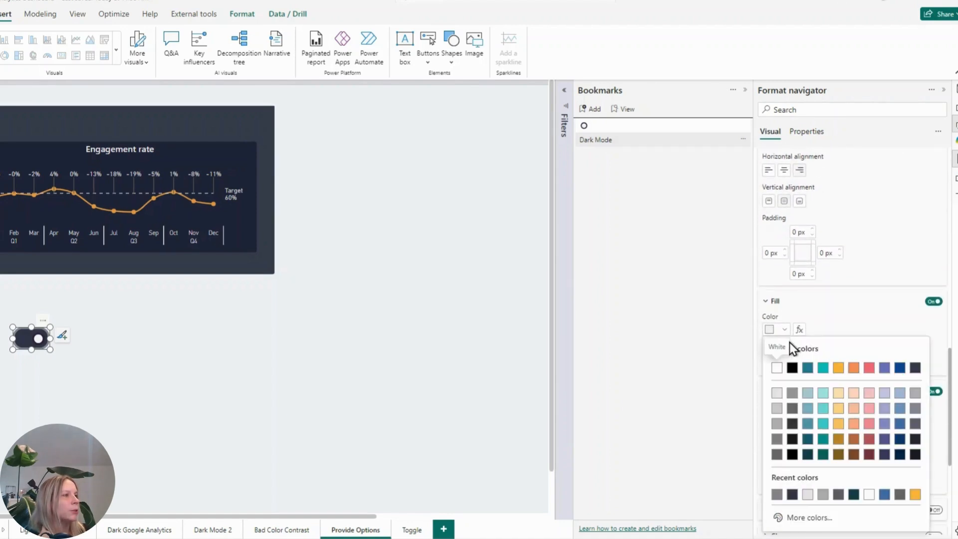
pyautogui.moveTo(923, 430)
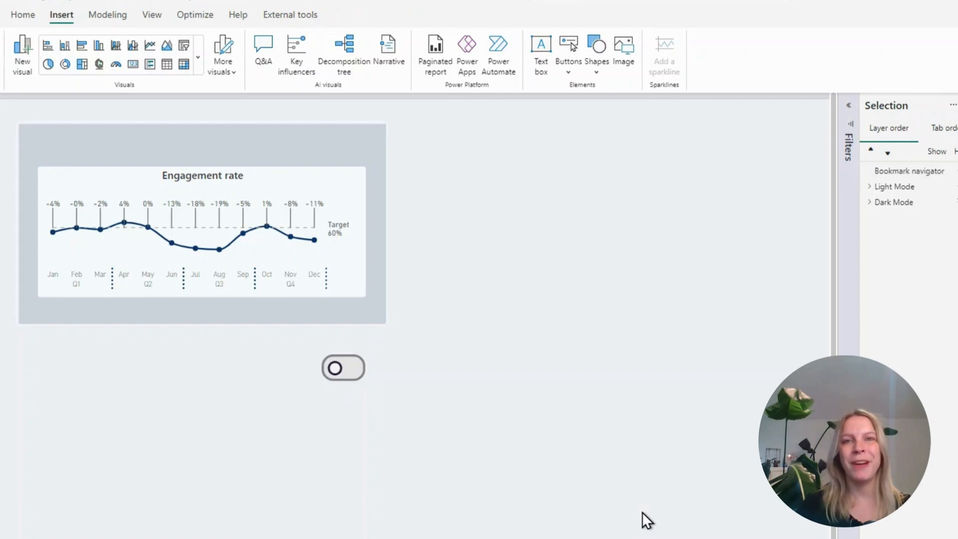
pyautogui.moveTo(335, 422)
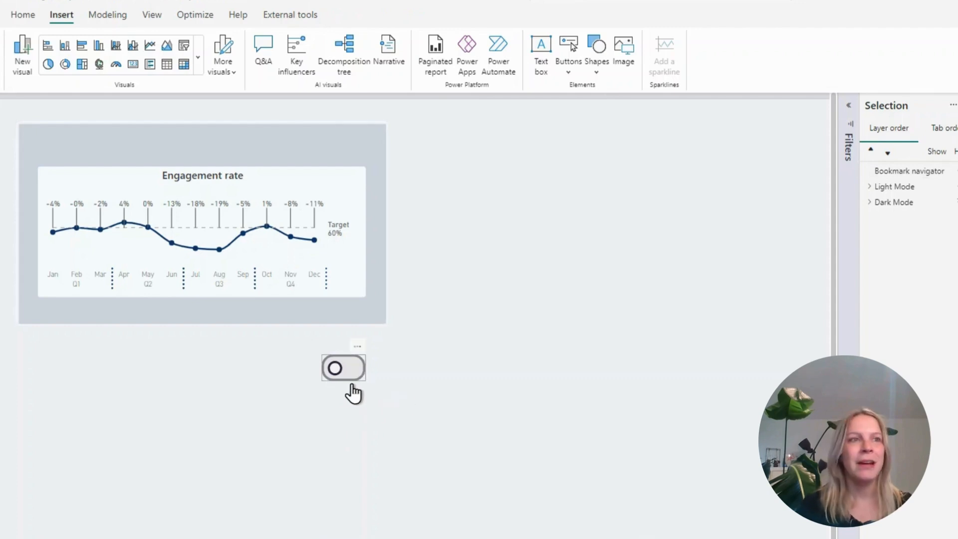
# - Drag the toggle into the top-right corner of the Engagement rate visual
pyautogui.click(343, 367)
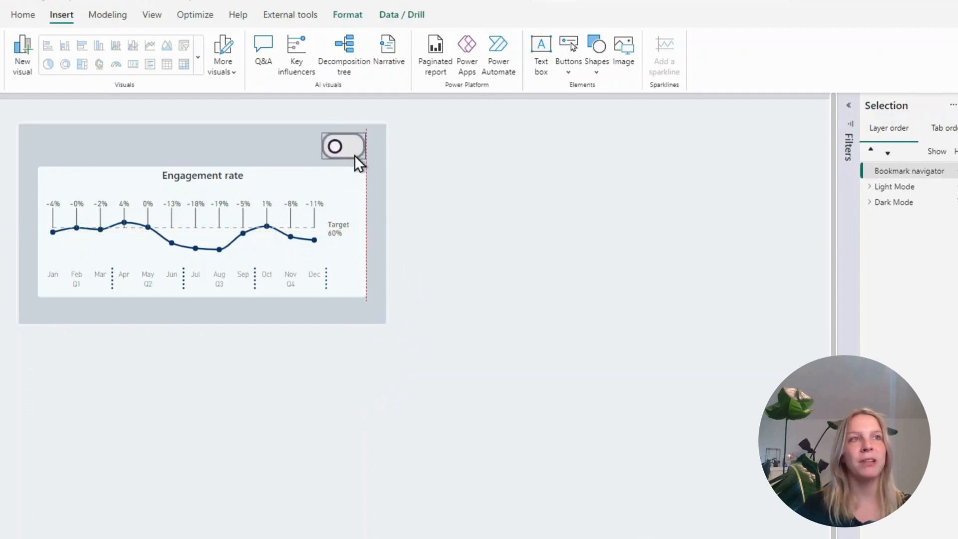
pyautogui.moveTo(343, 145); pyautogui.dragTo(342, 179)
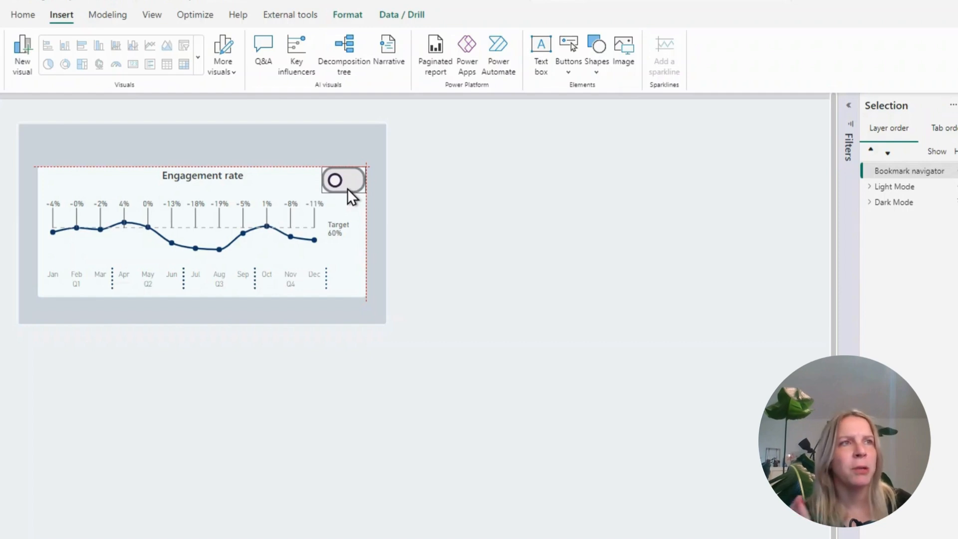
pyautogui.moveTo(344, 180); pyautogui.dragTo(344, 160)
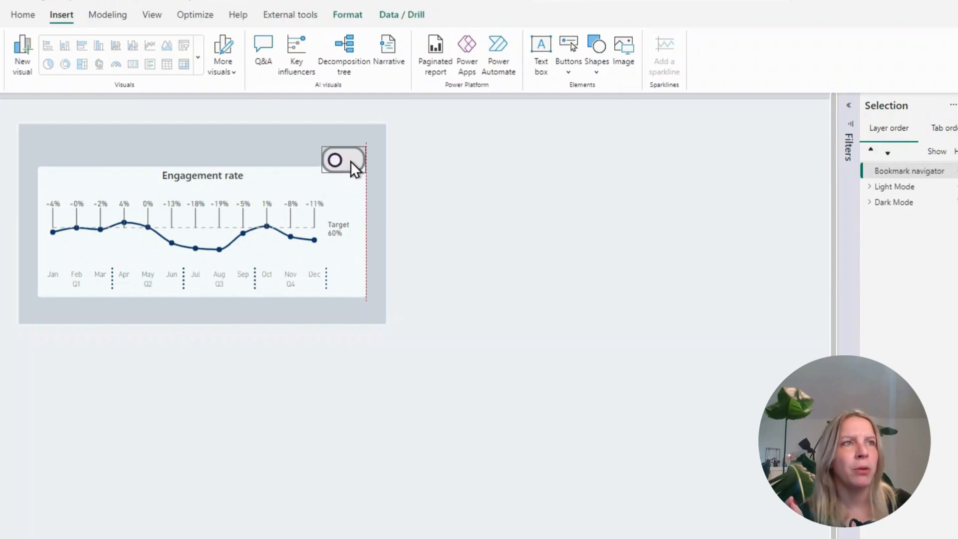
pyautogui.click(343, 160)
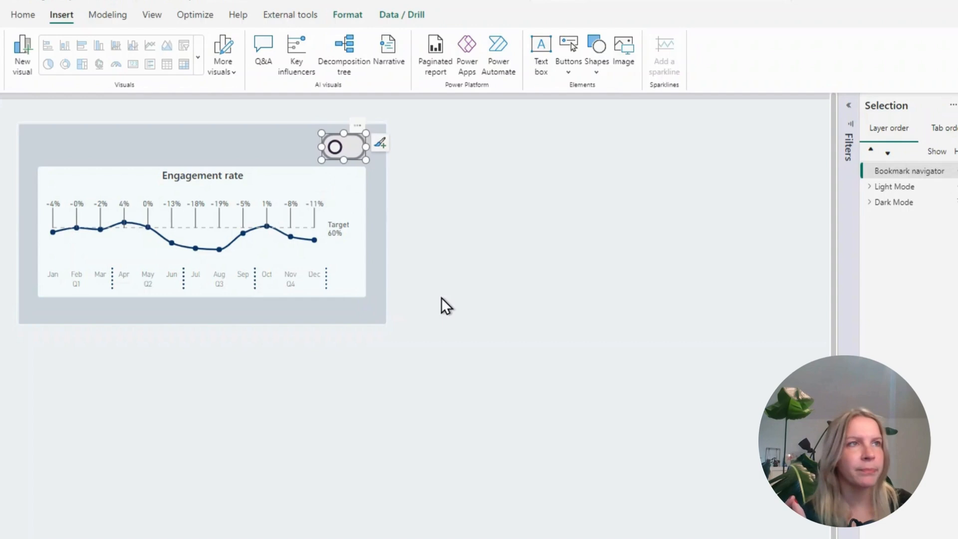
pyautogui.moveTo(408, 326)
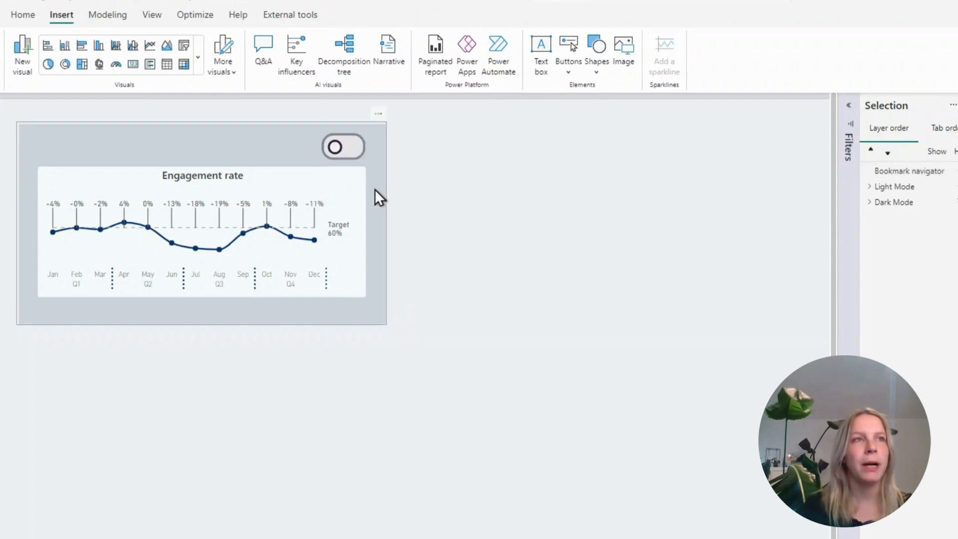
# - Ctrl+click the toggle to switch to Dark Mode, then back to Light Mode
pyautogui.click(343, 147)
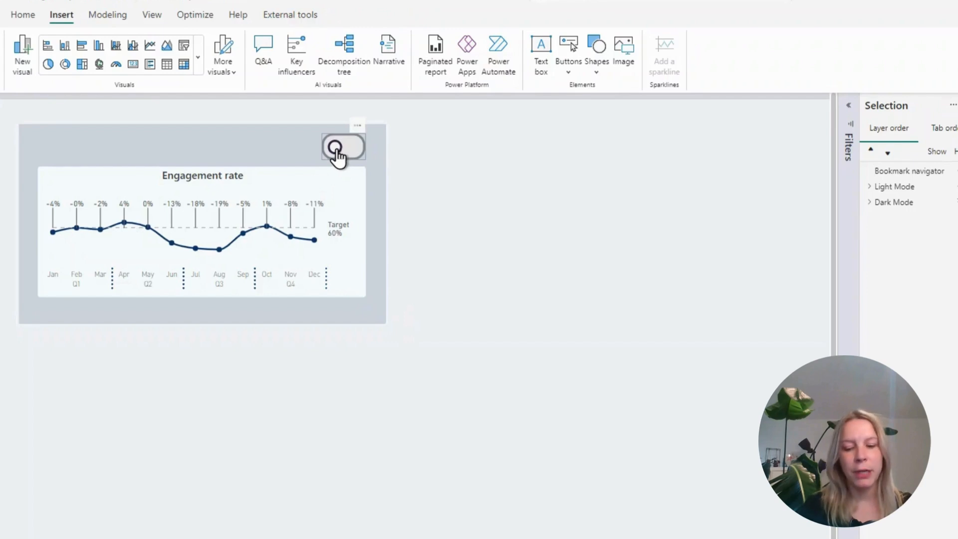
pyautogui.click(342, 147)
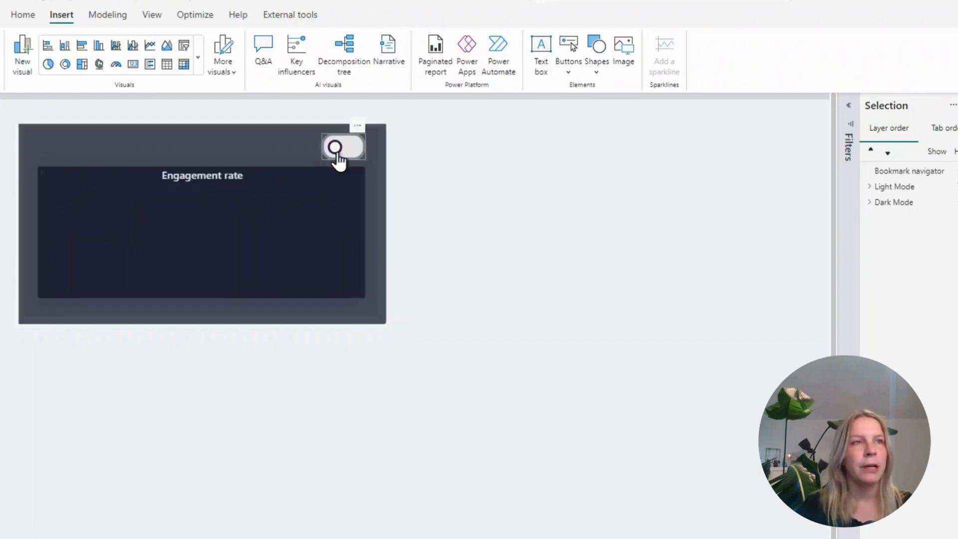
pyautogui.click(342, 147)
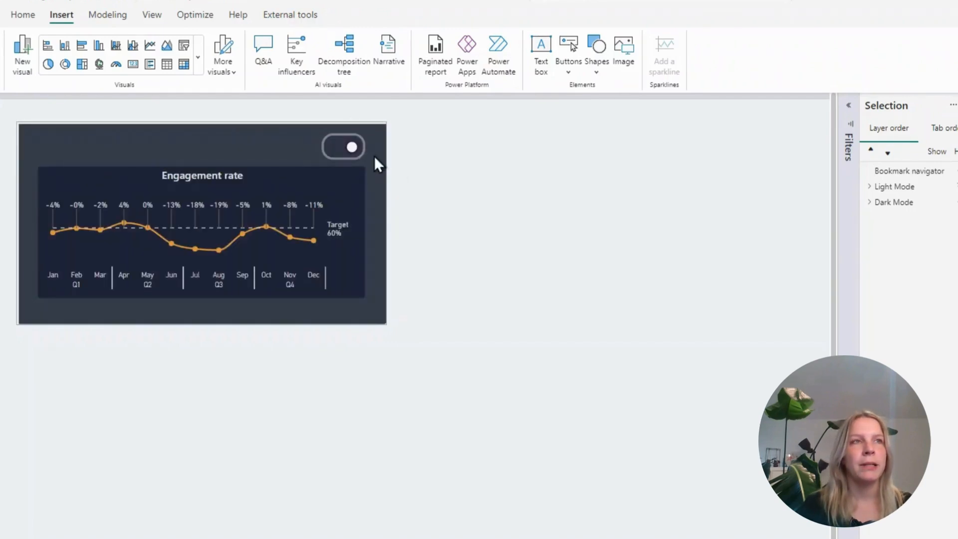
pyautogui.click(343, 147)
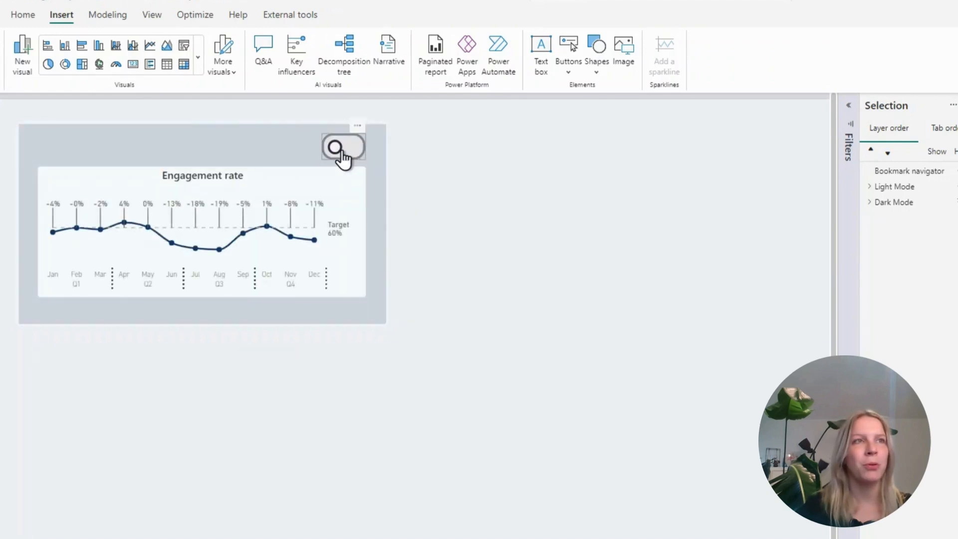
pyautogui.click(342, 147)
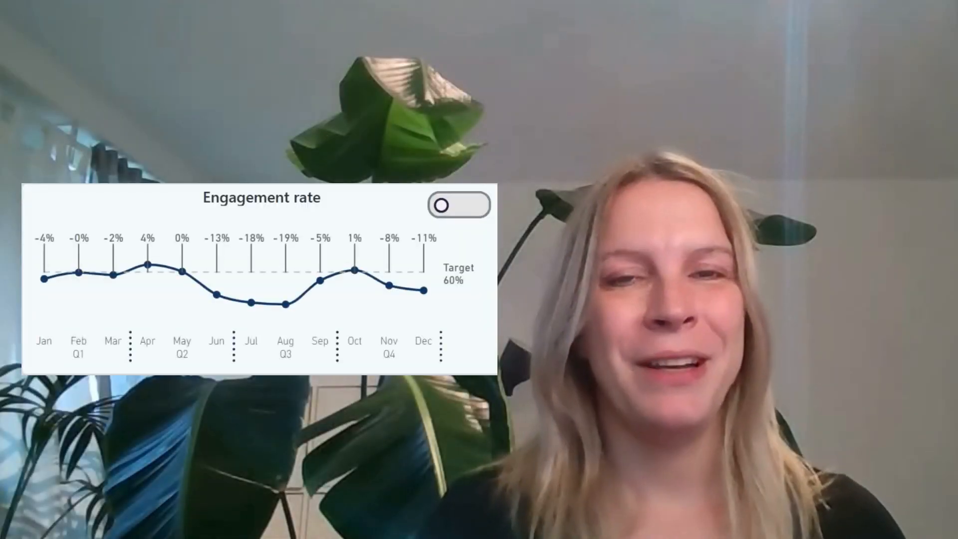
pyautogui.click(458, 205)
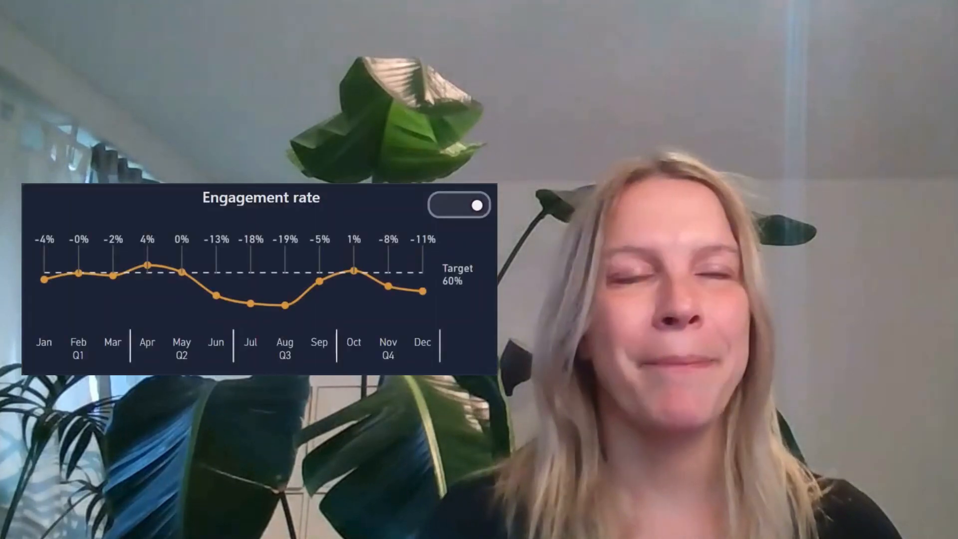
pyautogui.click(458, 204)
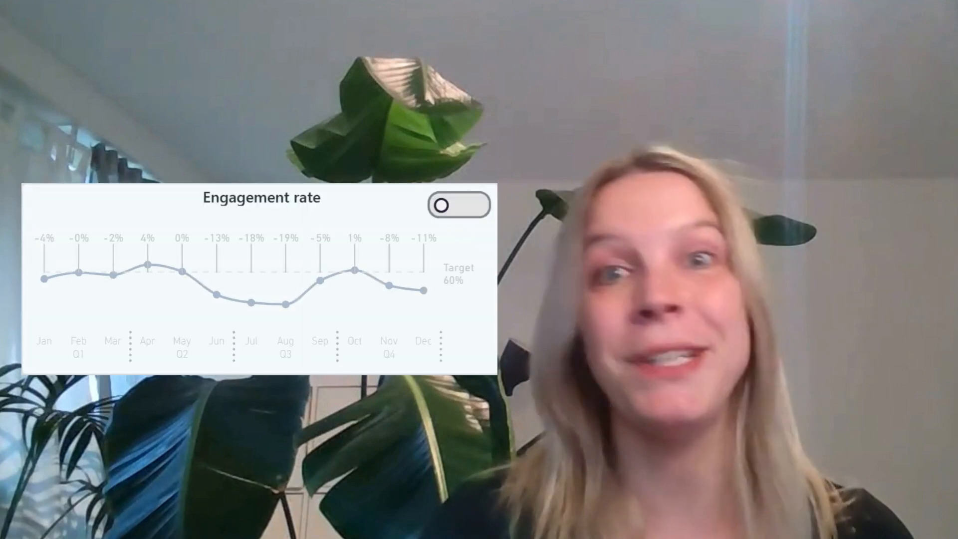
pyautogui.click(459, 204)
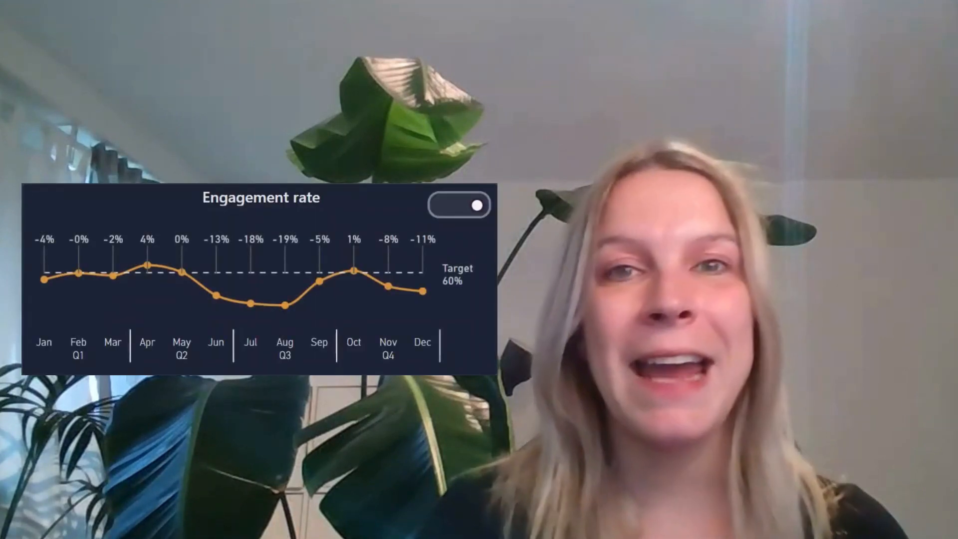
pyautogui.click(459, 204)
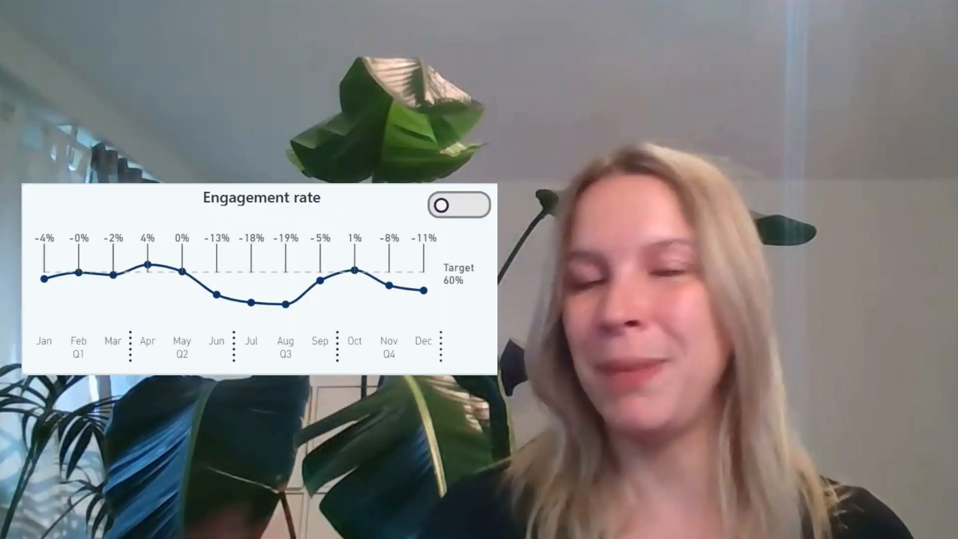
pyautogui.click(458, 204)
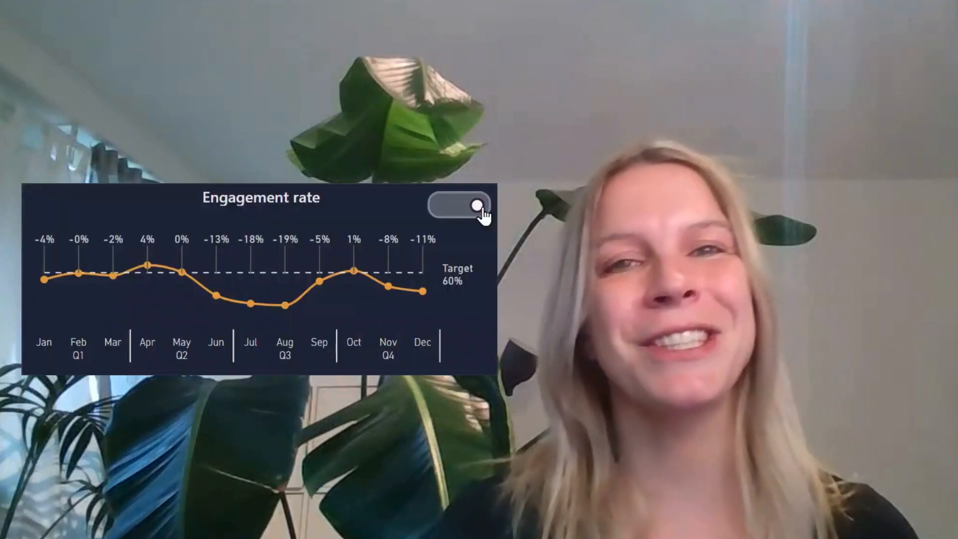
pyautogui.click(458, 205)
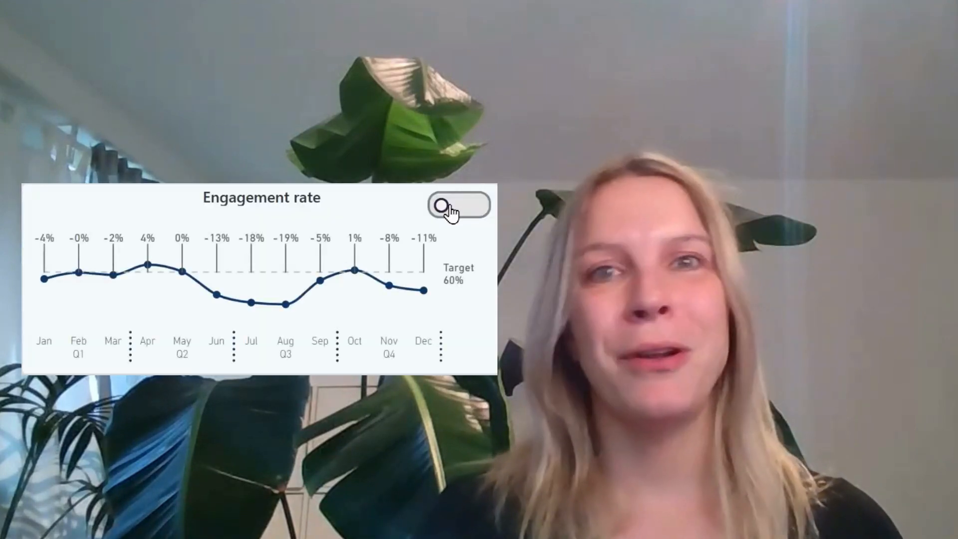
pyautogui.click(458, 205)
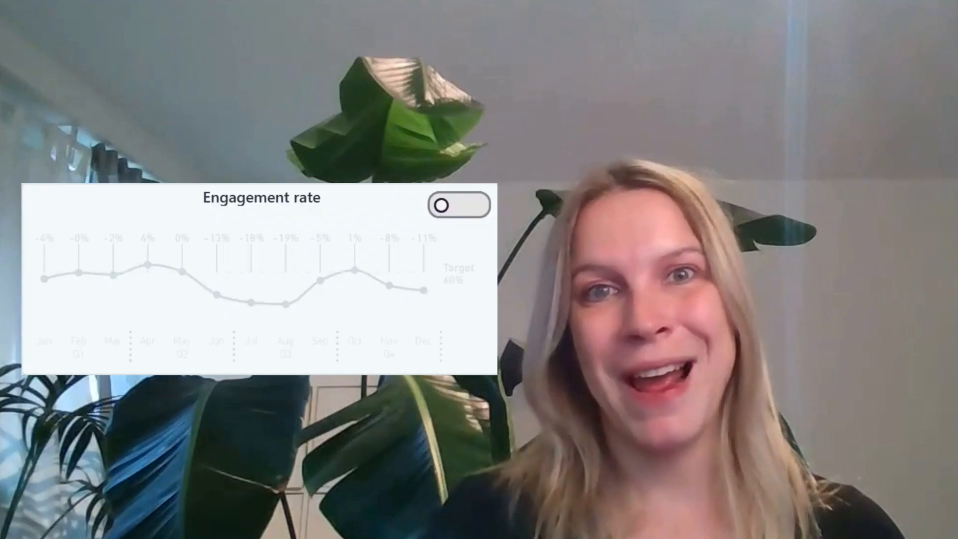
pyautogui.click(459, 205)
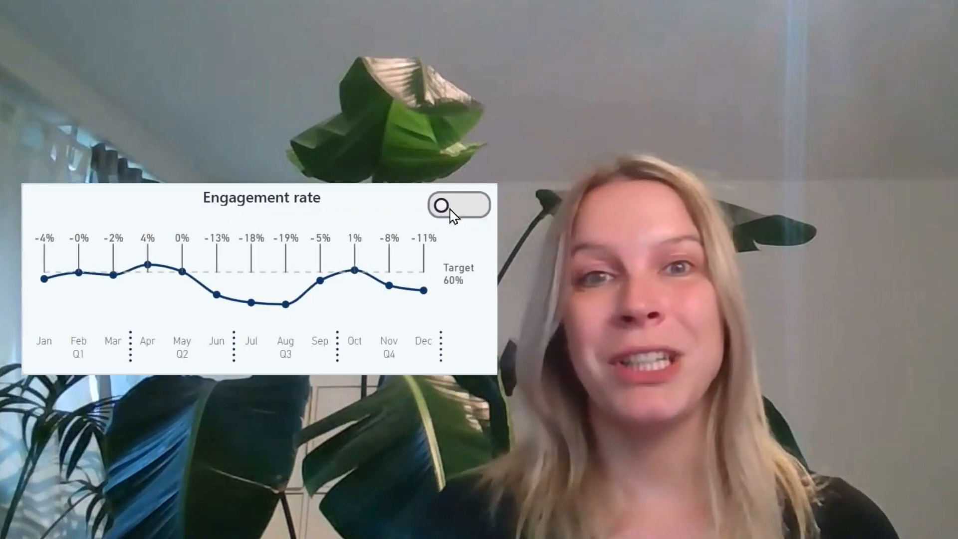